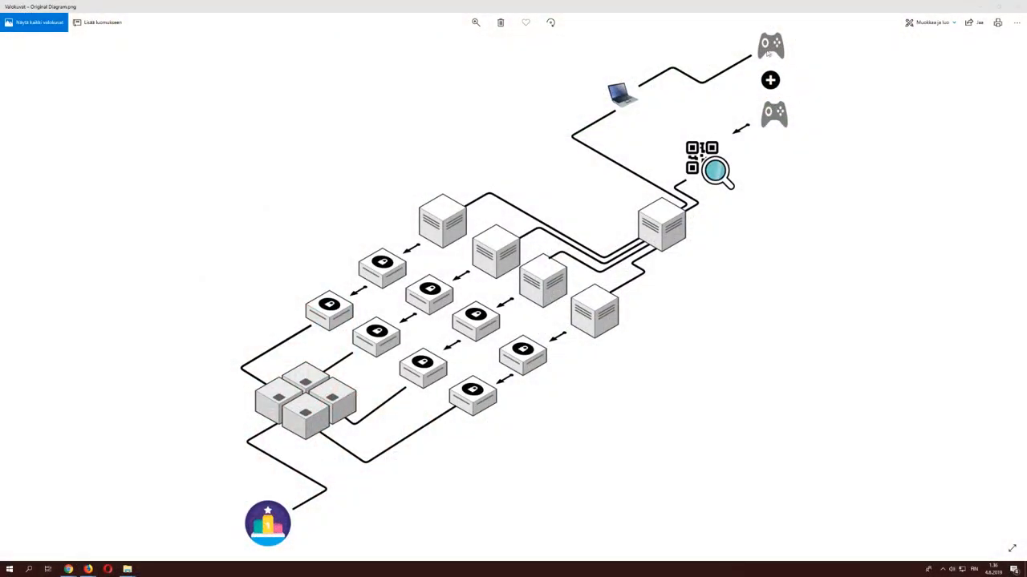
mouse_move(789, 93)
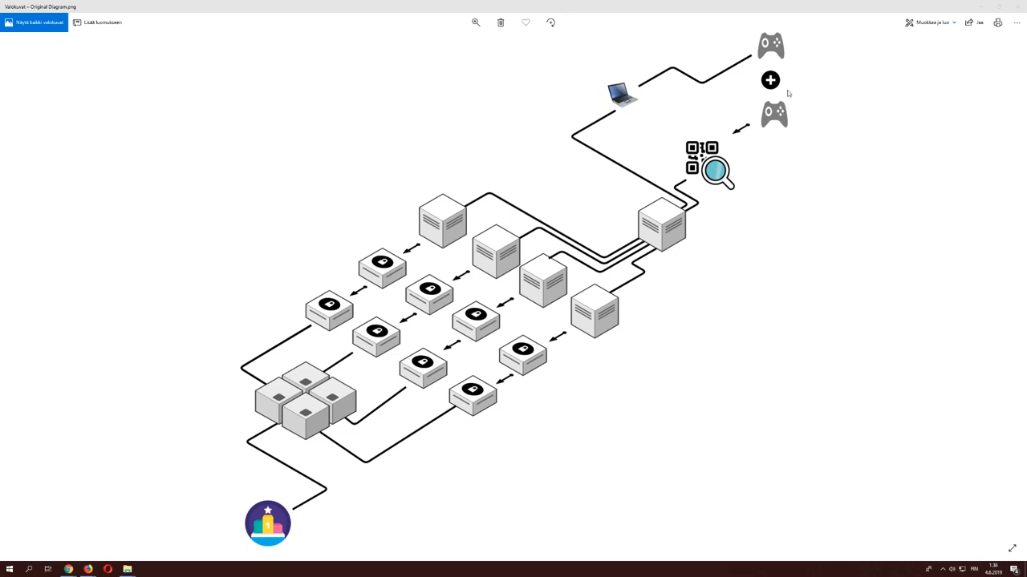
mouse_move(758, 68)
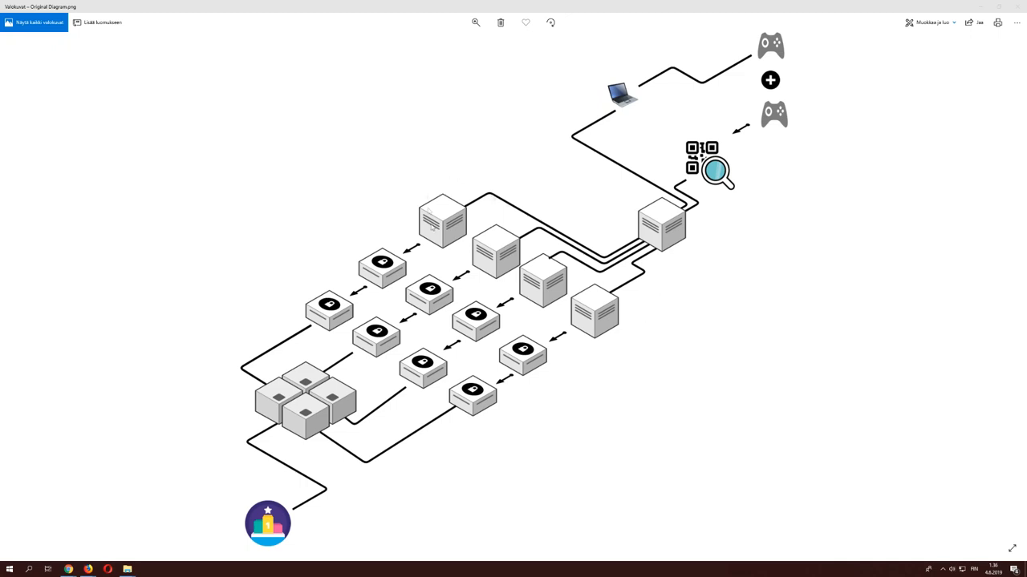
mouse_move(536, 244)
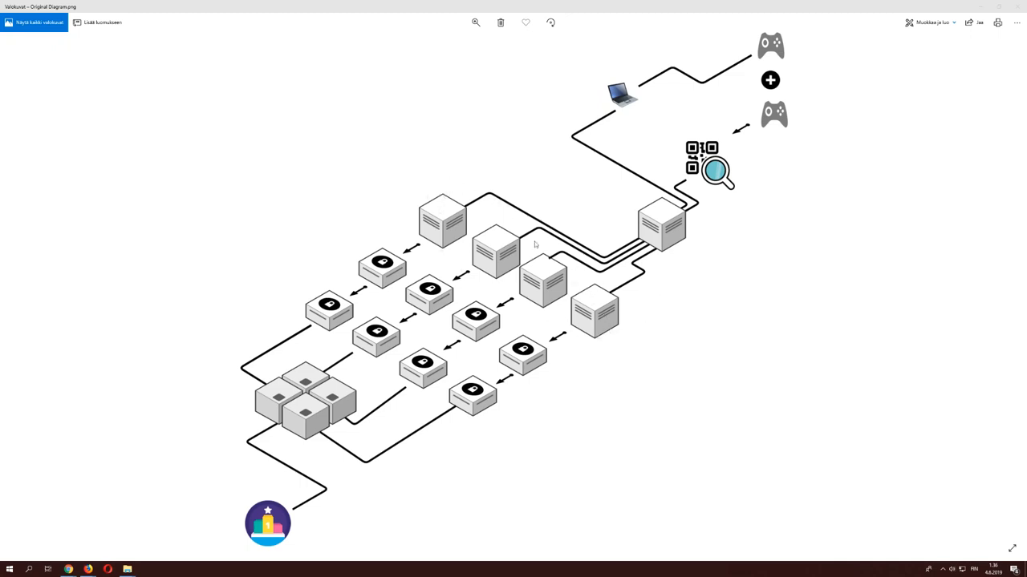
mouse_move(603, 340)
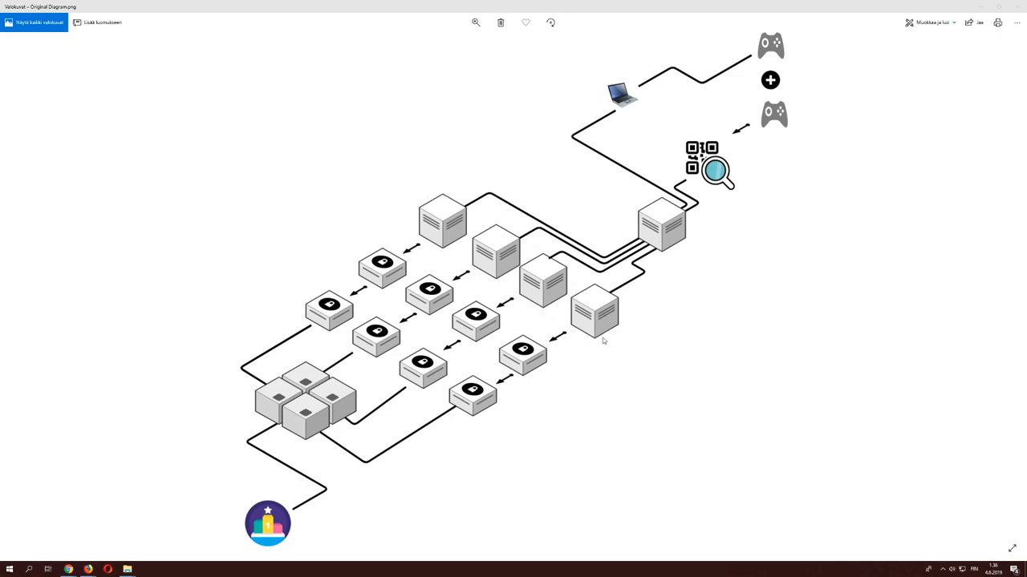
mouse_move(523, 330)
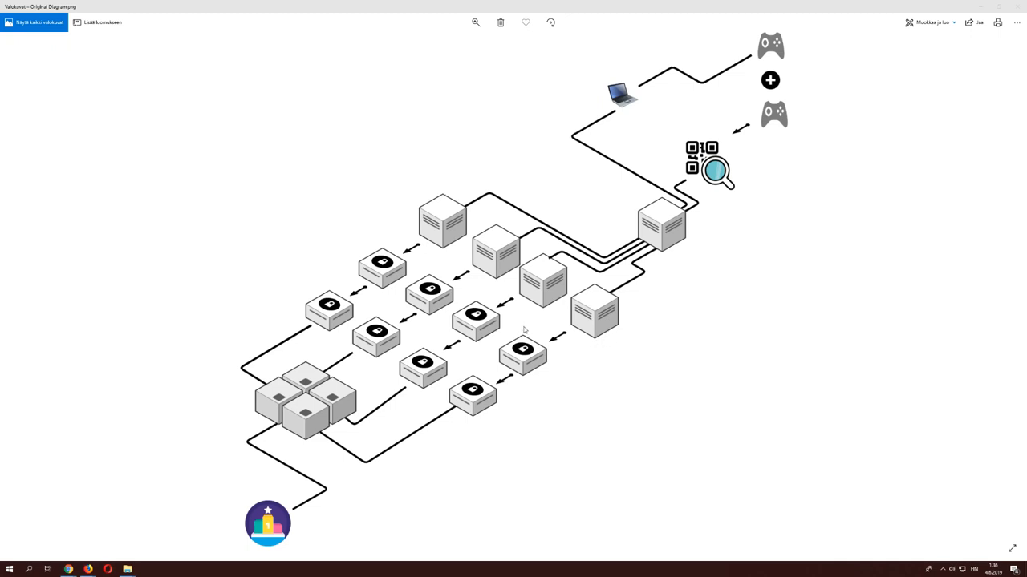
mouse_move(603, 301)
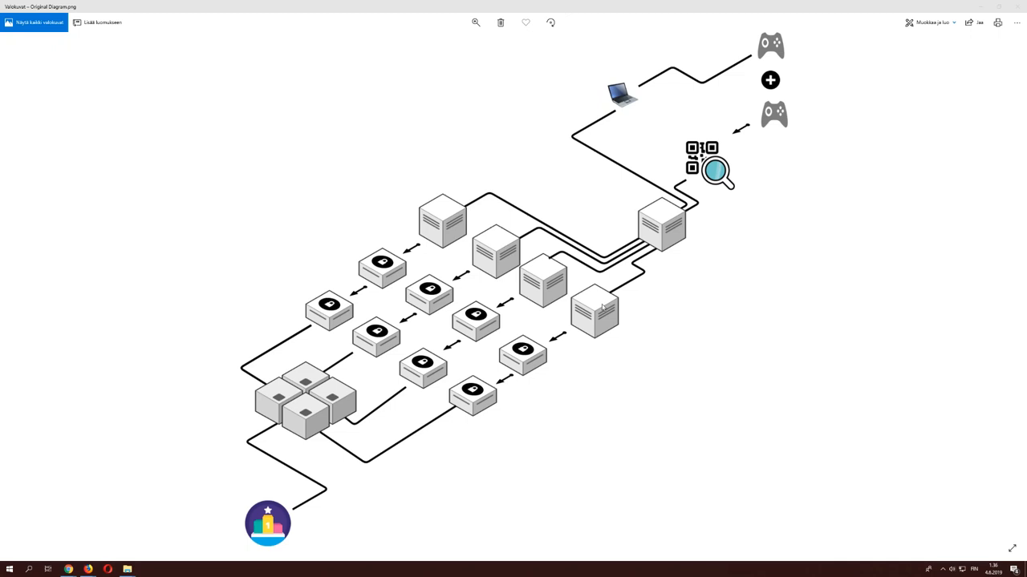
mouse_move(539, 246)
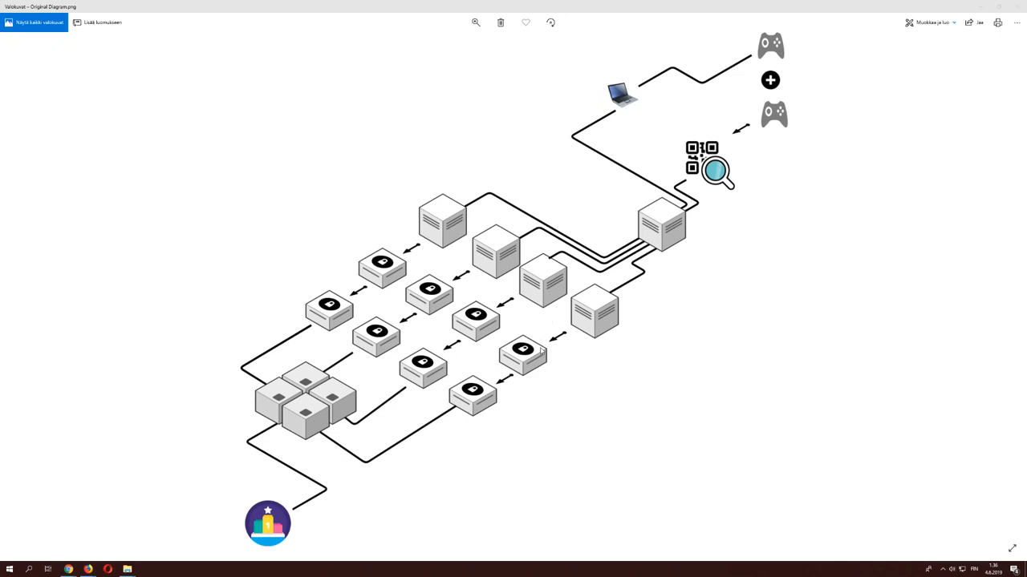
mouse_move(613, 327)
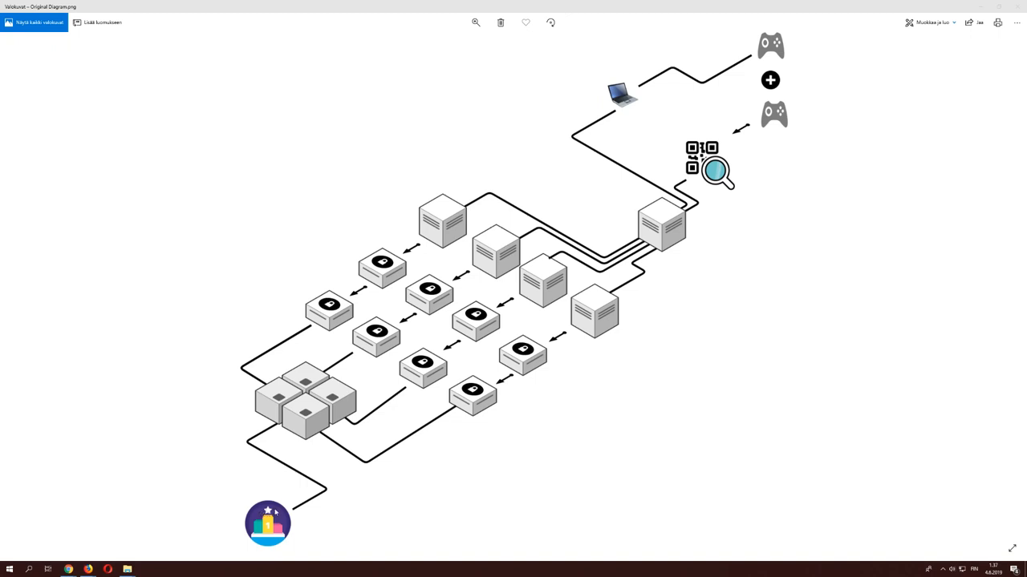
mouse_move(399, 189)
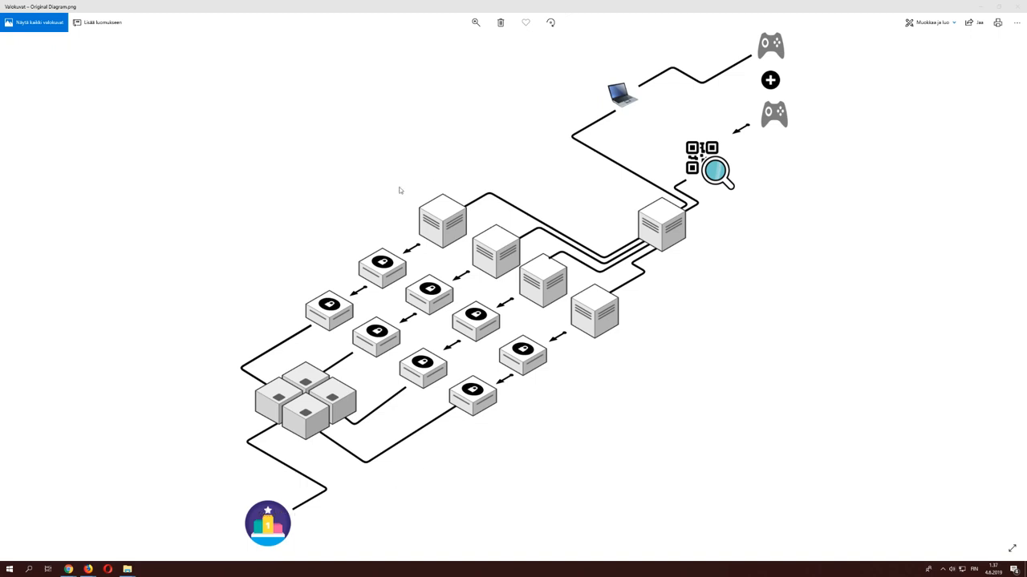
mouse_move(491, 149)
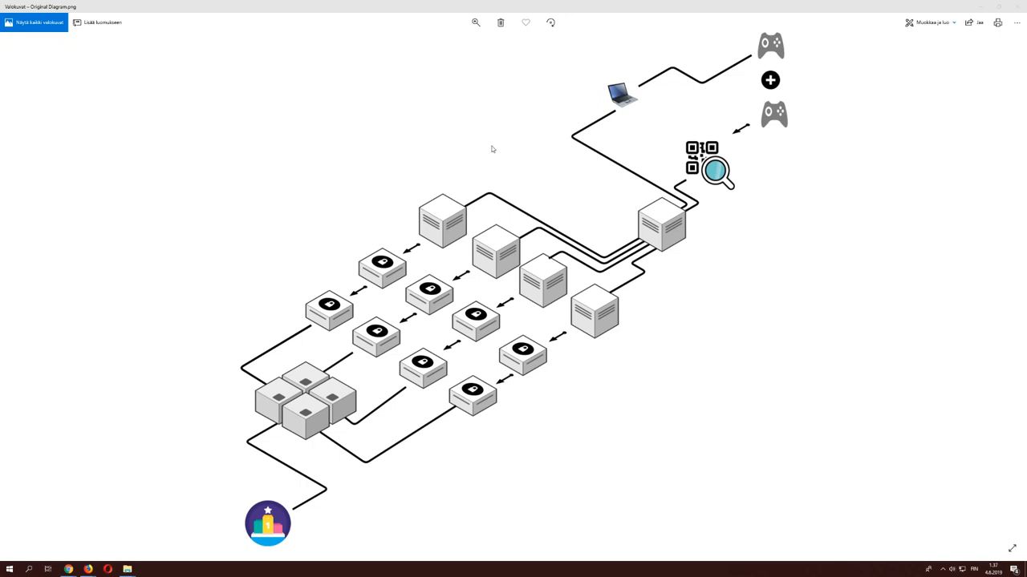
mouse_move(488, 142)
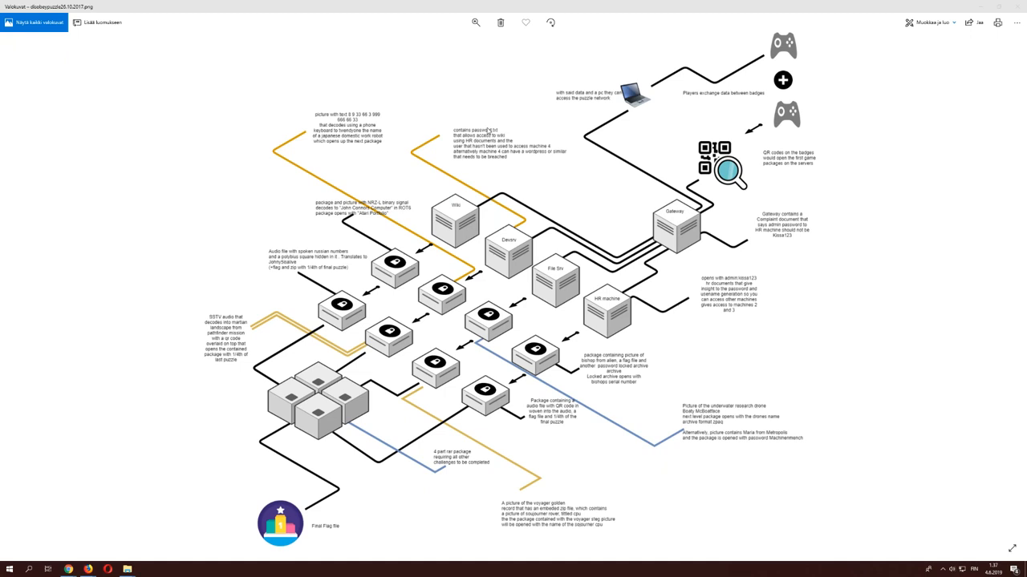
mouse_move(487, 132)
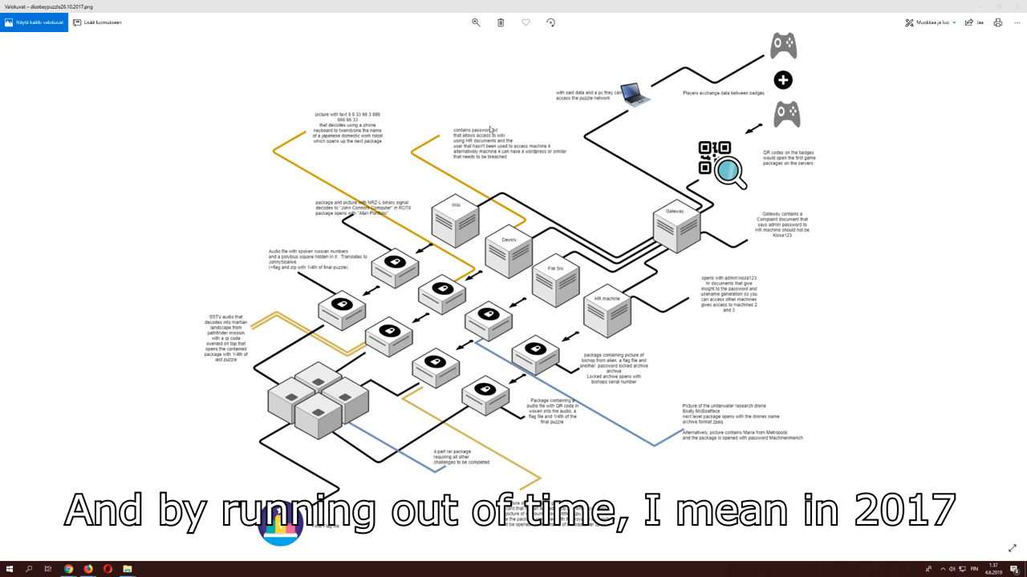
mouse_move(440, 177)
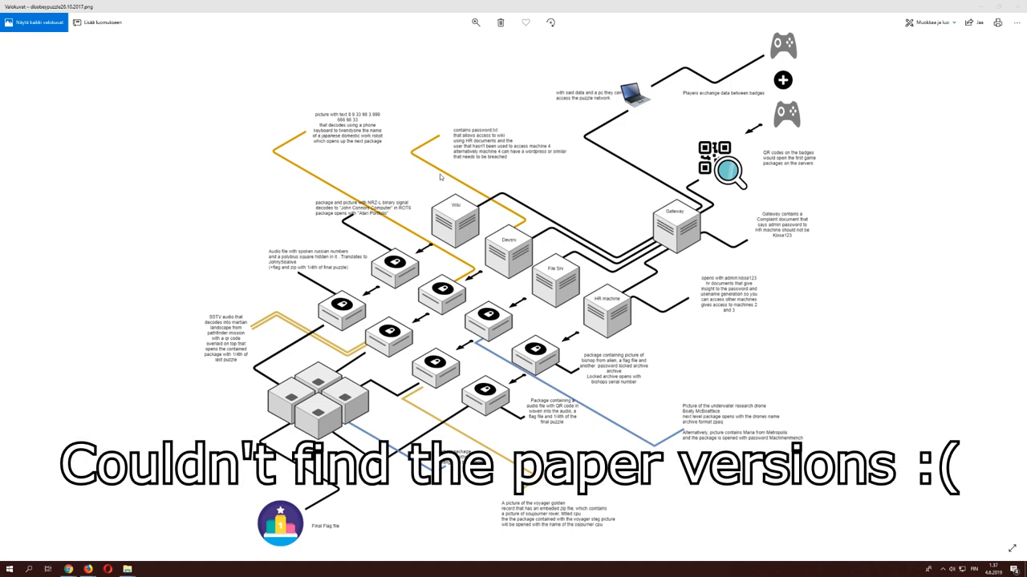
mouse_move(446, 163)
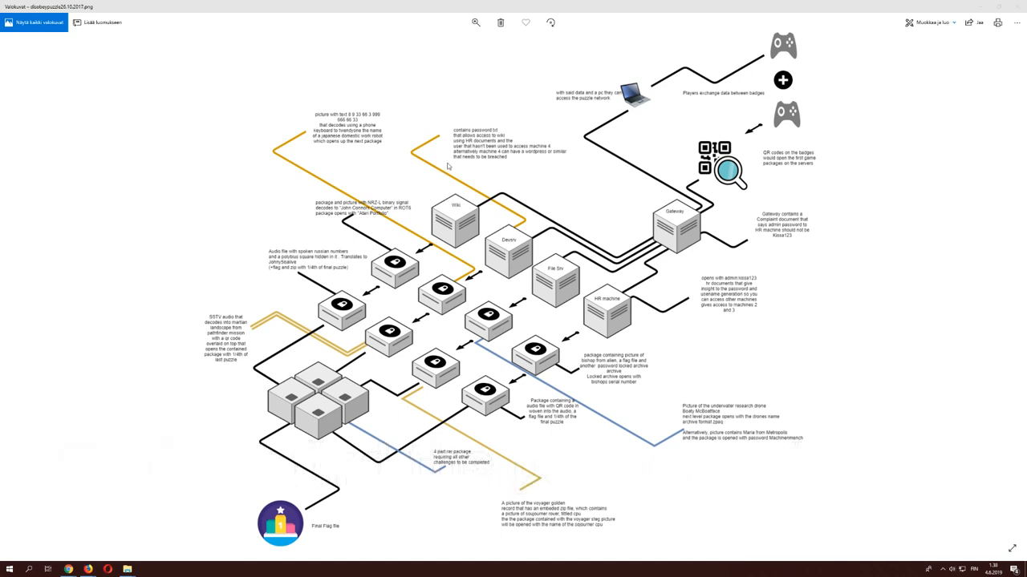
mouse_move(704, 193)
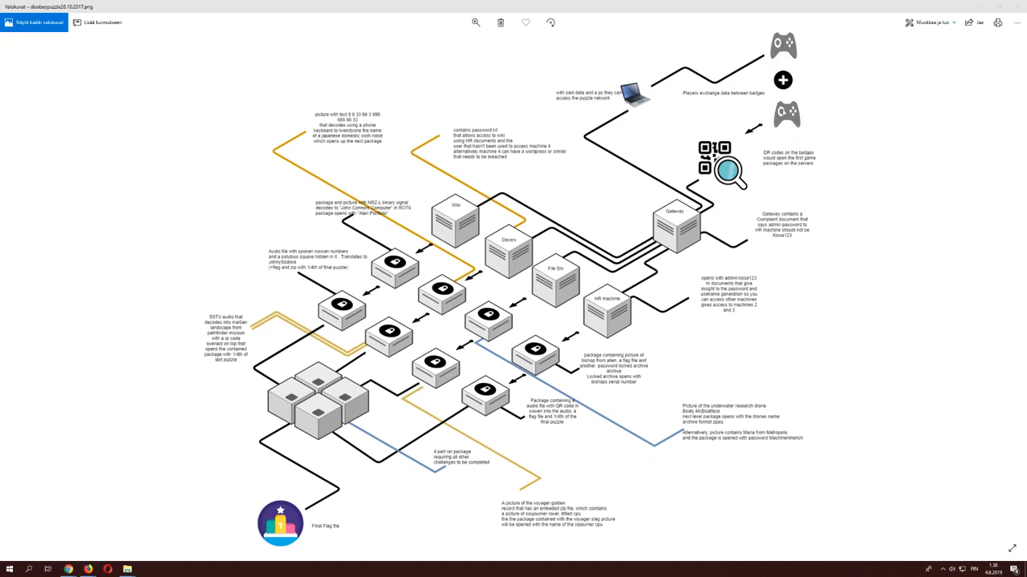
mouse_move(795, 96)
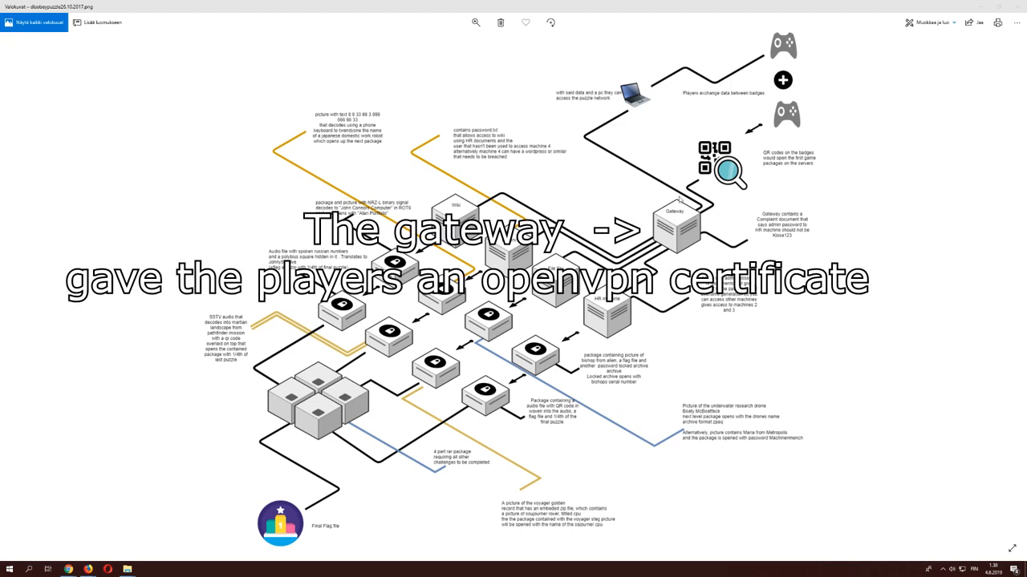
mouse_move(686, 218)
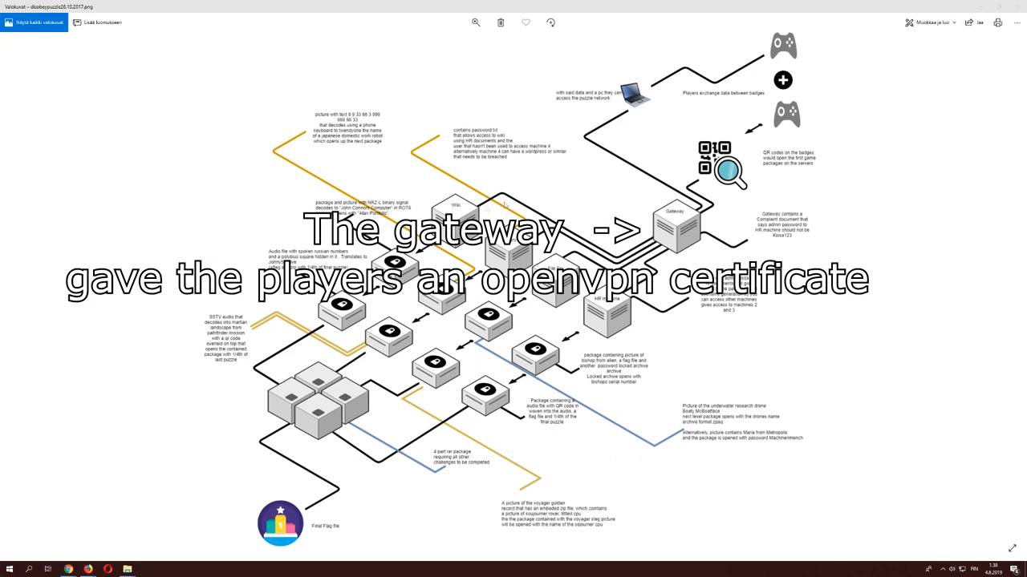
mouse_move(639, 323)
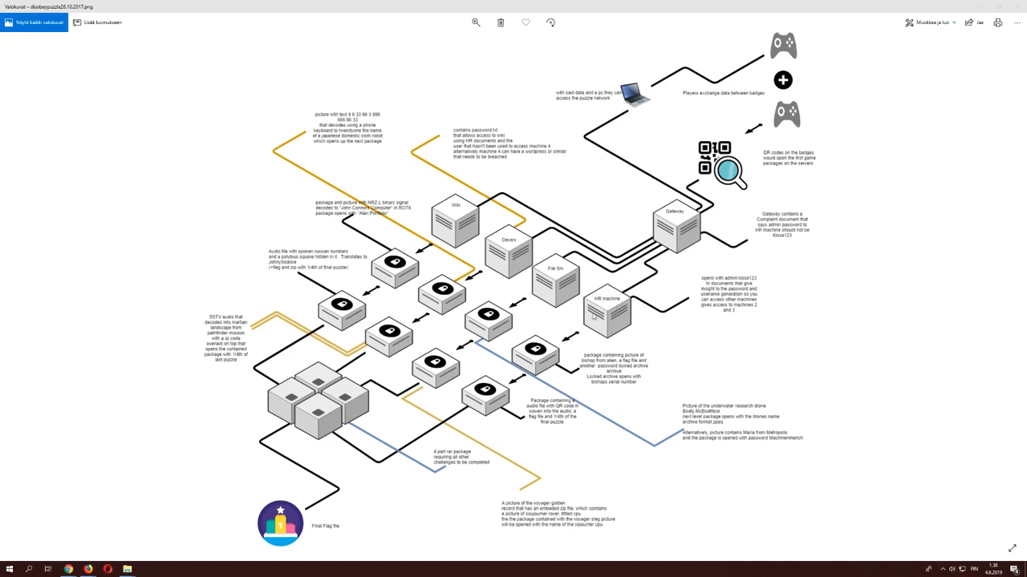
mouse_move(609, 292)
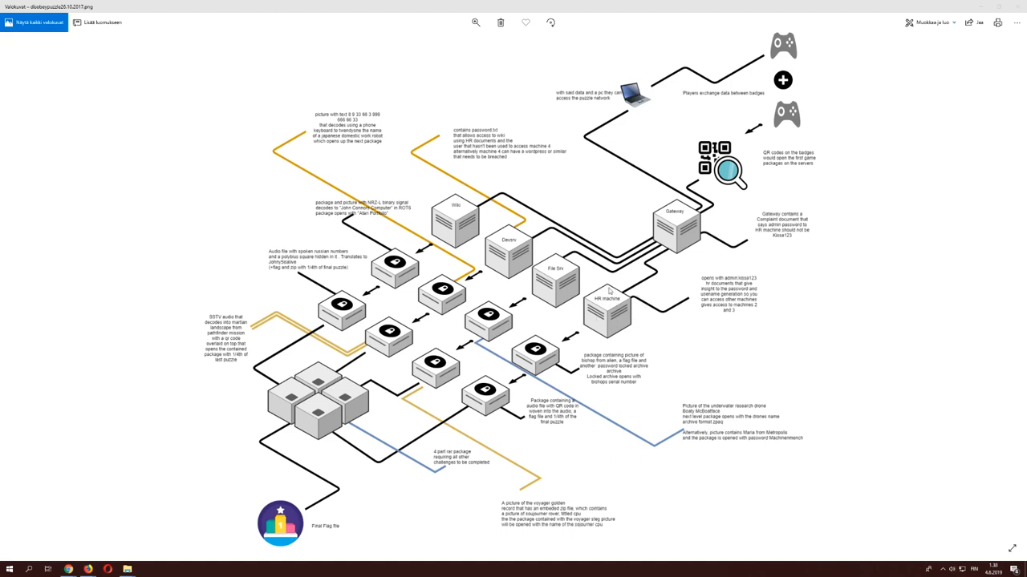
mouse_move(603, 306)
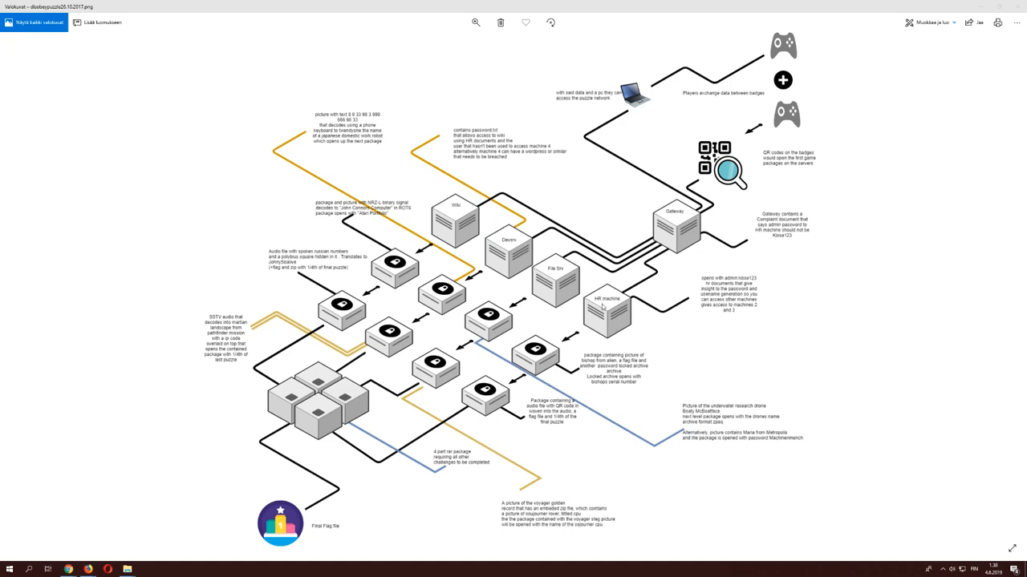
mouse_move(613, 305)
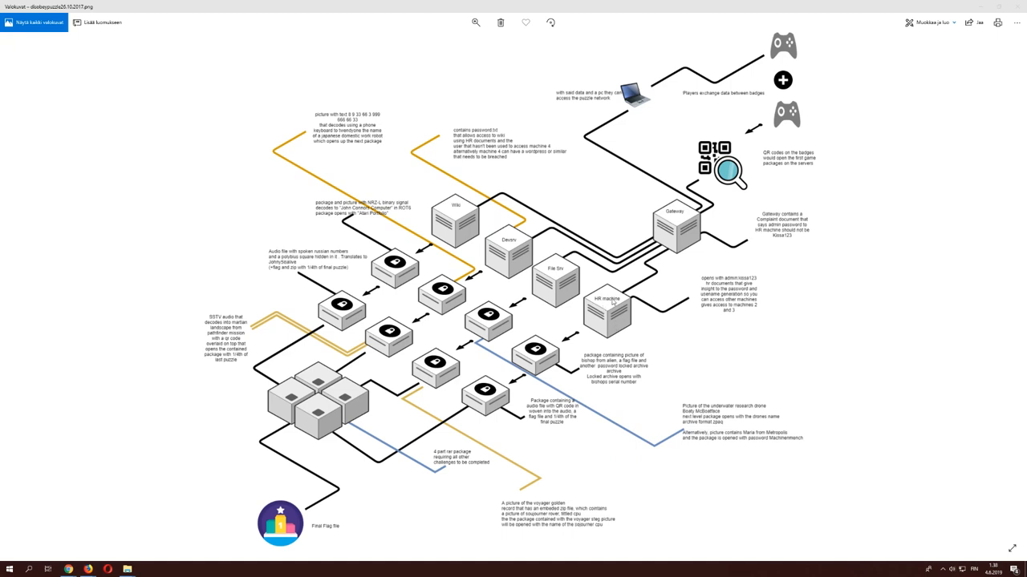
mouse_move(612, 303)
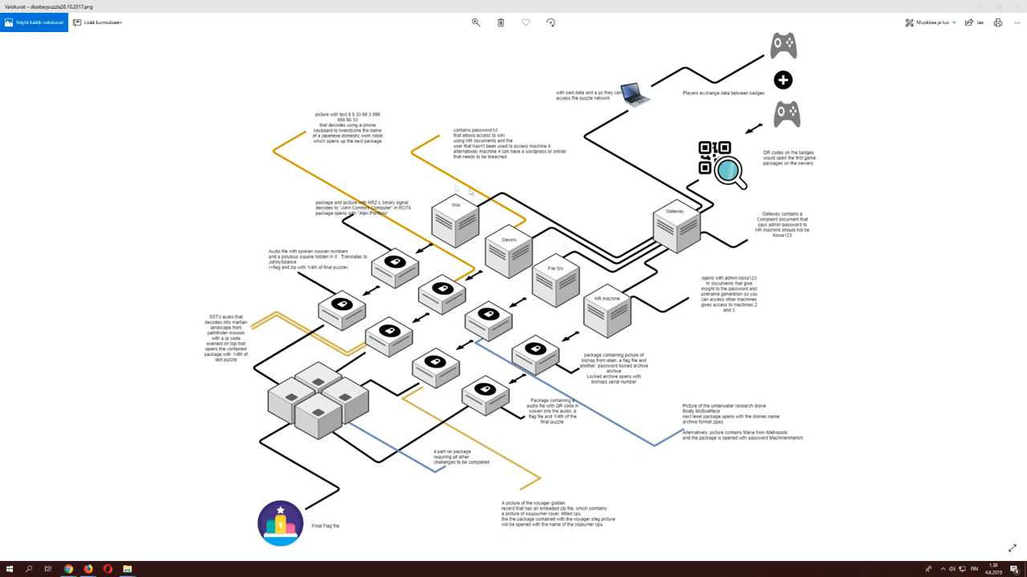
mouse_move(626, 301)
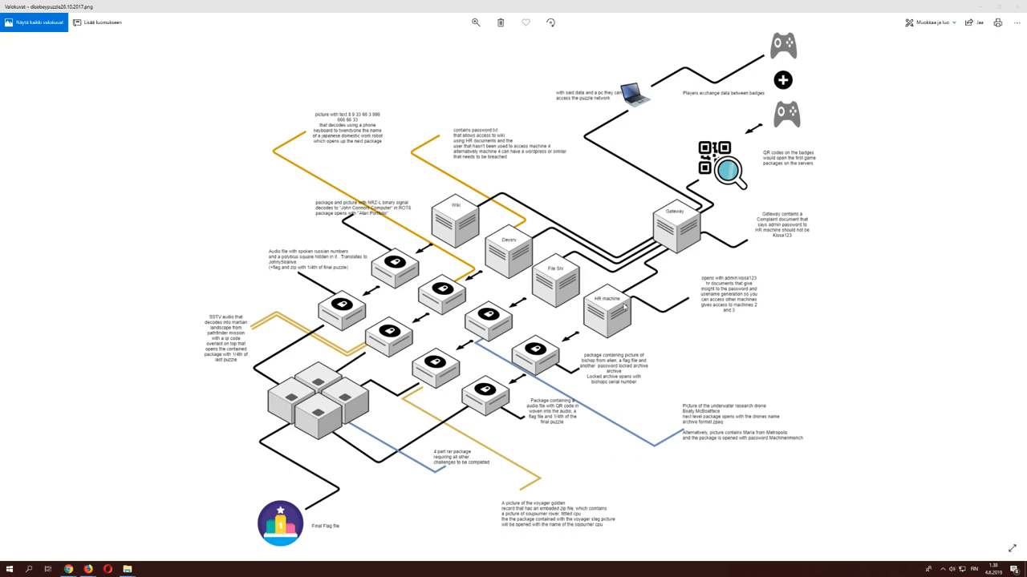
mouse_move(624, 308)
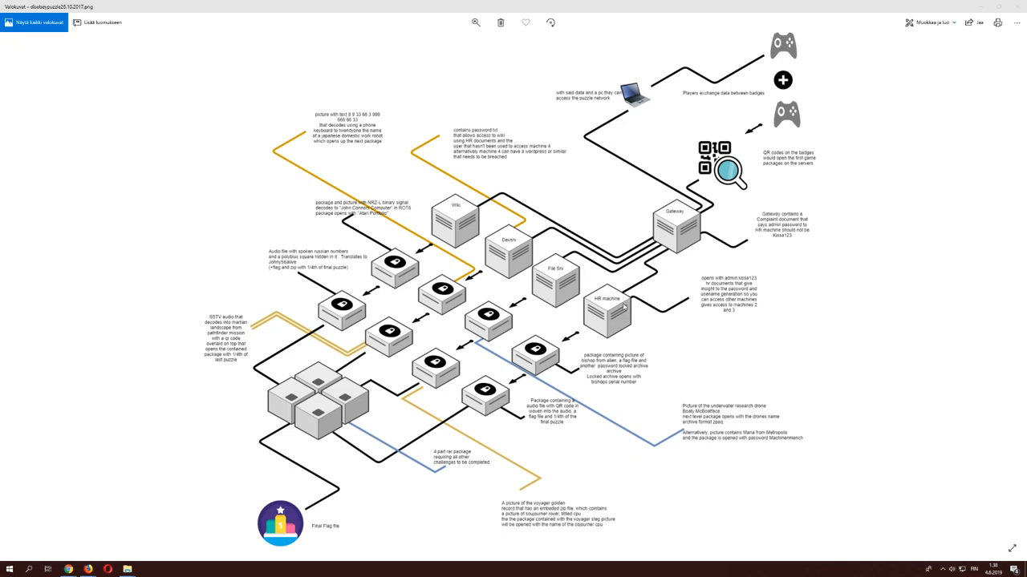
mouse_move(619, 300)
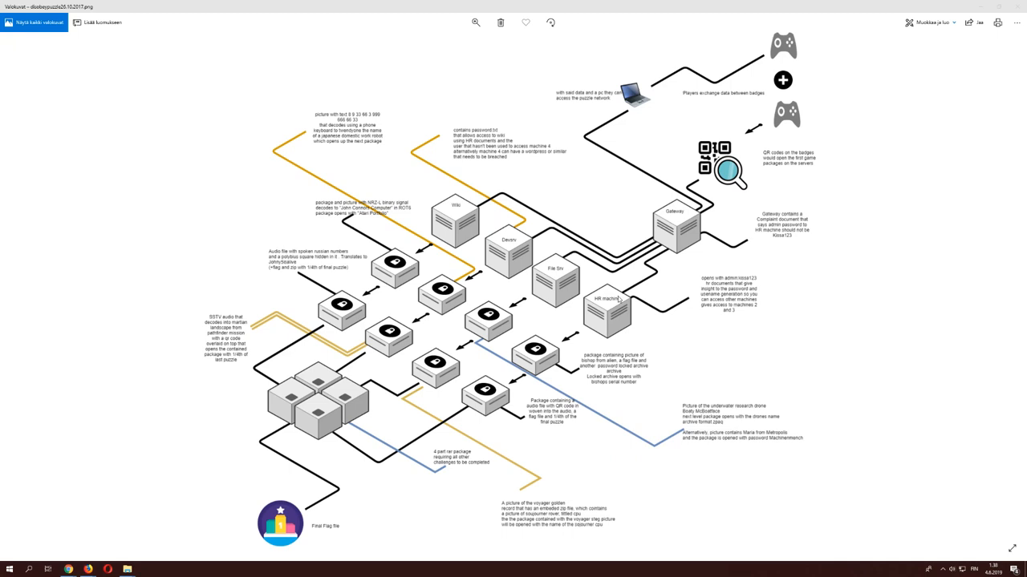
mouse_move(619, 300)
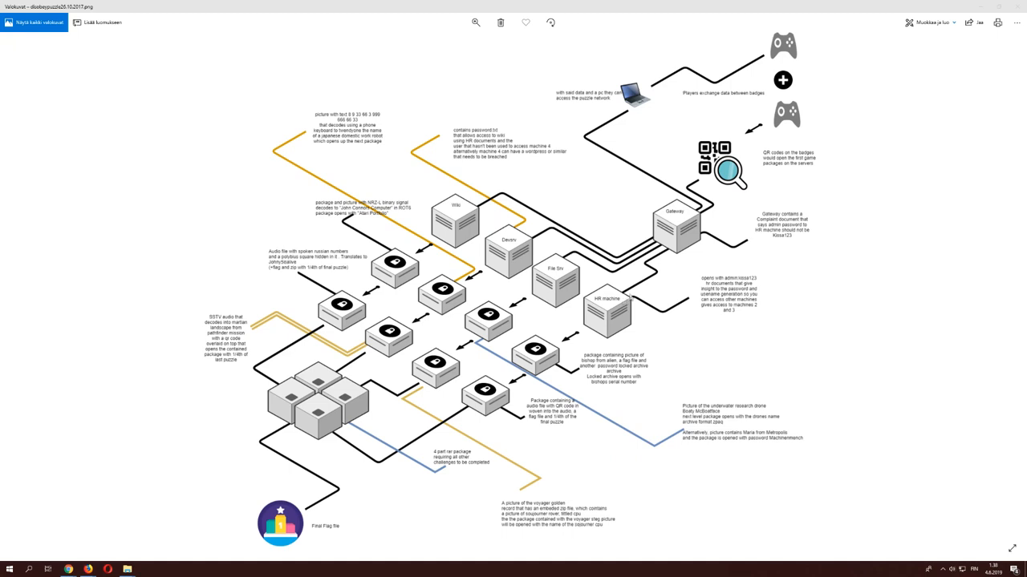
mouse_move(611, 303)
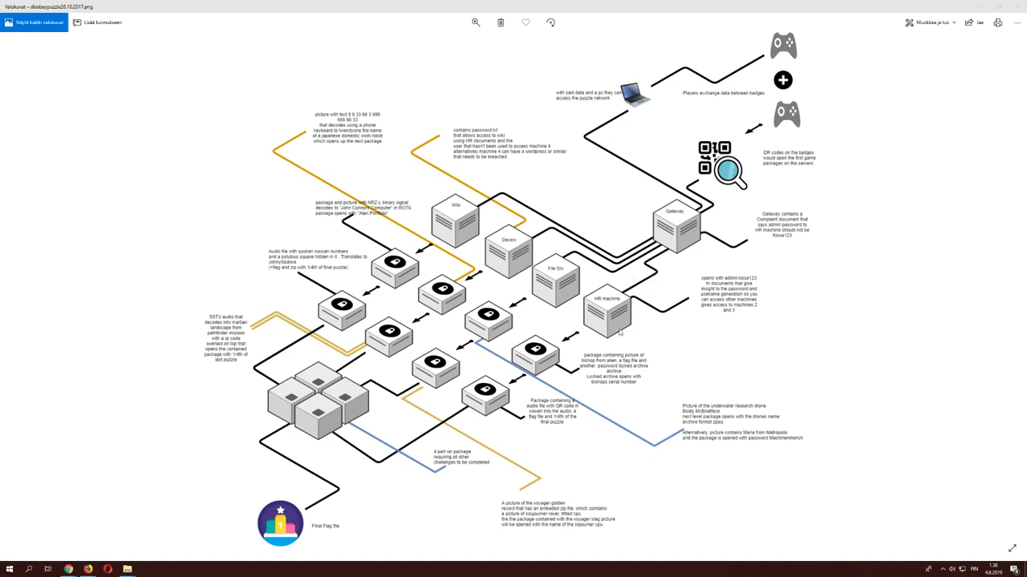
mouse_move(610, 304)
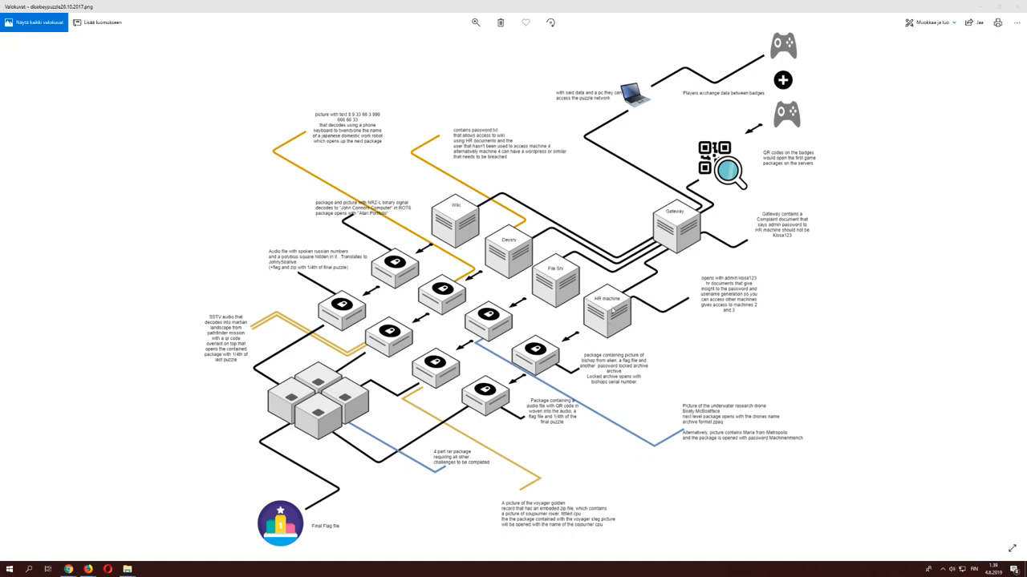
mouse_move(542, 335)
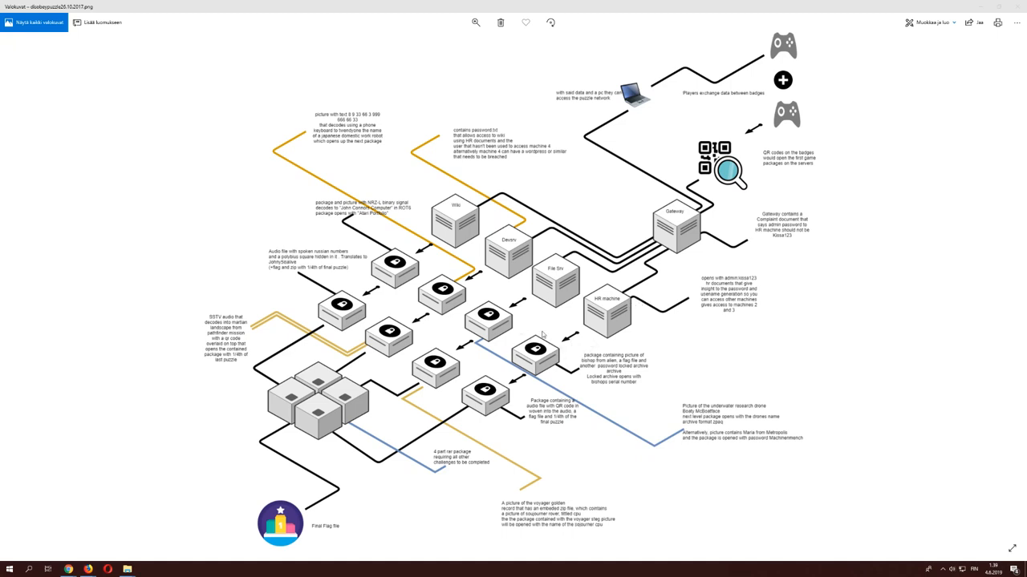
mouse_move(552, 354)
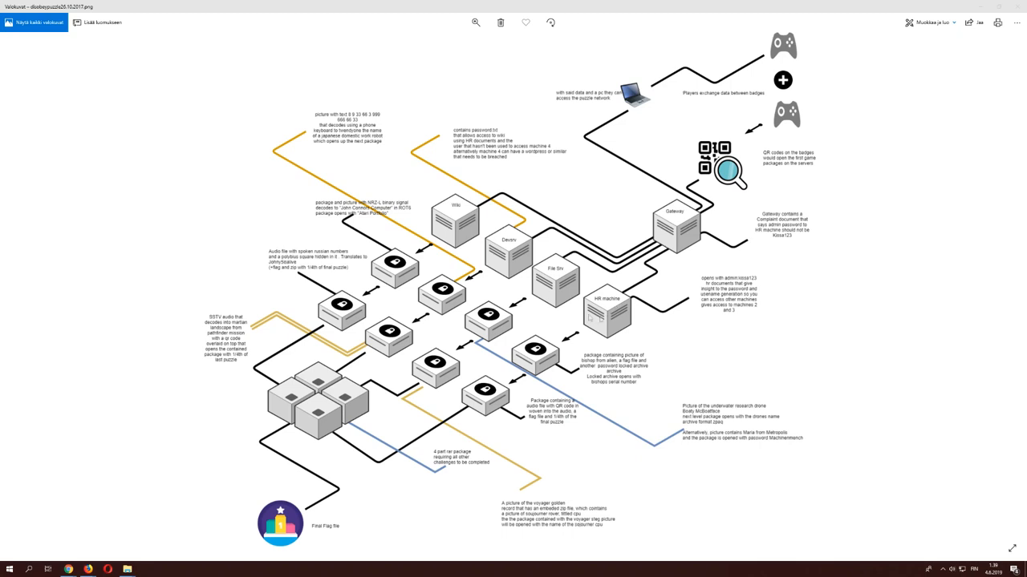
mouse_move(709, 195)
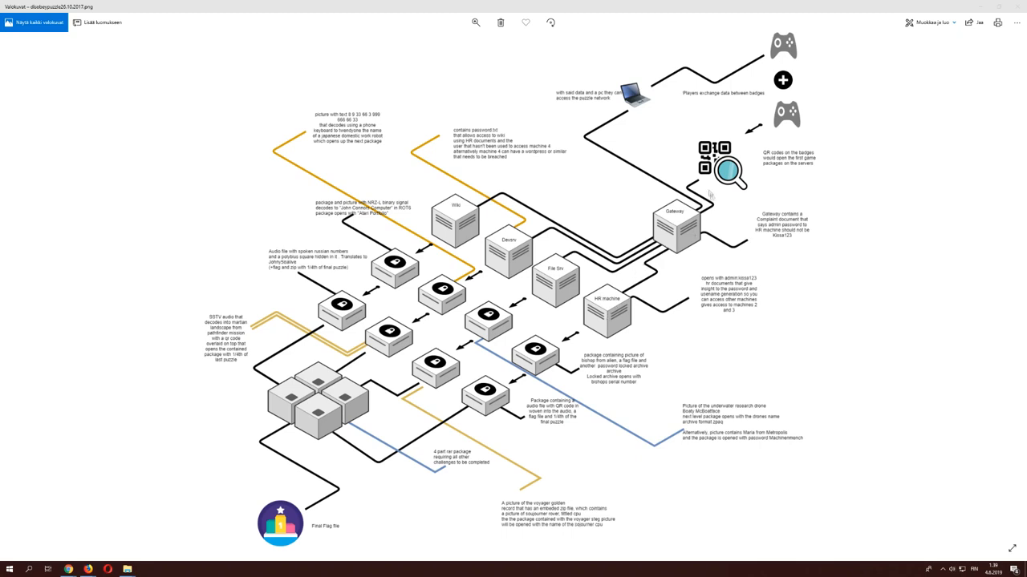
mouse_move(694, 169)
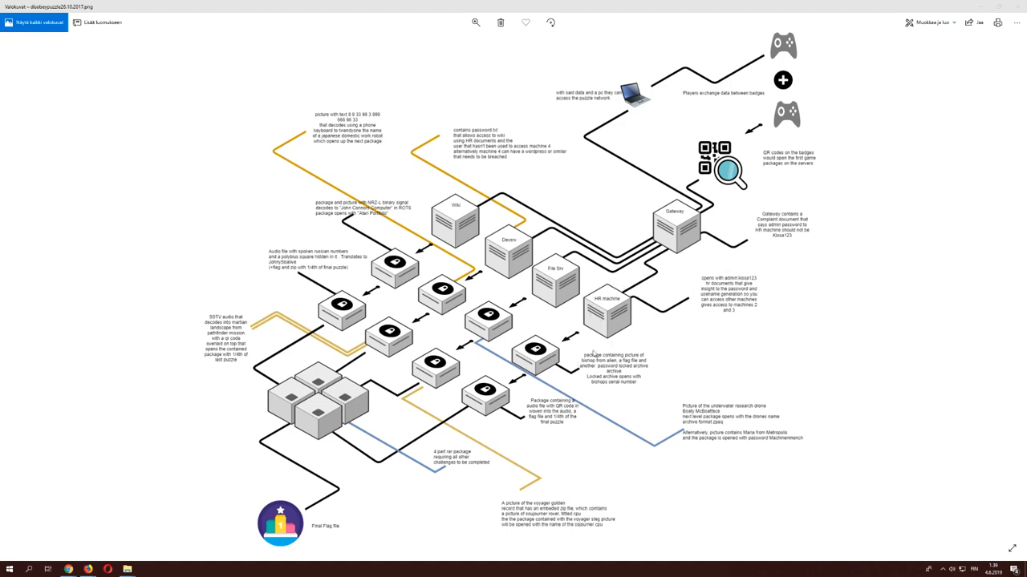
mouse_move(555, 341)
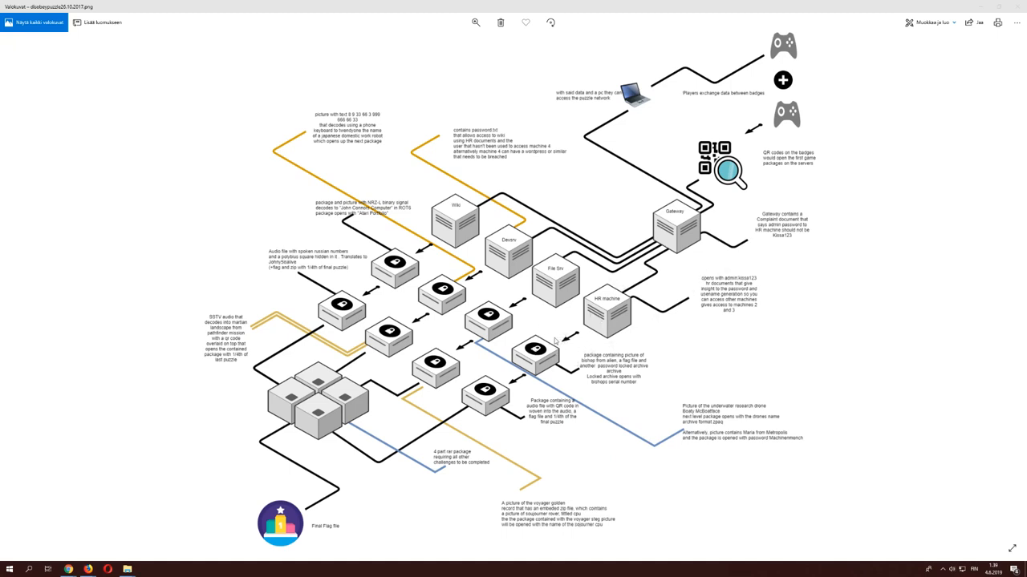
mouse_move(552, 332)
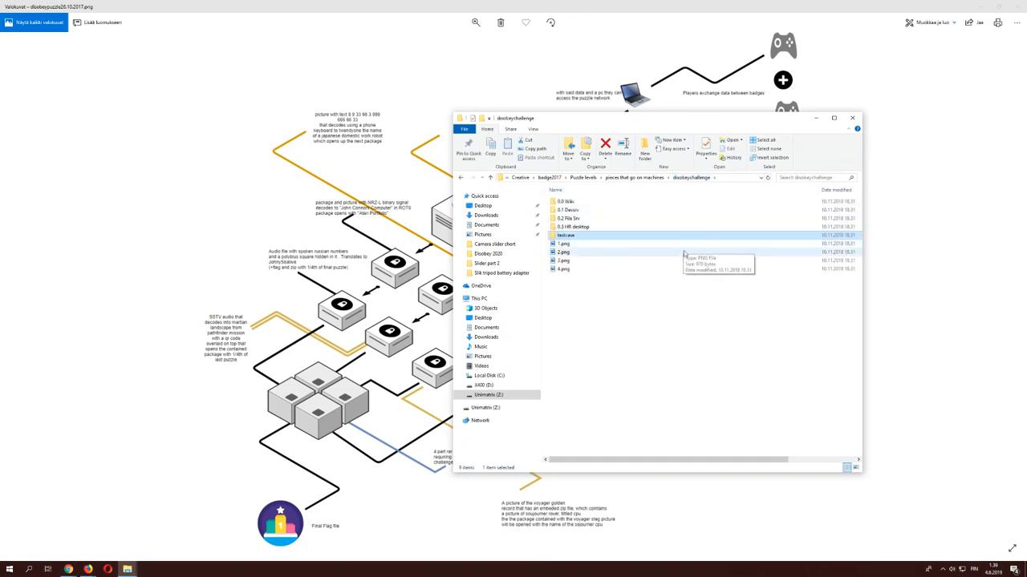
Step: Enter the HR desktop challenge folder and open its flag .txt file in Notepad
double_click(571, 228)
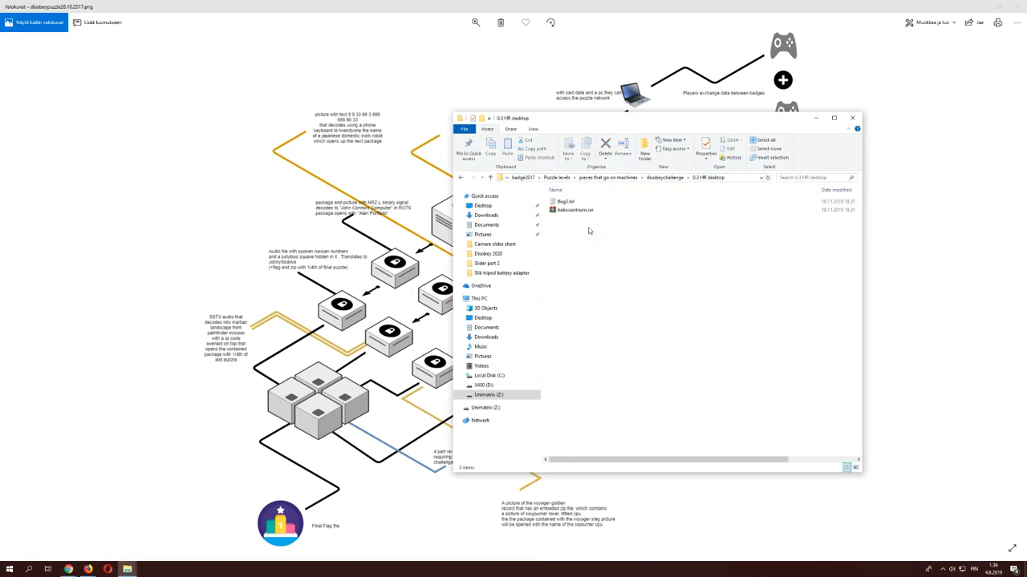
click(575, 209)
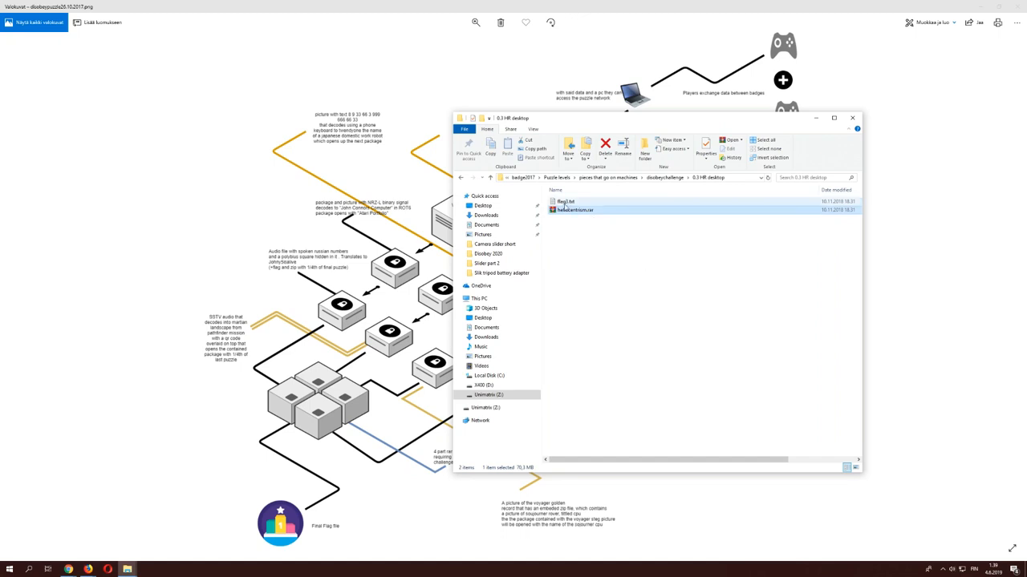
mouse_move(574, 208)
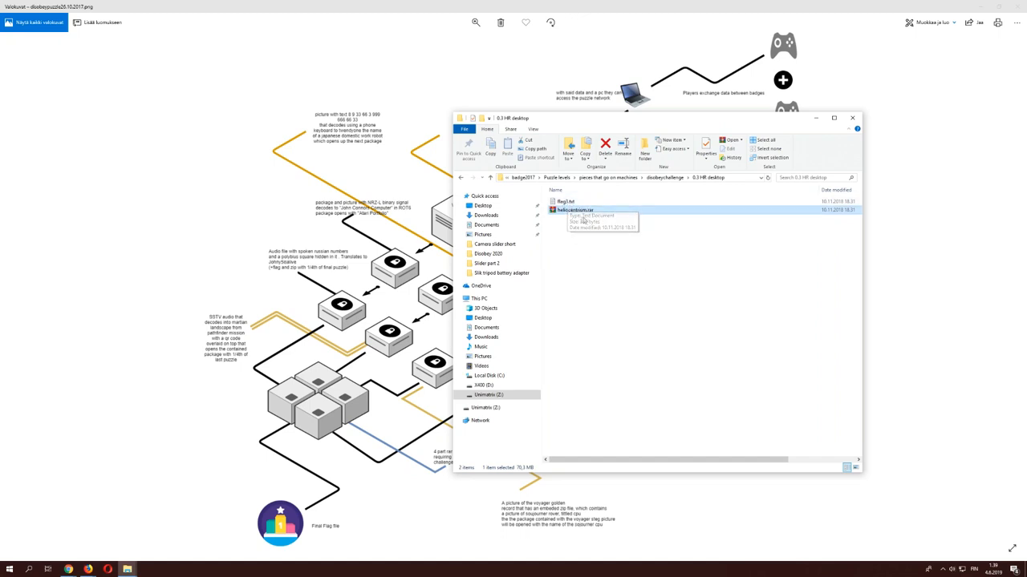
click(565, 202)
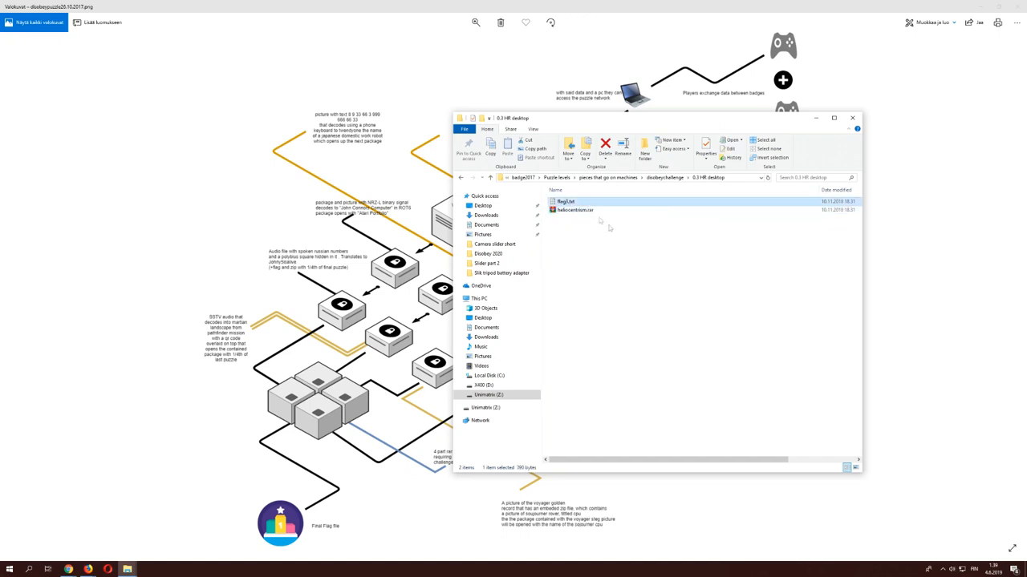
double_click(565, 202)
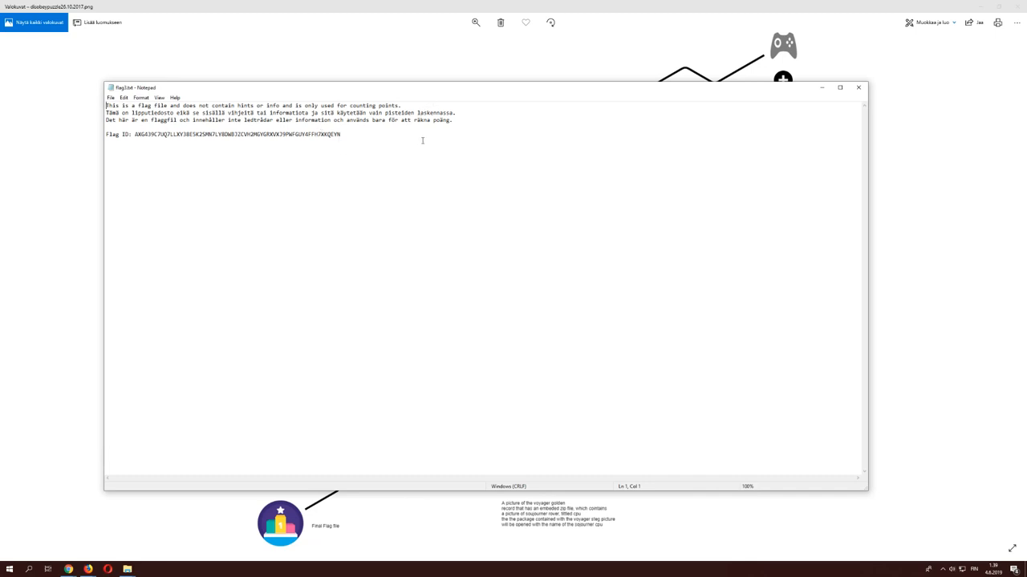
mouse_move(411, 145)
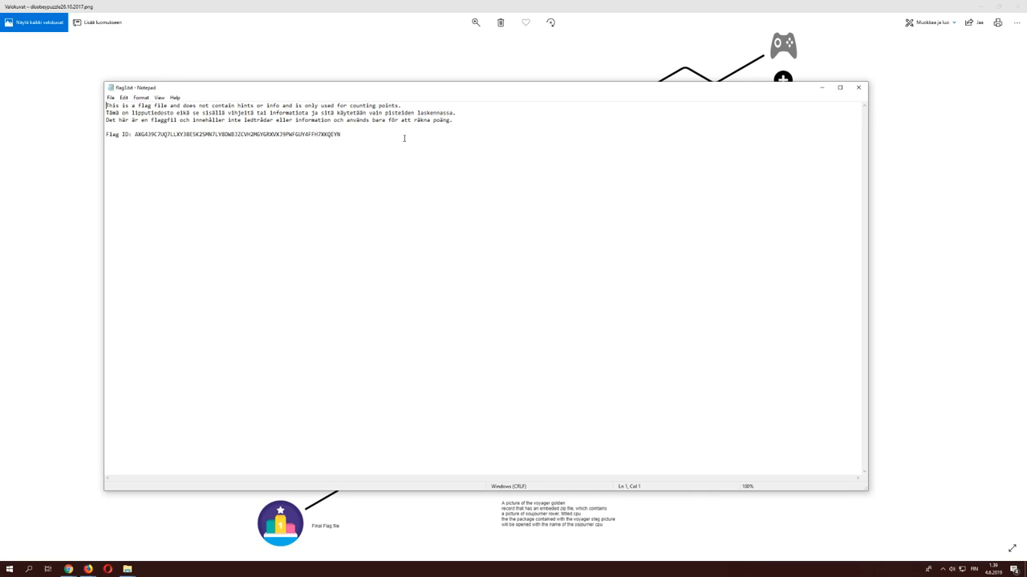
mouse_move(841, 111)
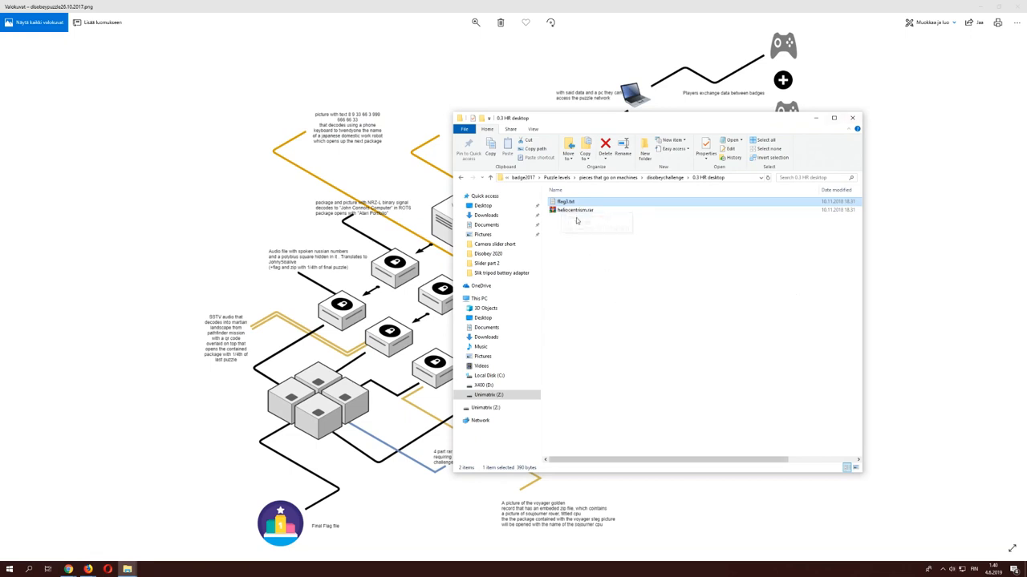
Step: Navigate from the current subfolder back to the main challenge folder
click(574, 210)
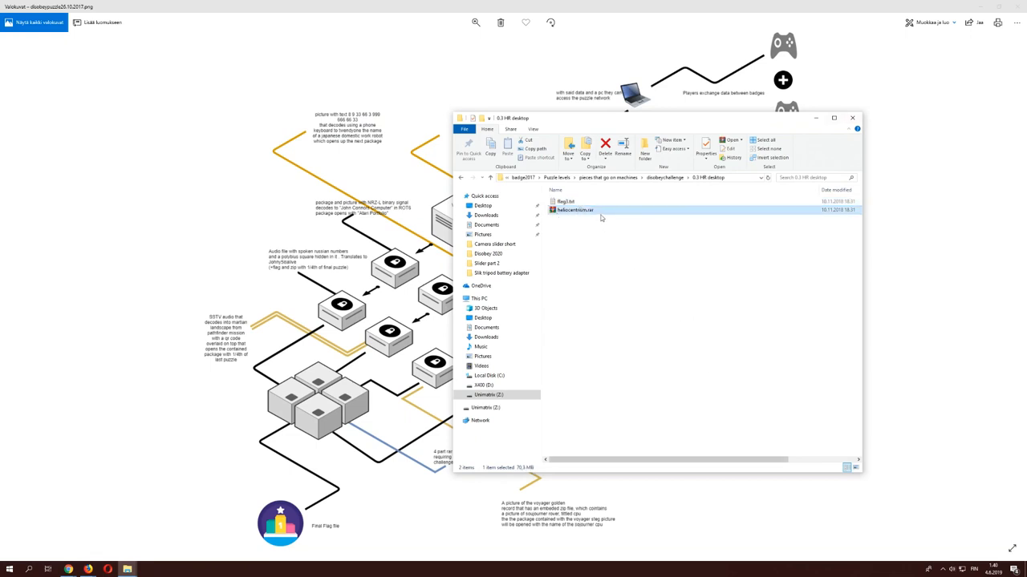
double_click(574, 209)
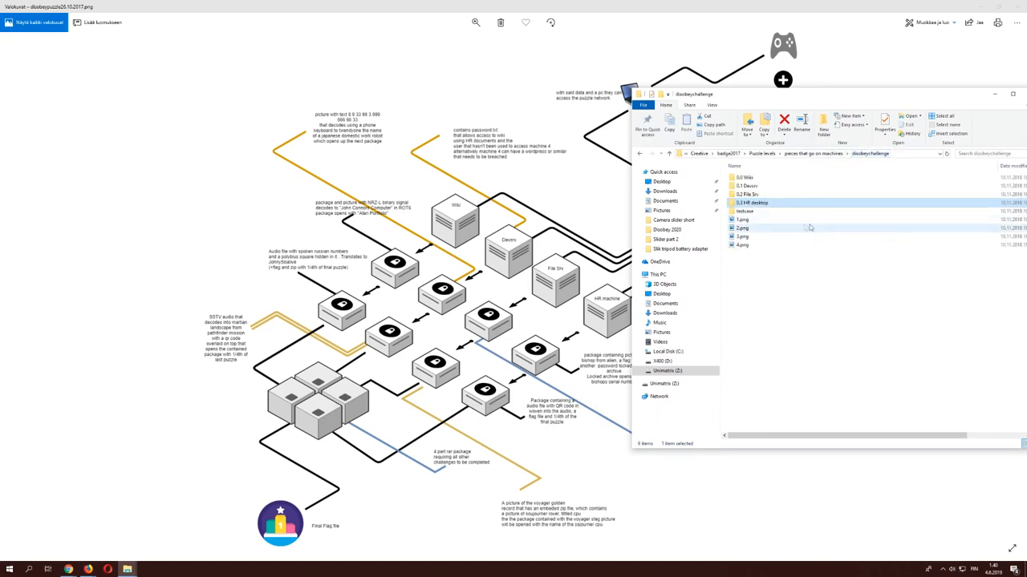
click(751, 195)
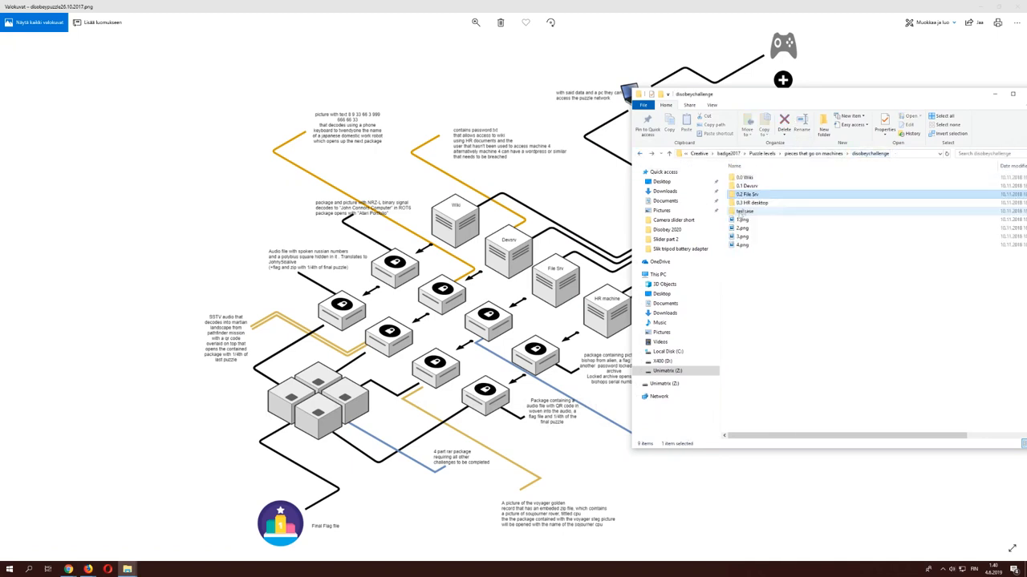
click(744, 176)
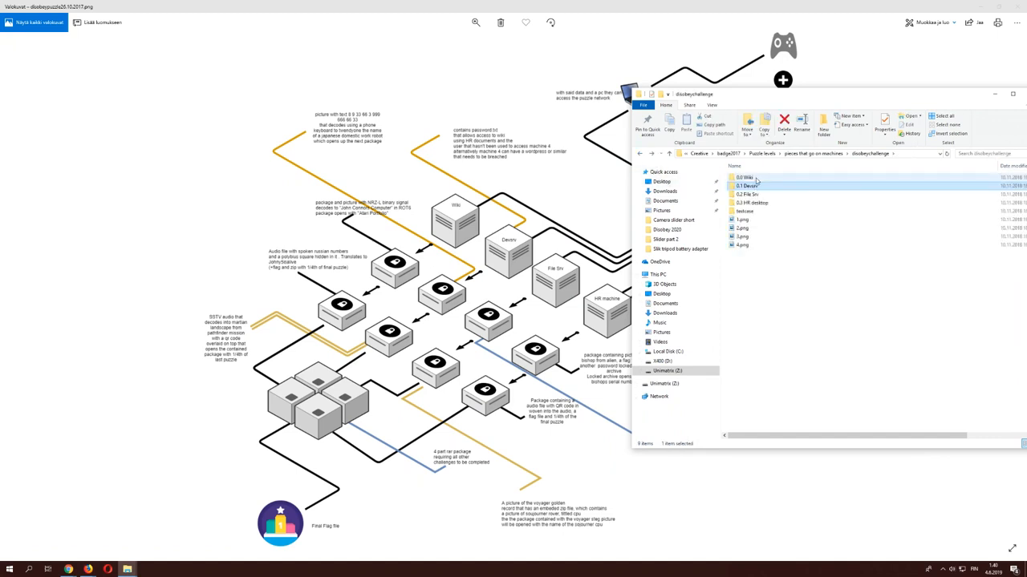
double_click(744, 177)
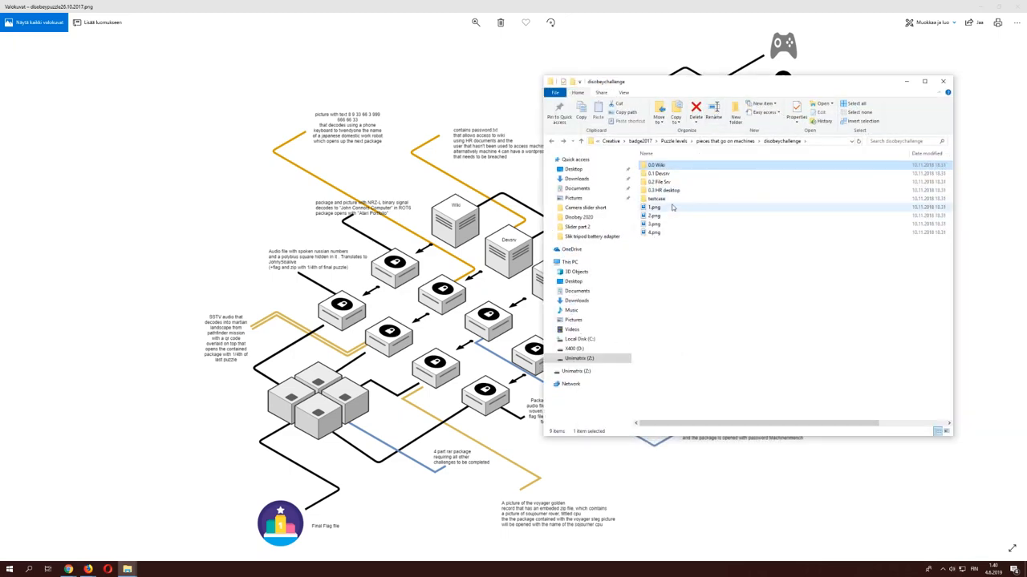
Step: Open the first puzzle image 1.png in Windows Photos
click(655, 207)
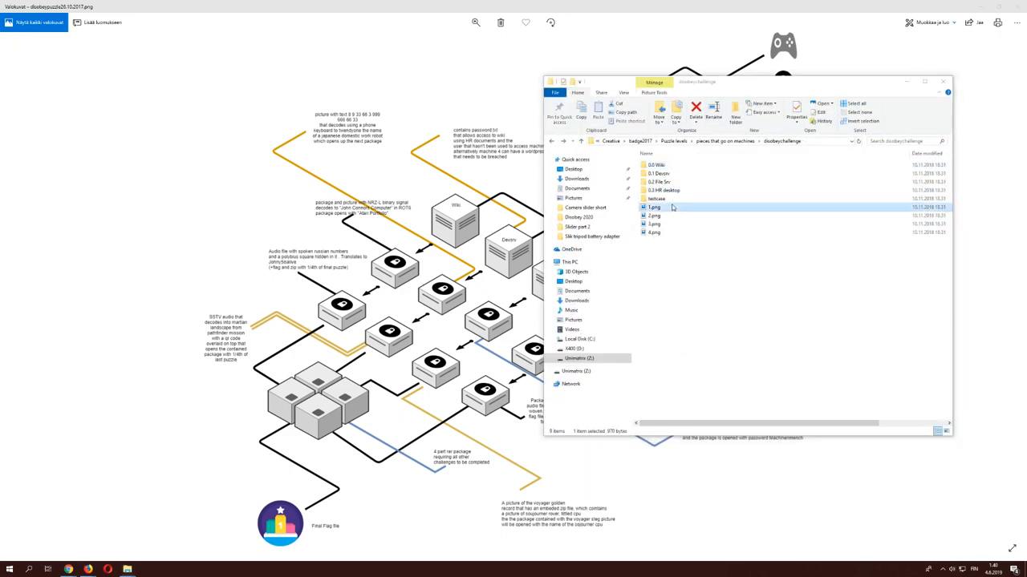
double_click(655, 215)
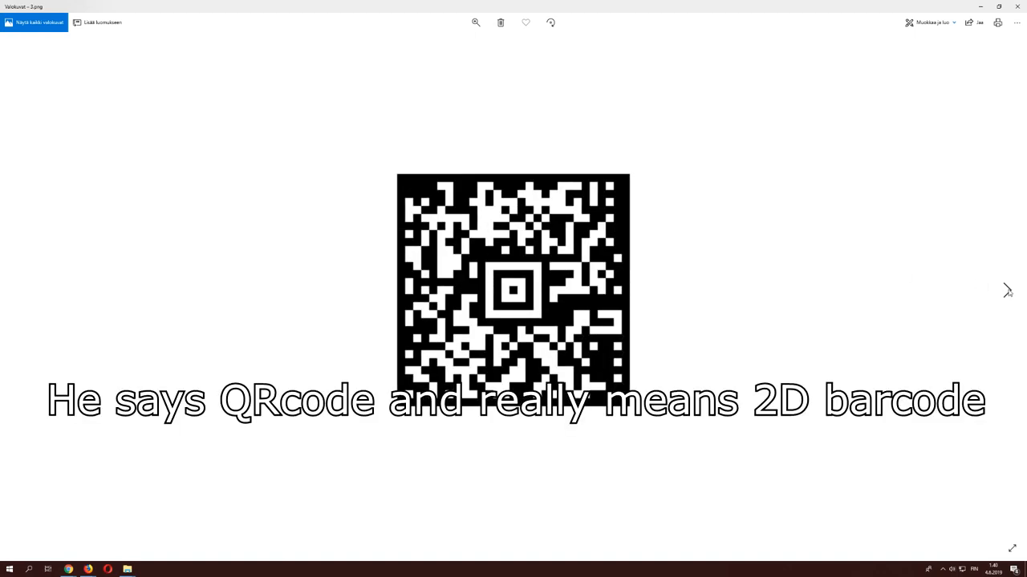
Step: Close the 2D barcode image to return to the annotated network diagram
click(1008, 290)
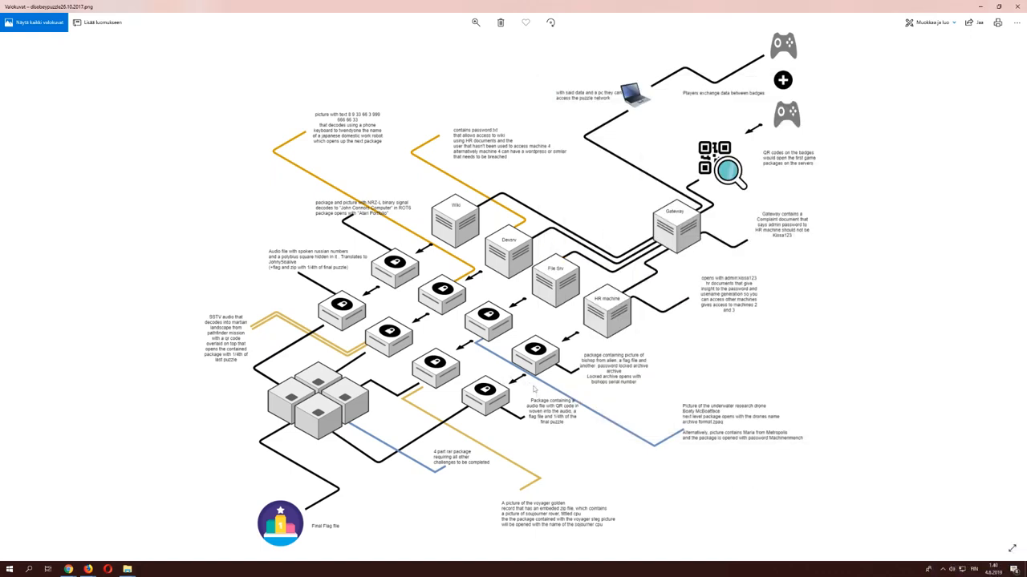
mouse_move(629, 455)
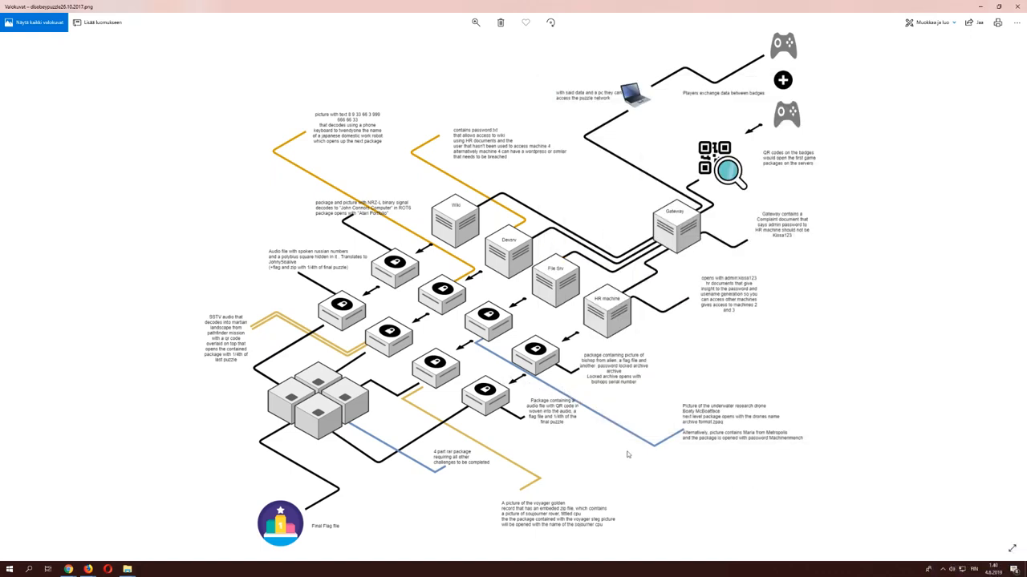
mouse_move(639, 479)
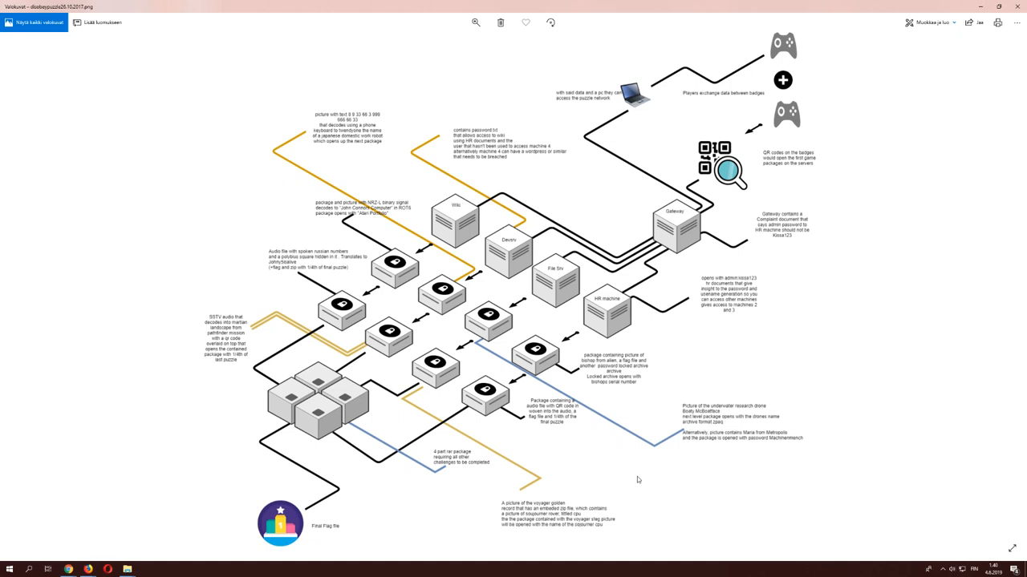
mouse_move(638, 483)
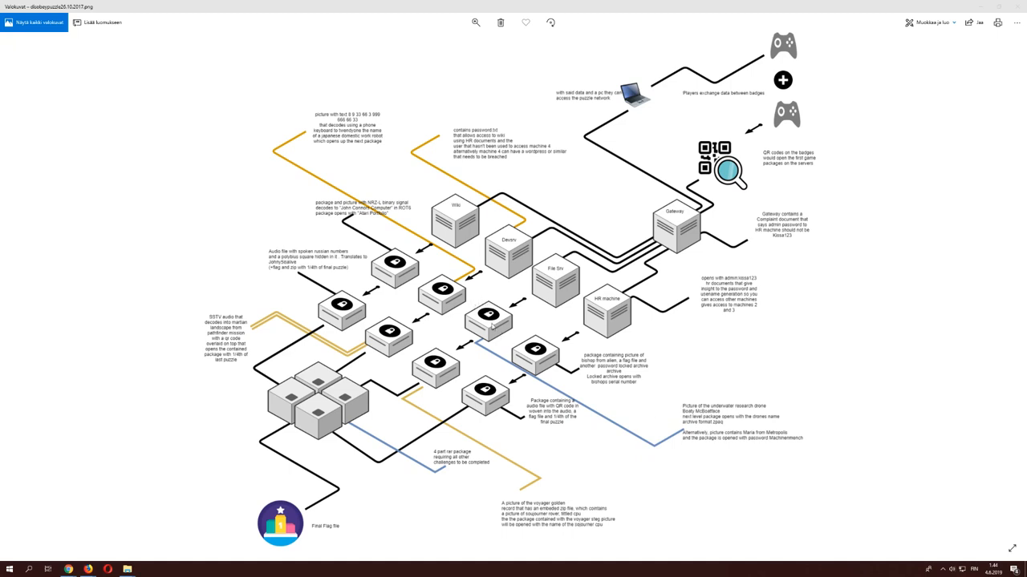
mouse_move(702, 439)
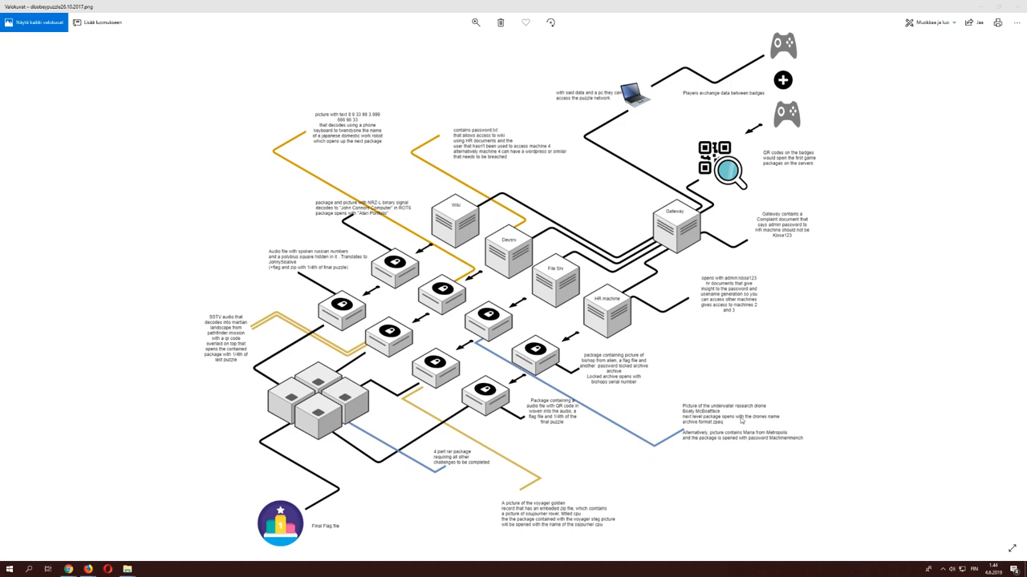
mouse_move(691, 440)
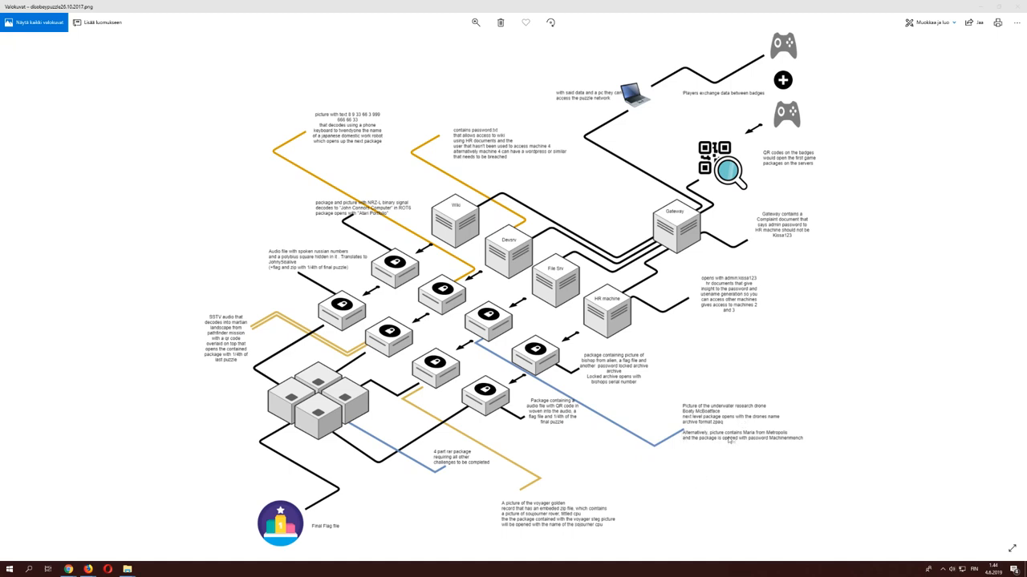
mouse_move(764, 456)
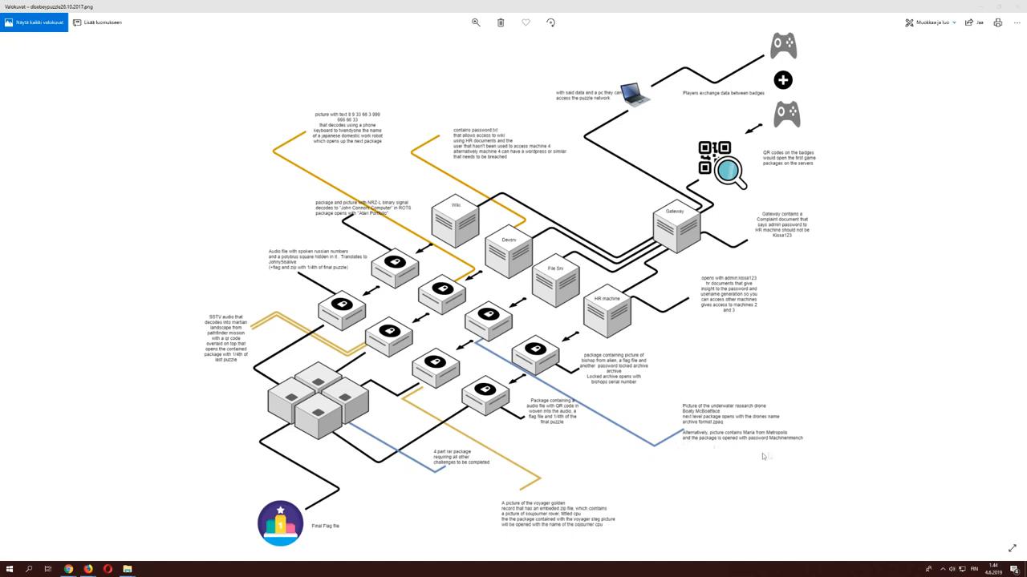
mouse_move(793, 447)
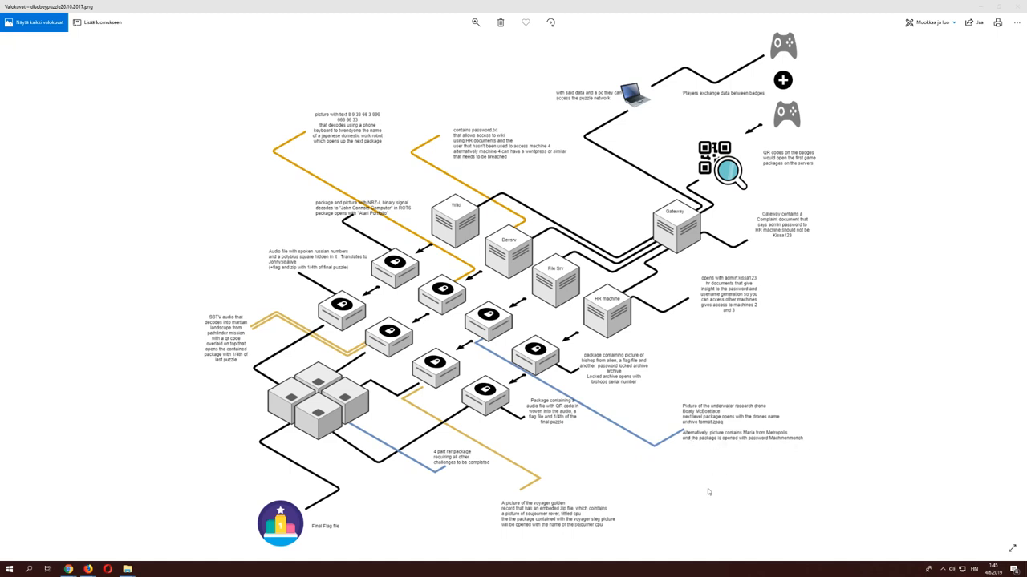
mouse_move(715, 497)
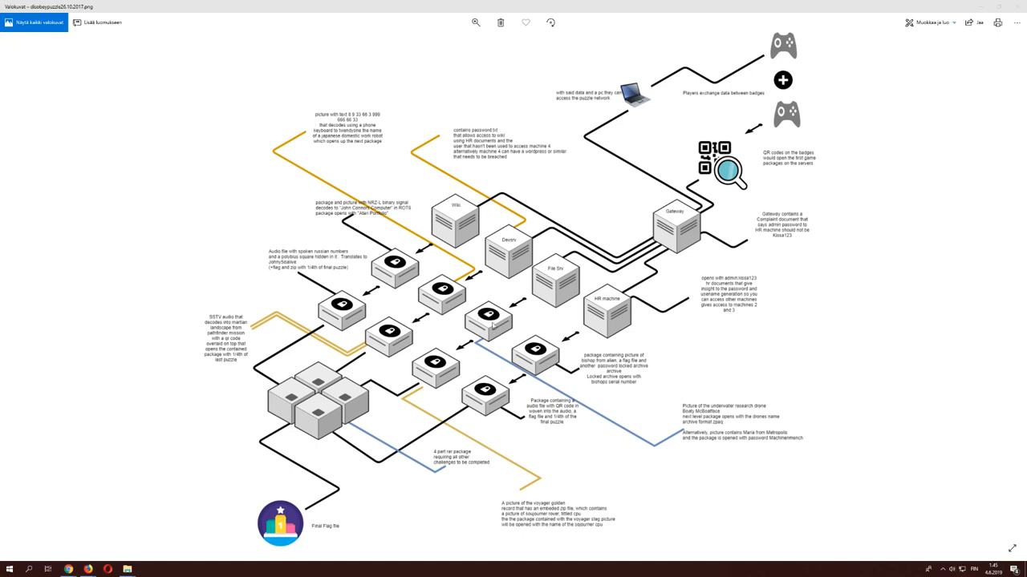
mouse_move(494, 321)
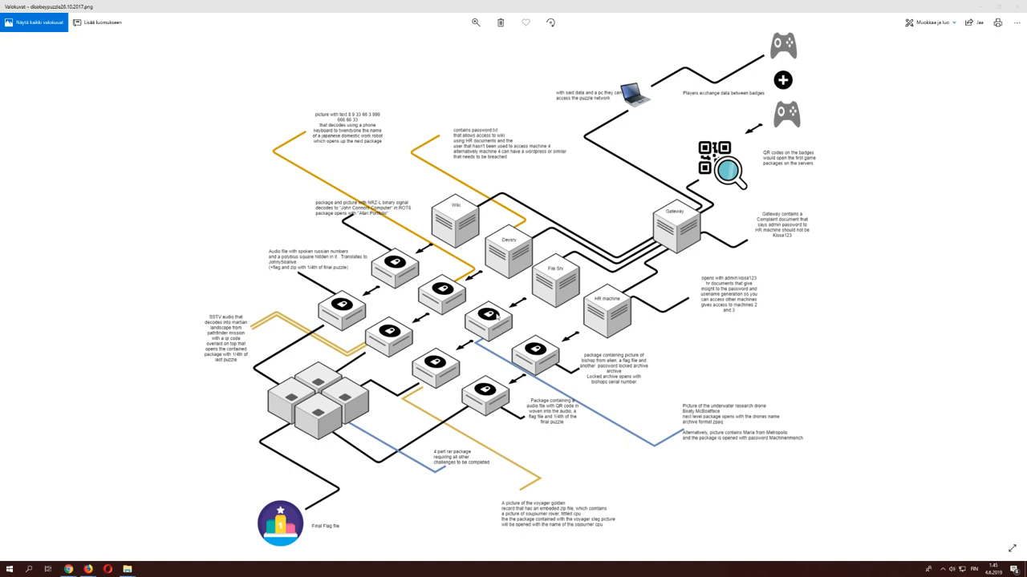
mouse_move(571, 316)
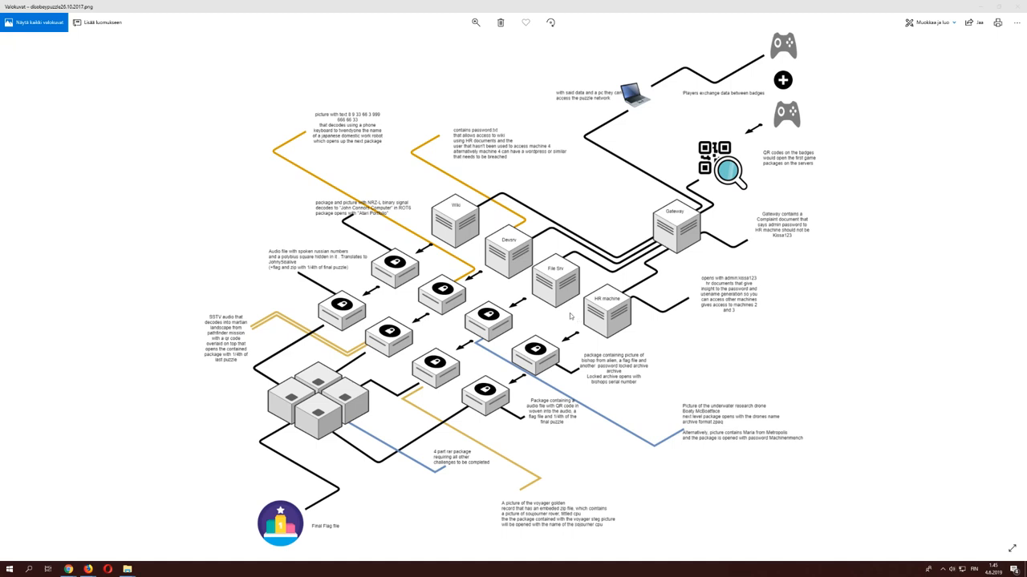
mouse_move(440, 363)
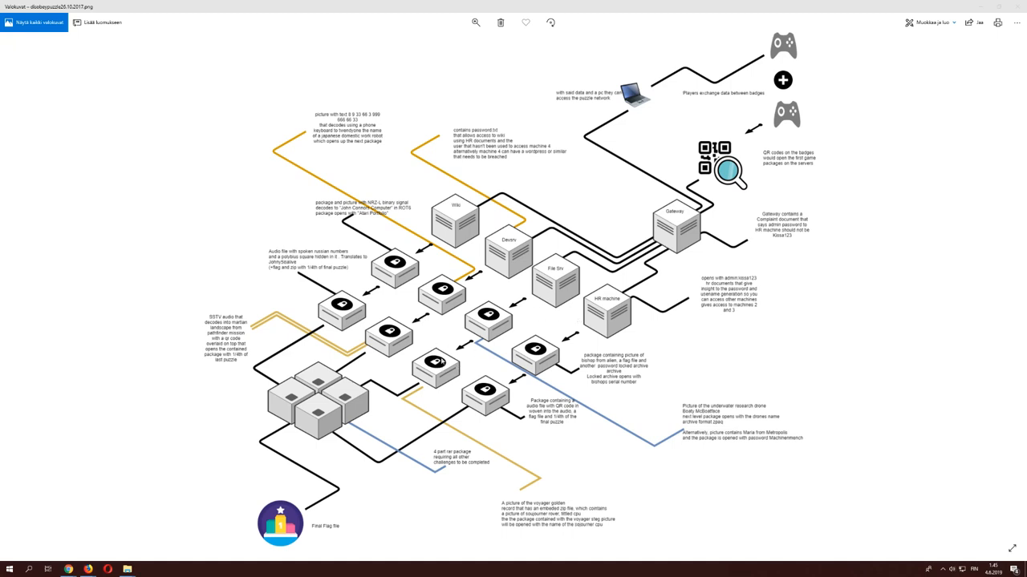
mouse_move(443, 360)
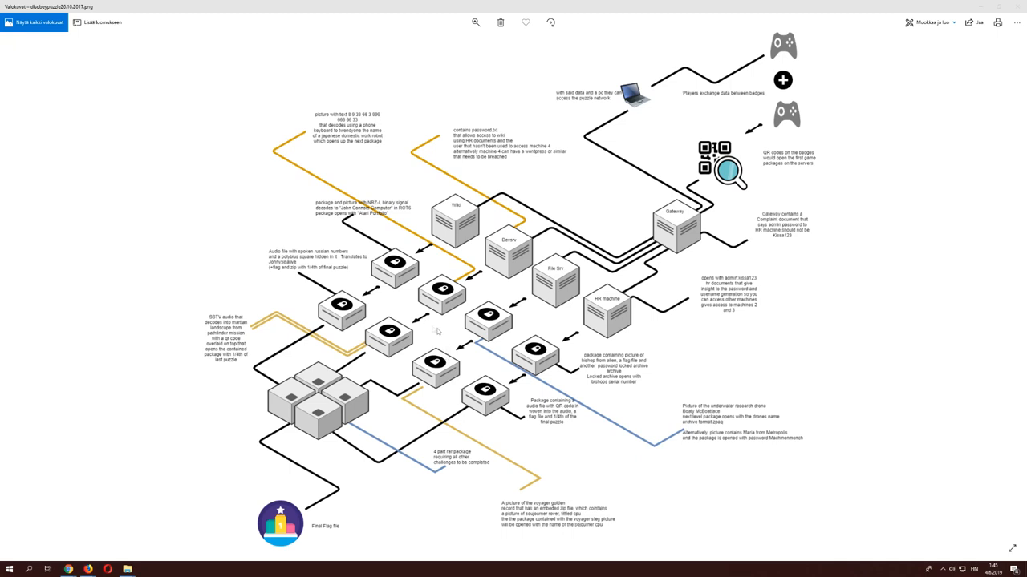
mouse_move(388, 372)
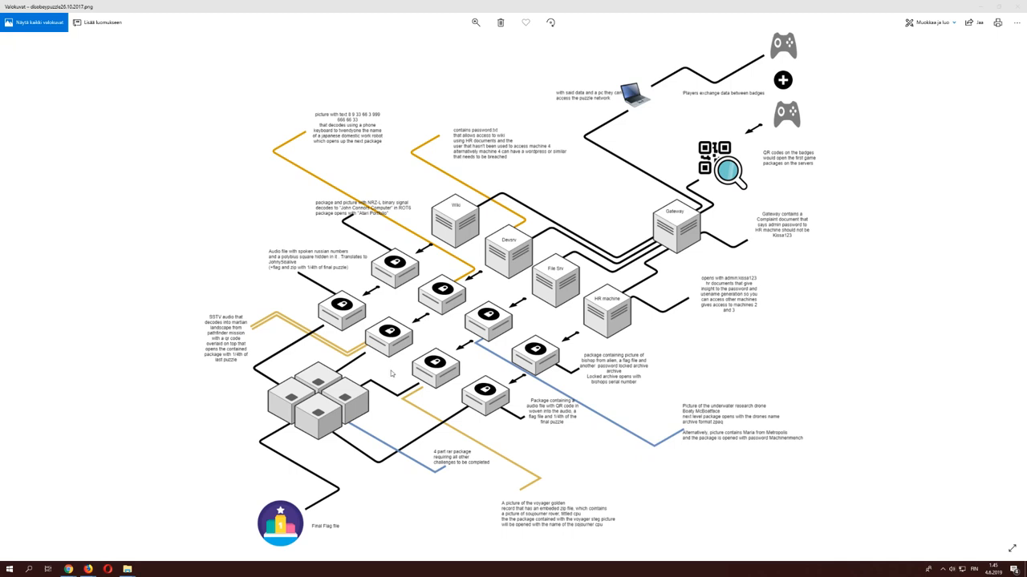
mouse_move(461, 430)
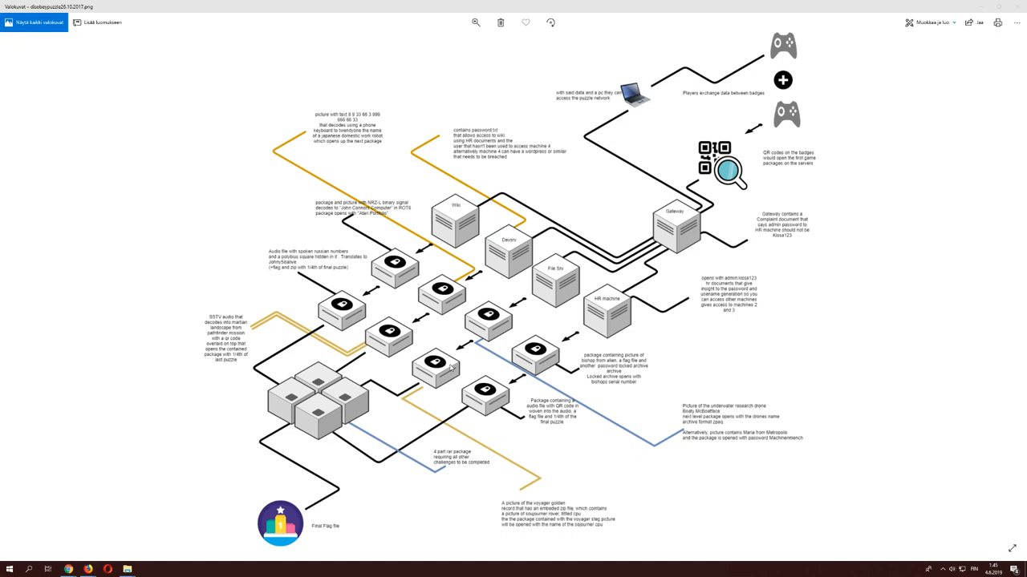
mouse_move(448, 366)
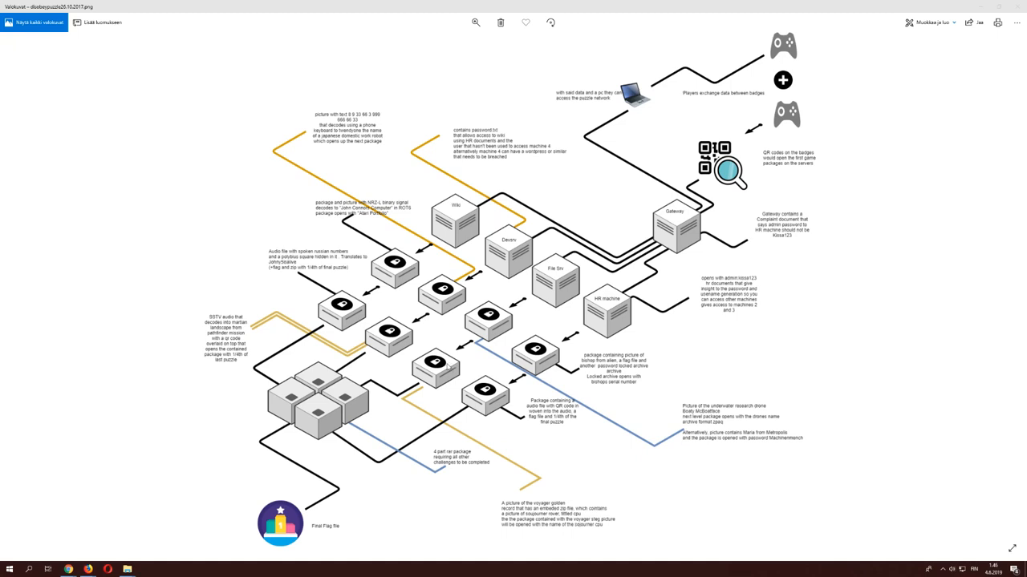
mouse_move(580, 485)
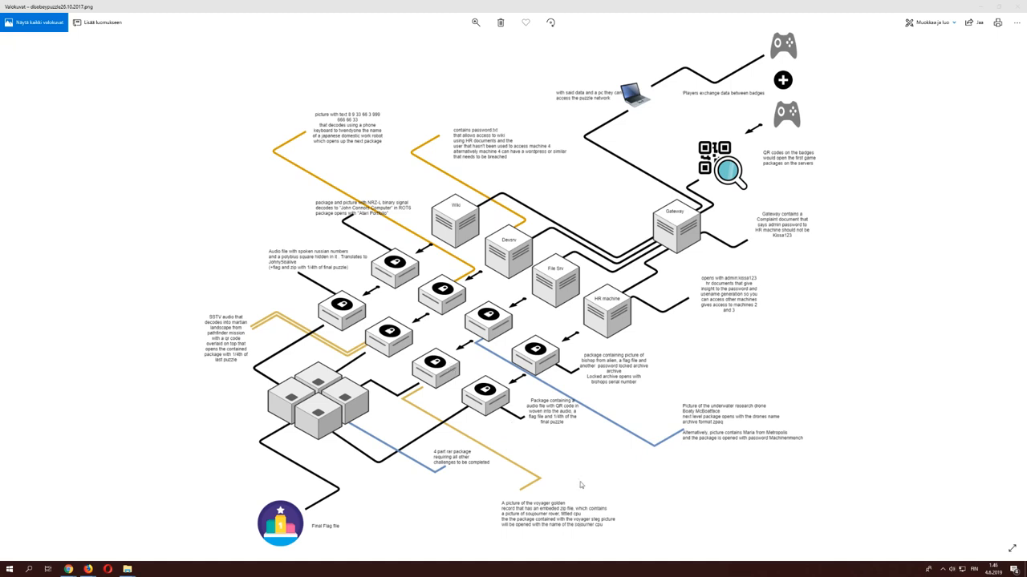
mouse_move(577, 505)
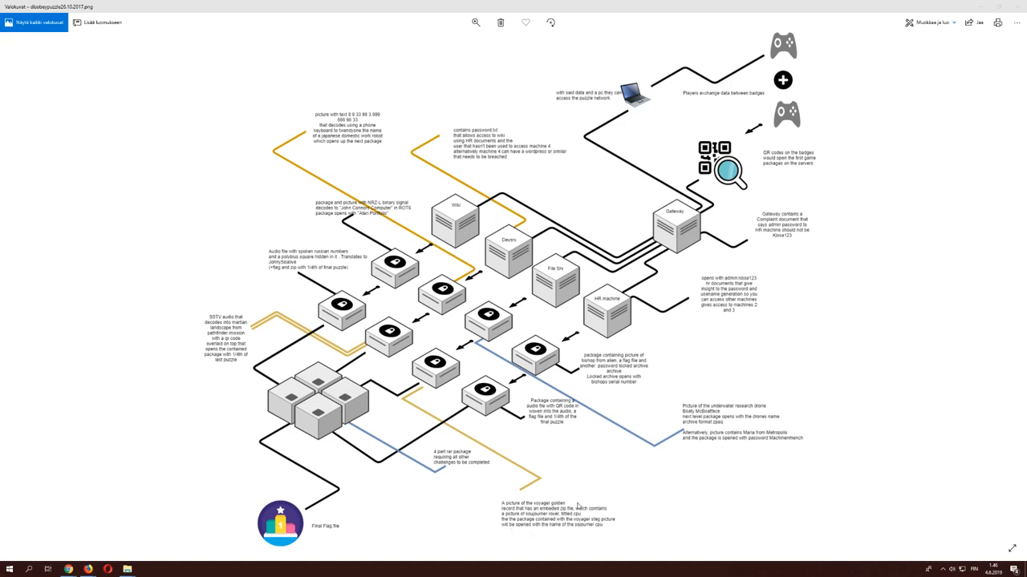
mouse_move(623, 520)
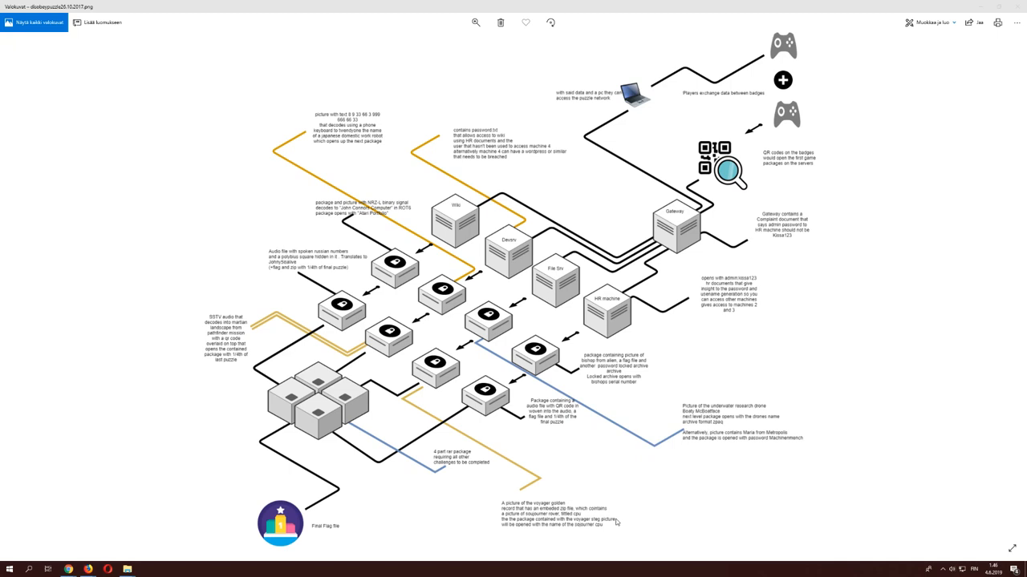
mouse_move(537, 432)
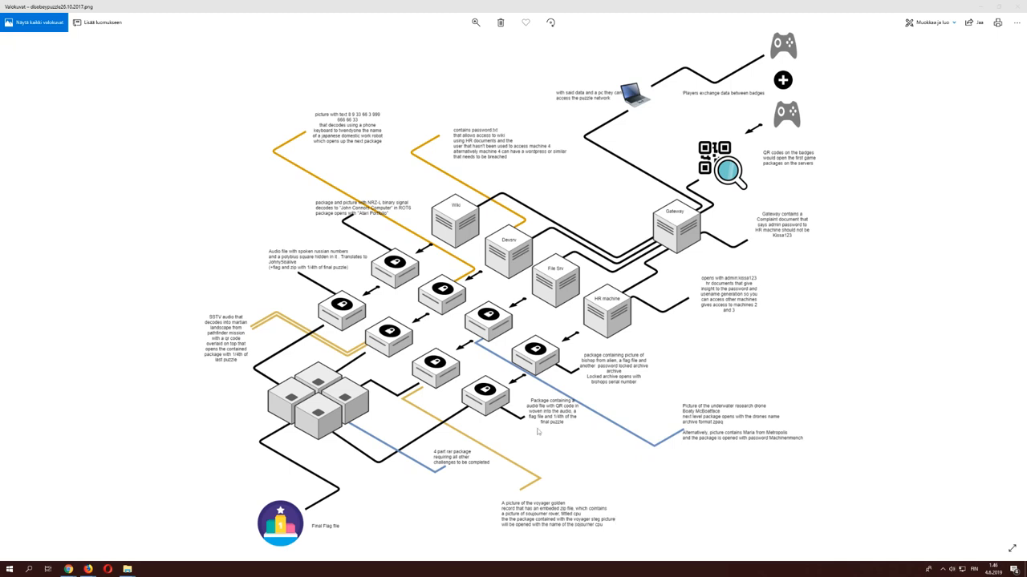
mouse_move(514, 231)
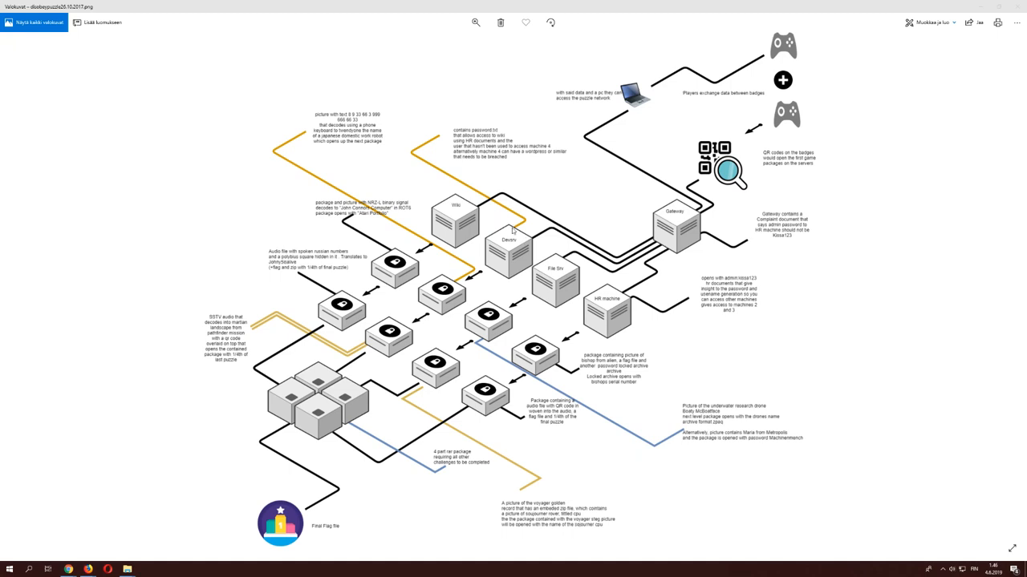
mouse_move(505, 257)
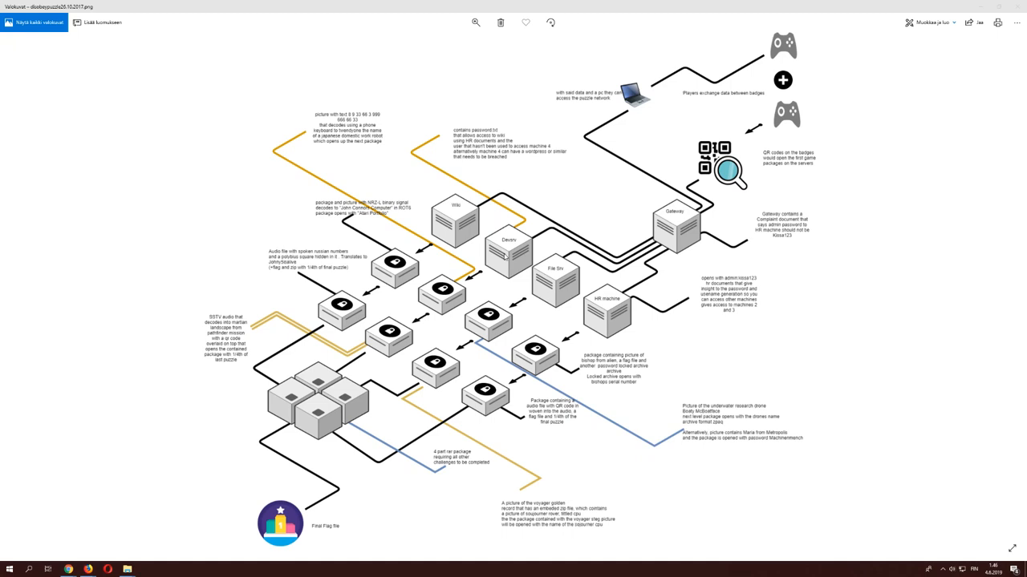
mouse_move(472, 196)
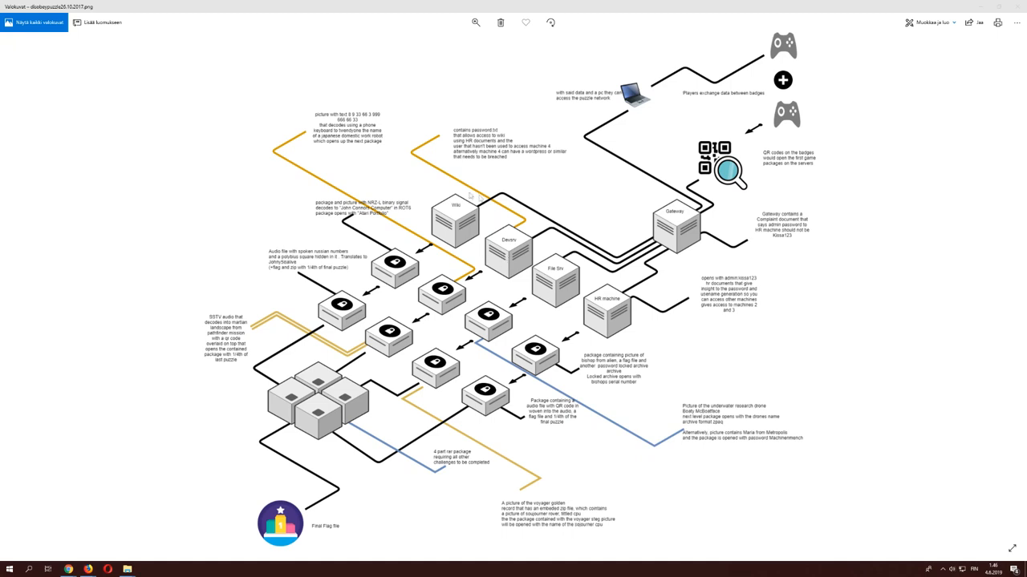
mouse_move(510, 250)
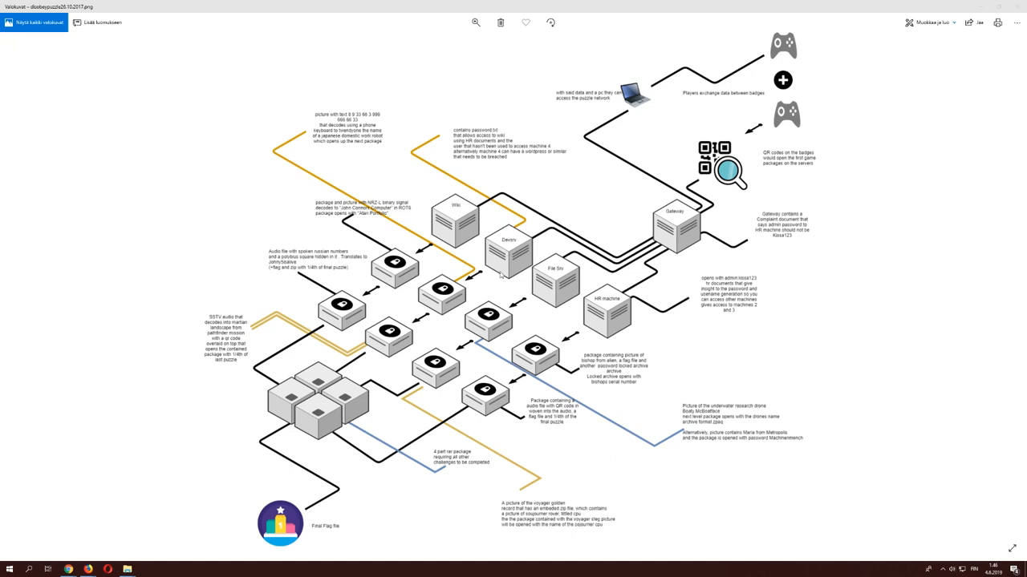
mouse_move(494, 272)
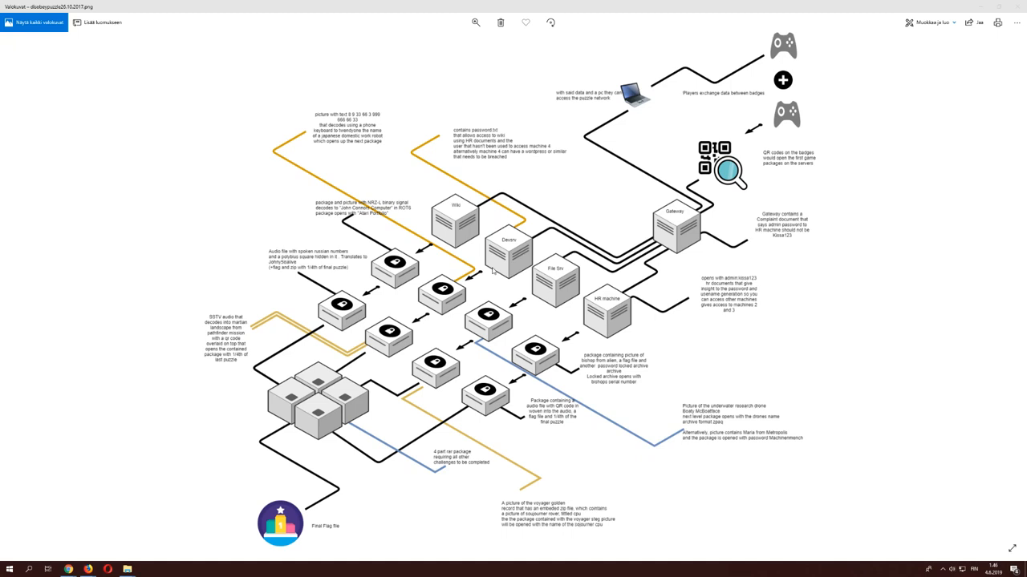
mouse_move(517, 233)
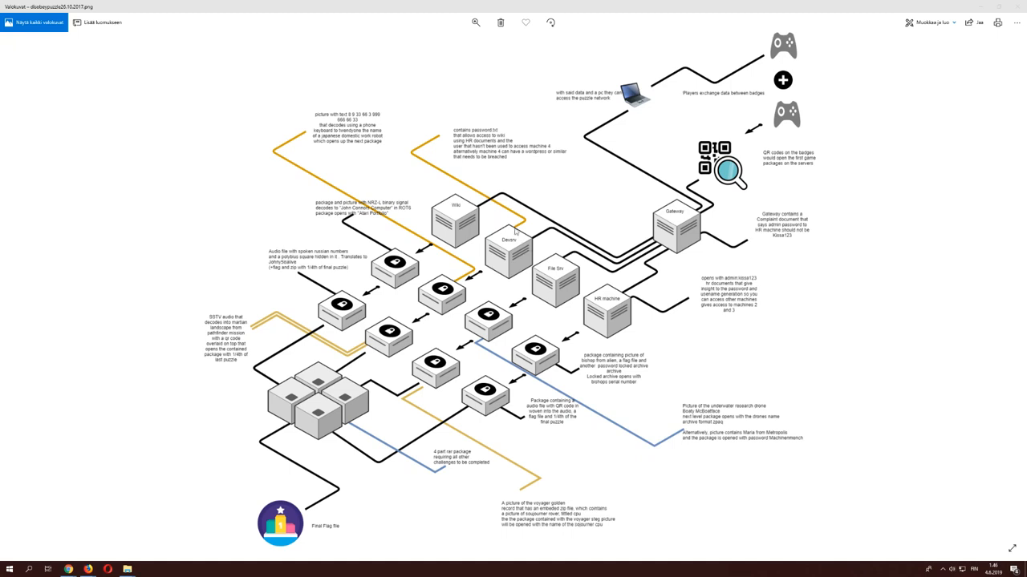
mouse_move(523, 234)
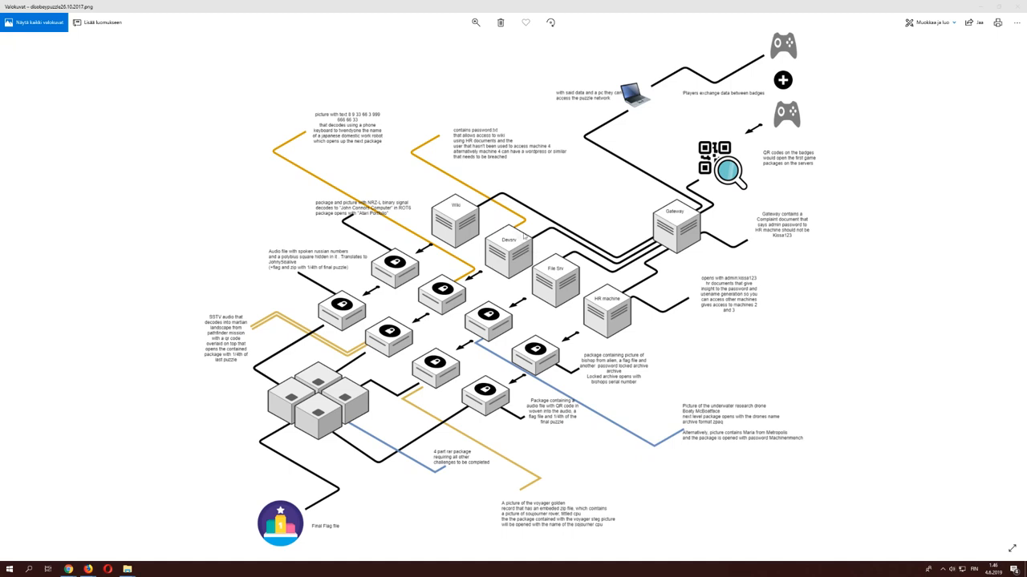
mouse_move(547, 279)
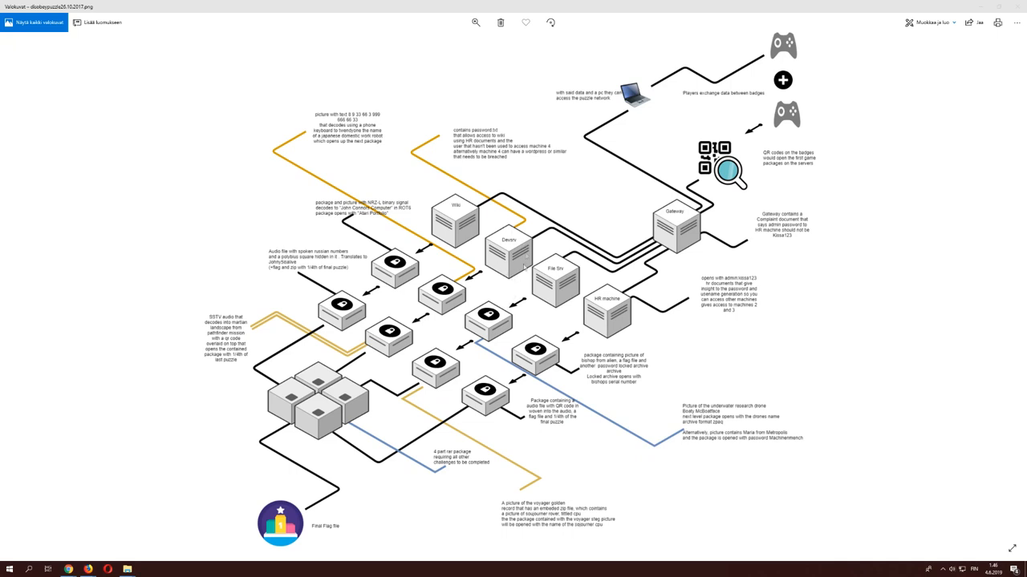
mouse_move(523, 266)
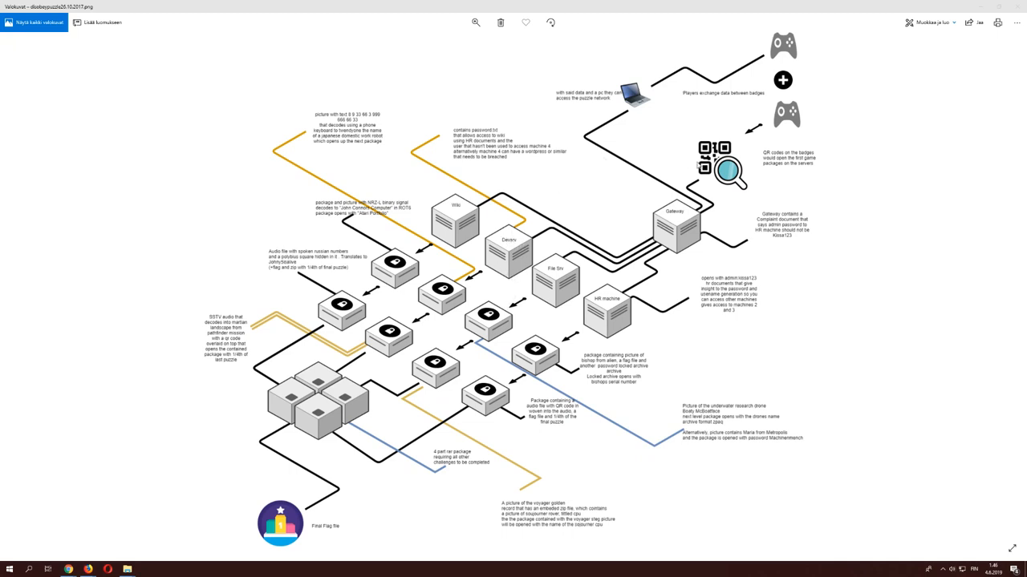
mouse_move(441, 292)
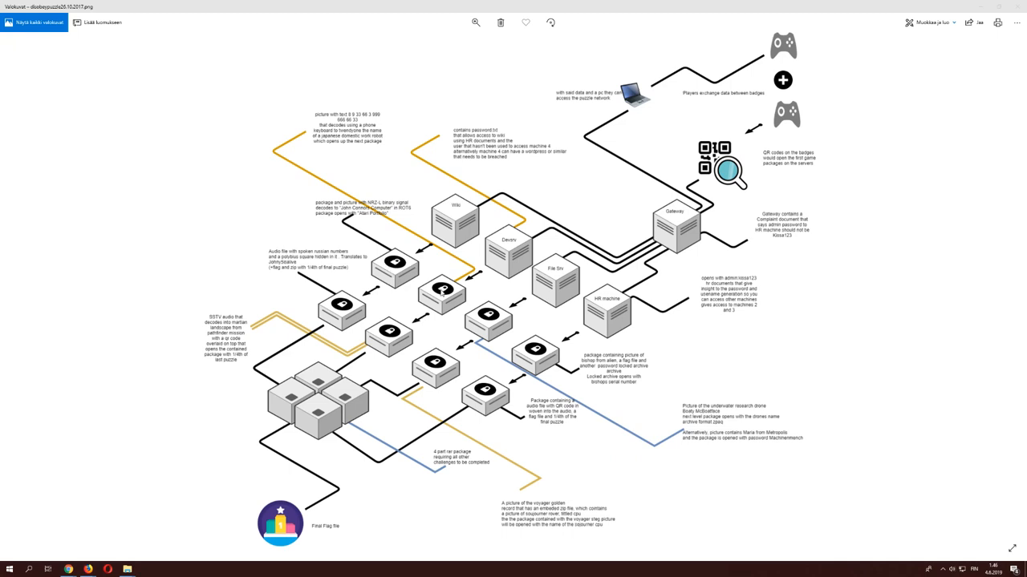
mouse_move(318, 109)
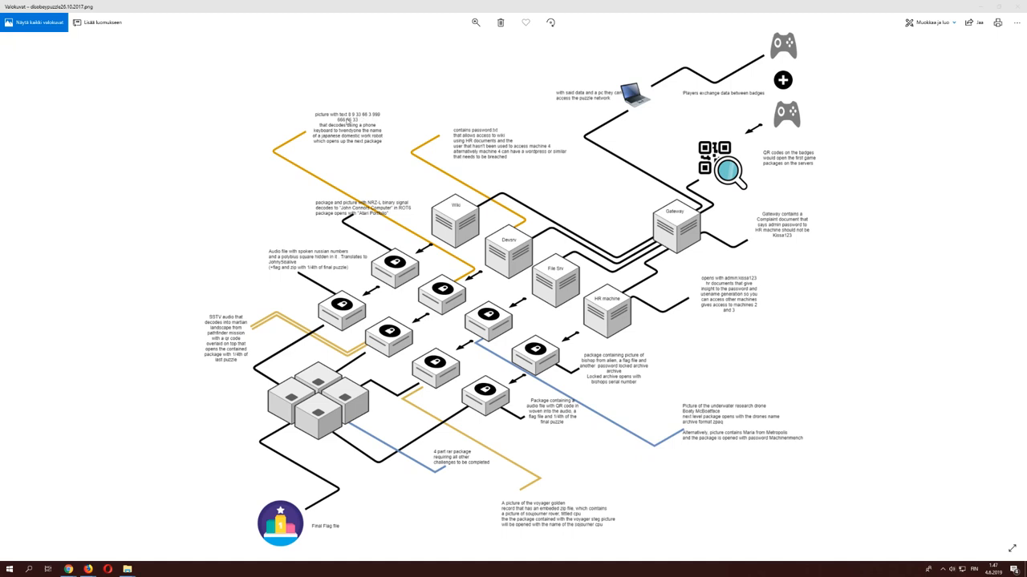
mouse_move(362, 165)
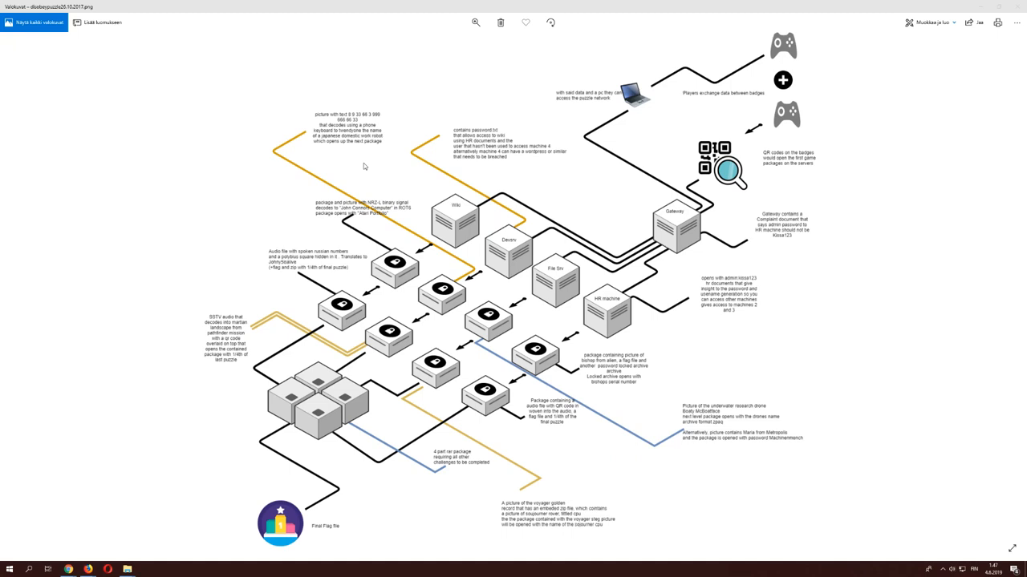
mouse_move(373, 176)
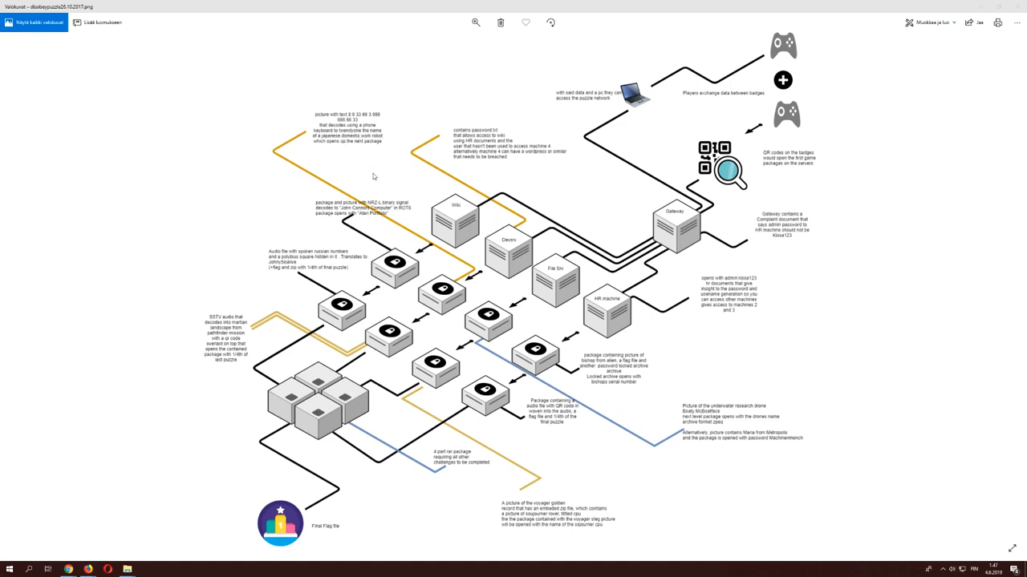
mouse_move(382, 153)
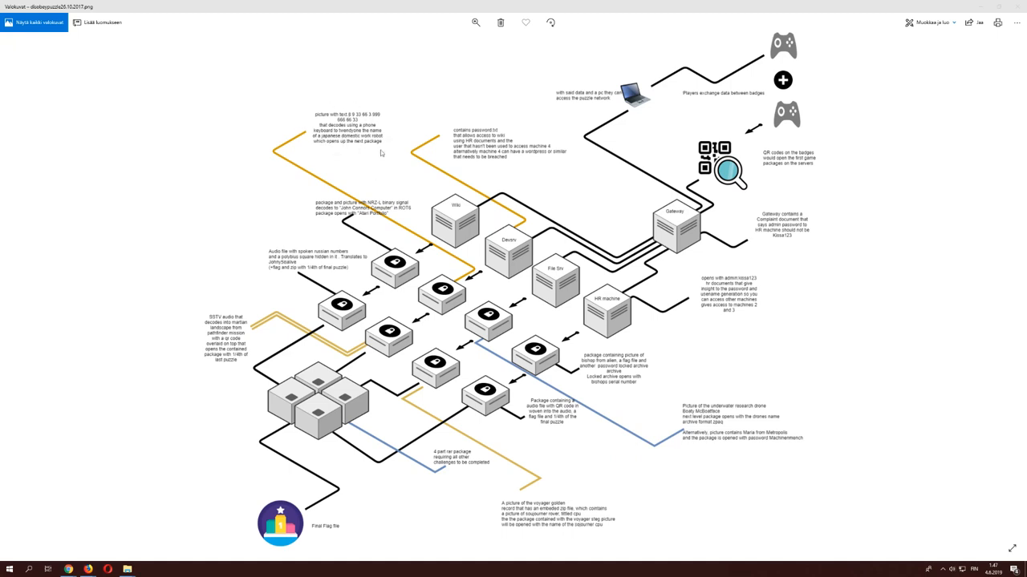
mouse_move(313, 110)
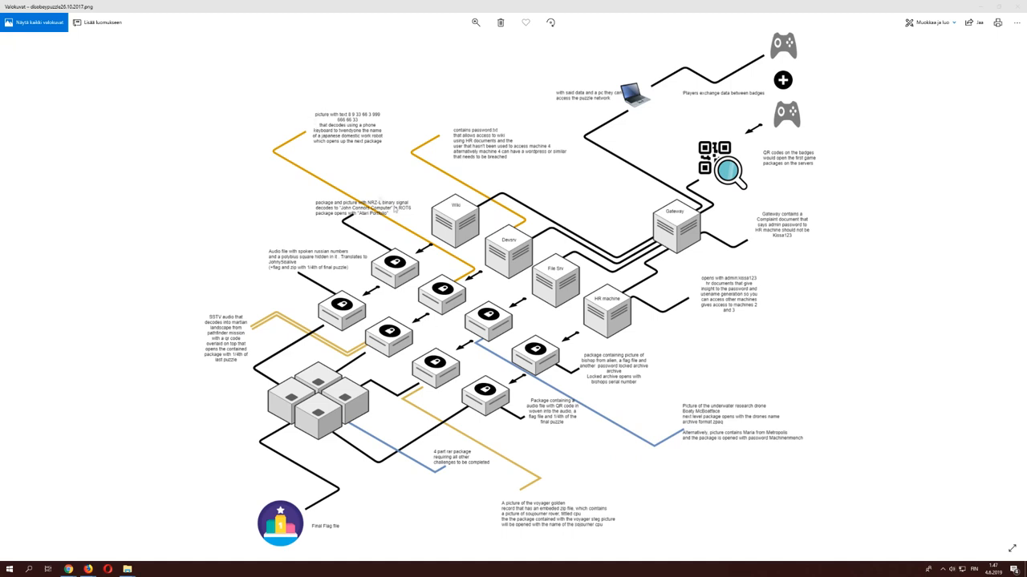
mouse_move(202, 301)
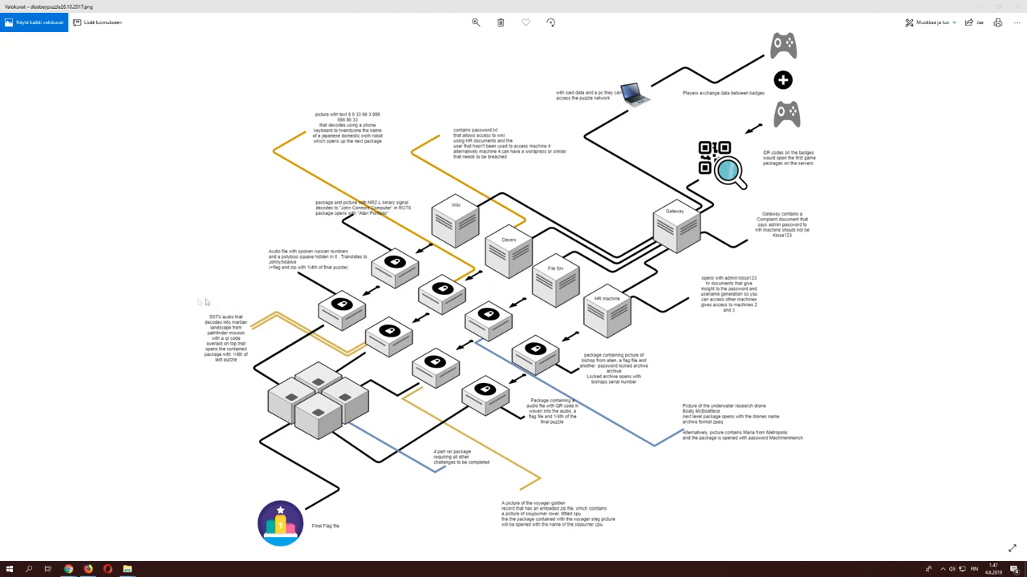
mouse_move(211, 302)
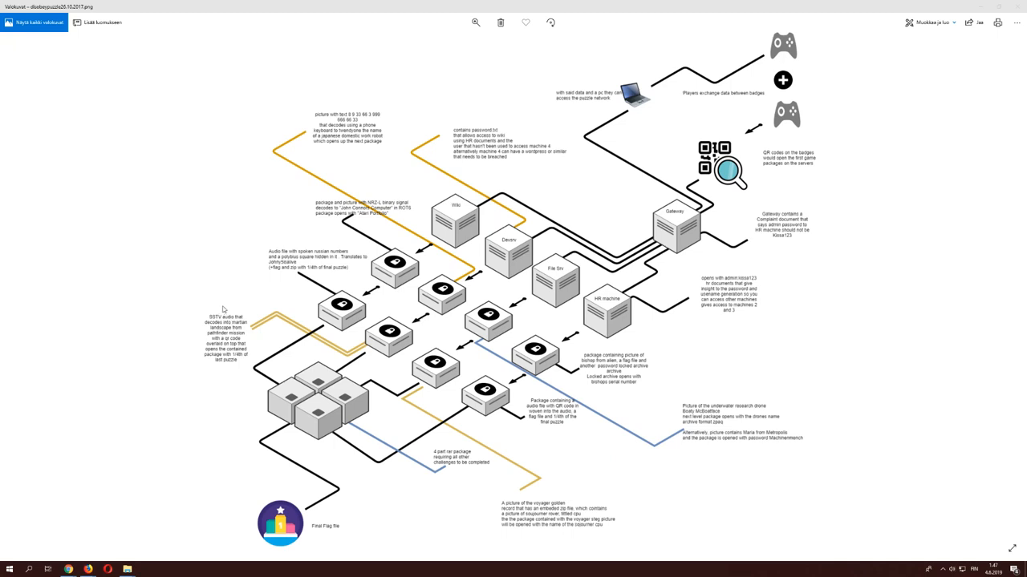
mouse_move(238, 340)
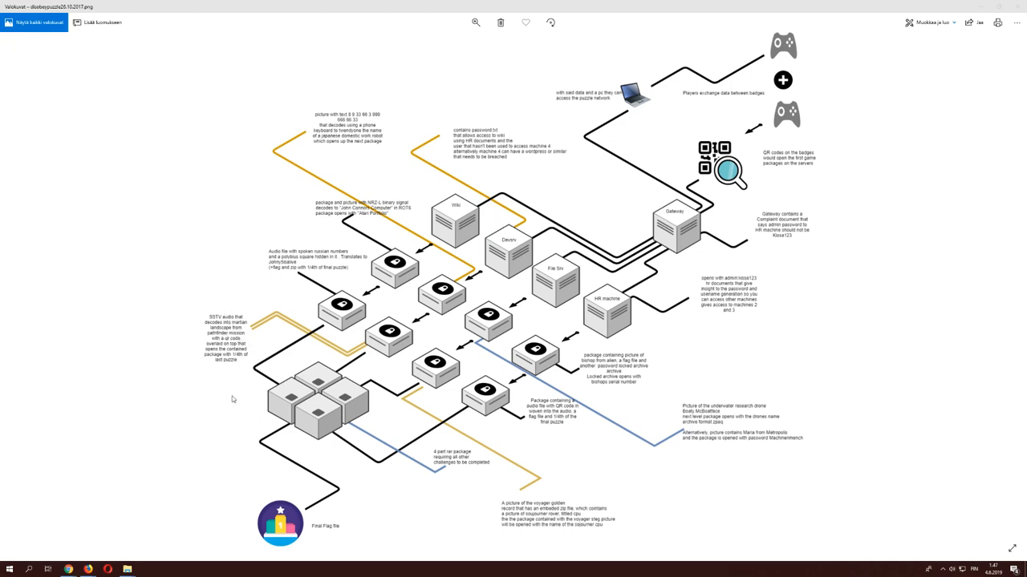
mouse_move(158, 231)
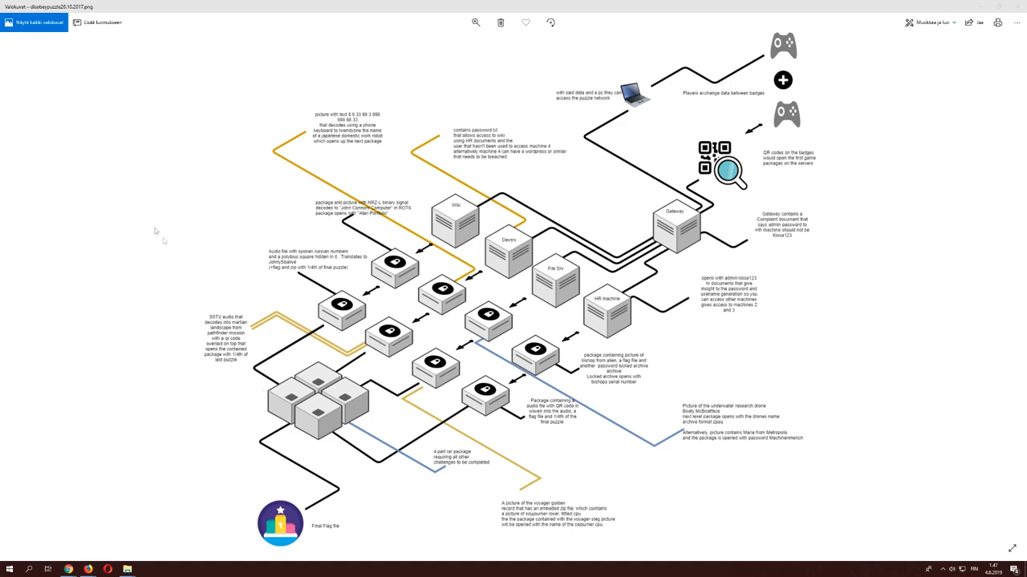
mouse_move(211, 286)
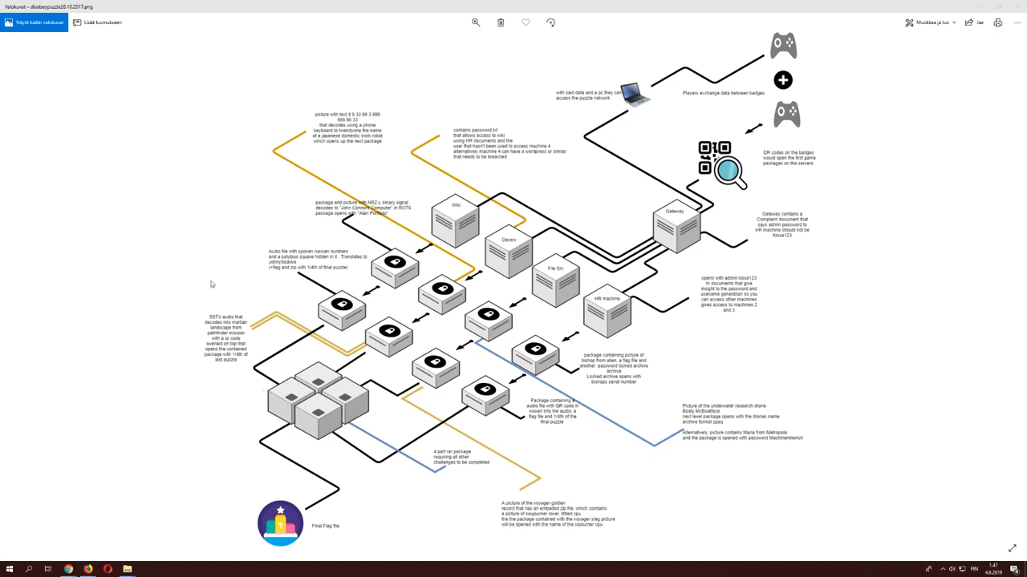
mouse_move(138, 199)
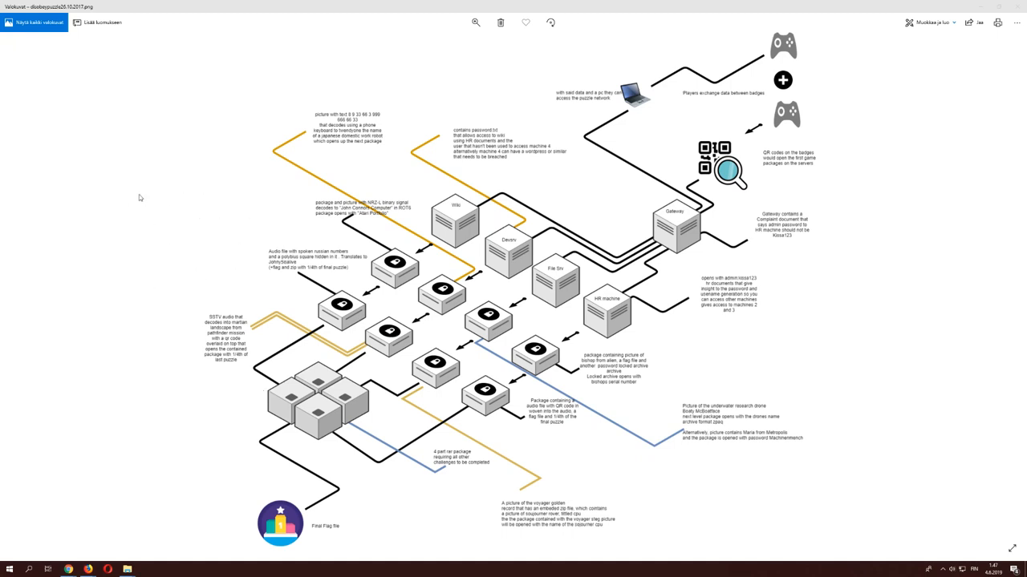
mouse_move(186, 122)
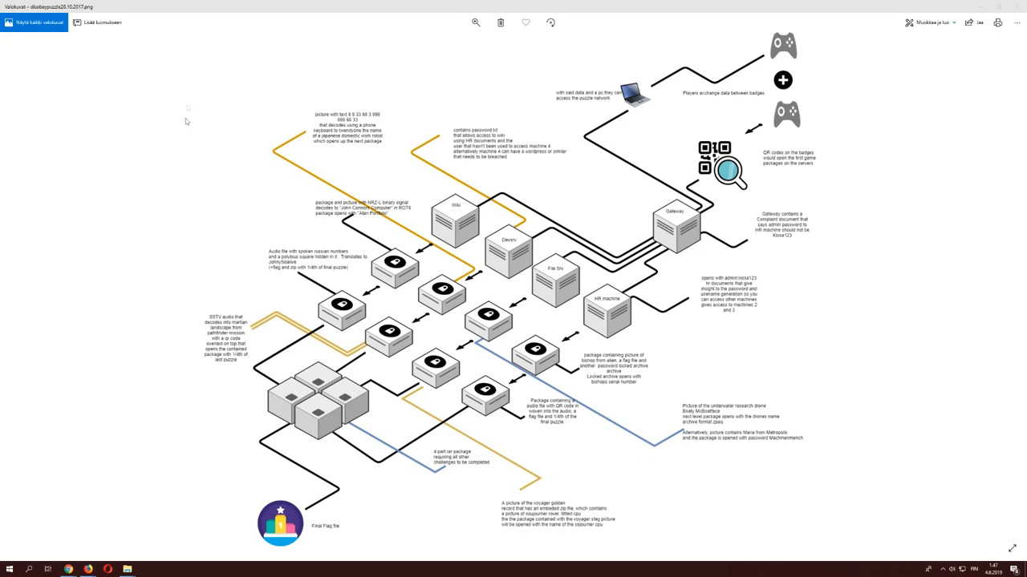
mouse_move(401, 313)
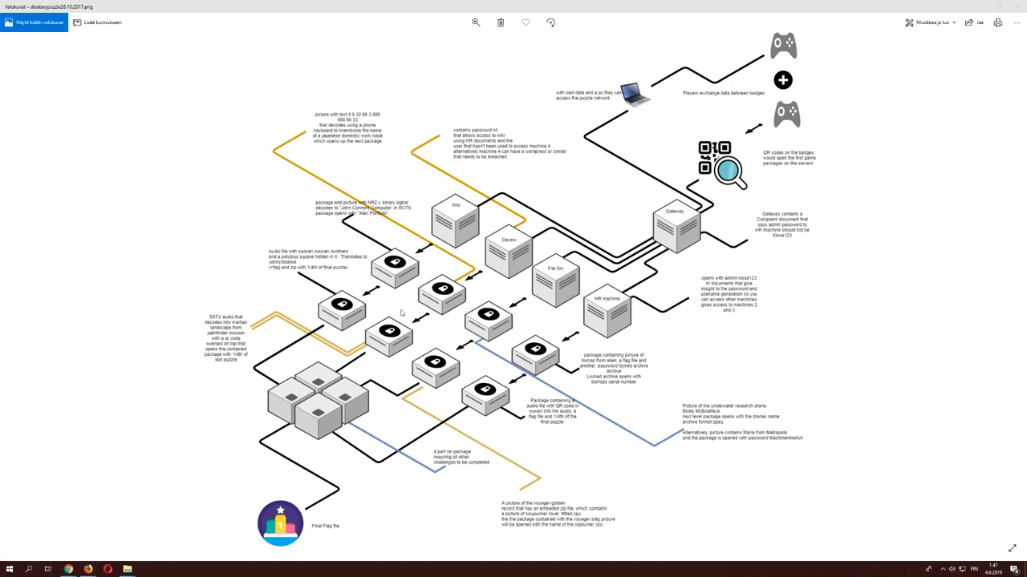
mouse_move(327, 372)
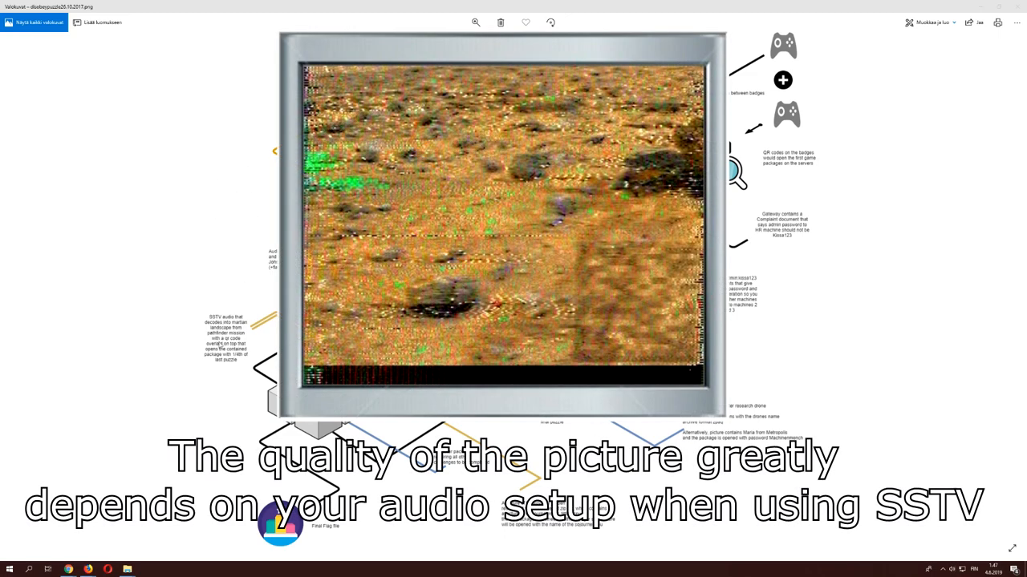
mouse_move(231, 301)
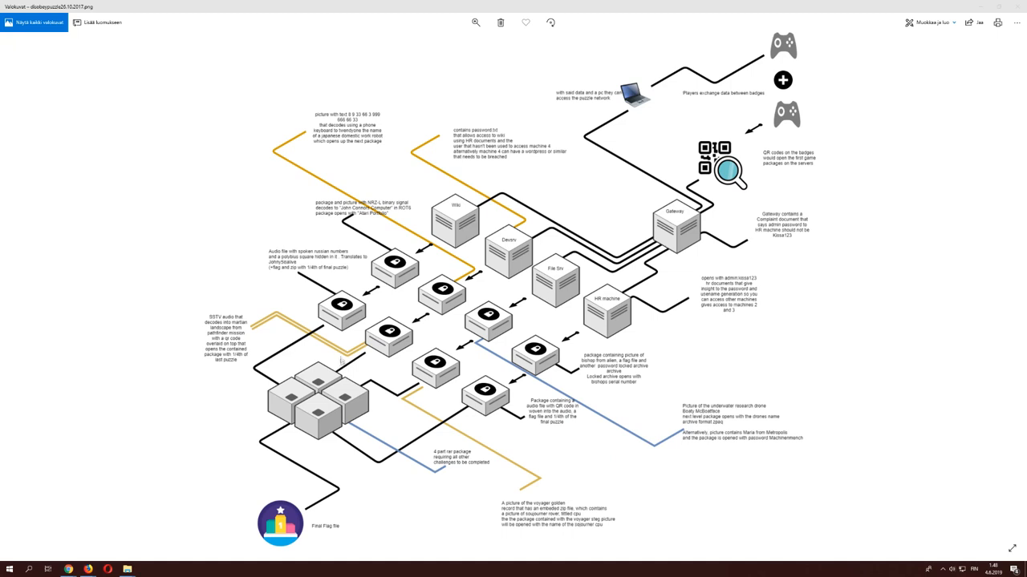
mouse_move(601, 308)
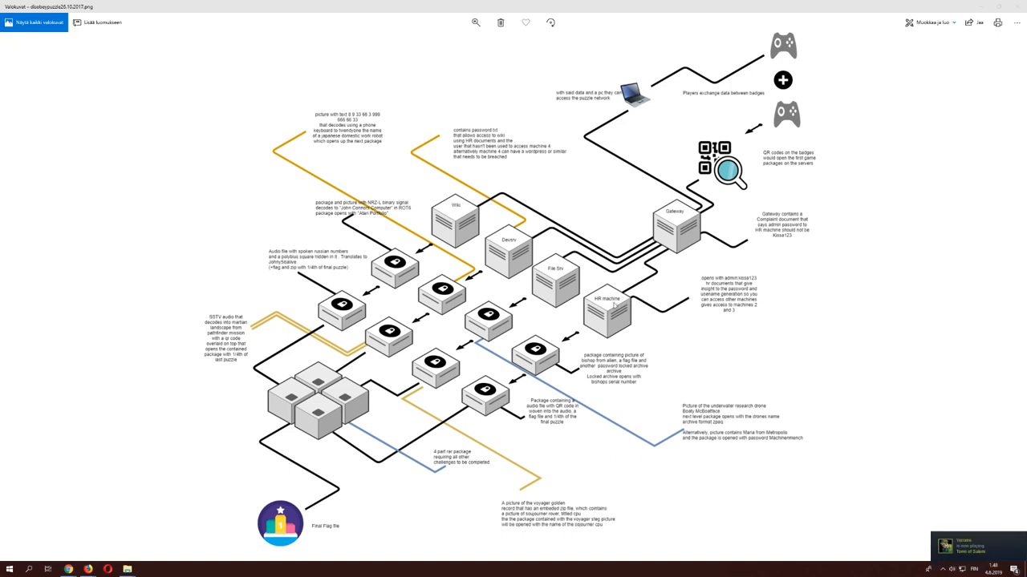
mouse_move(581, 192)
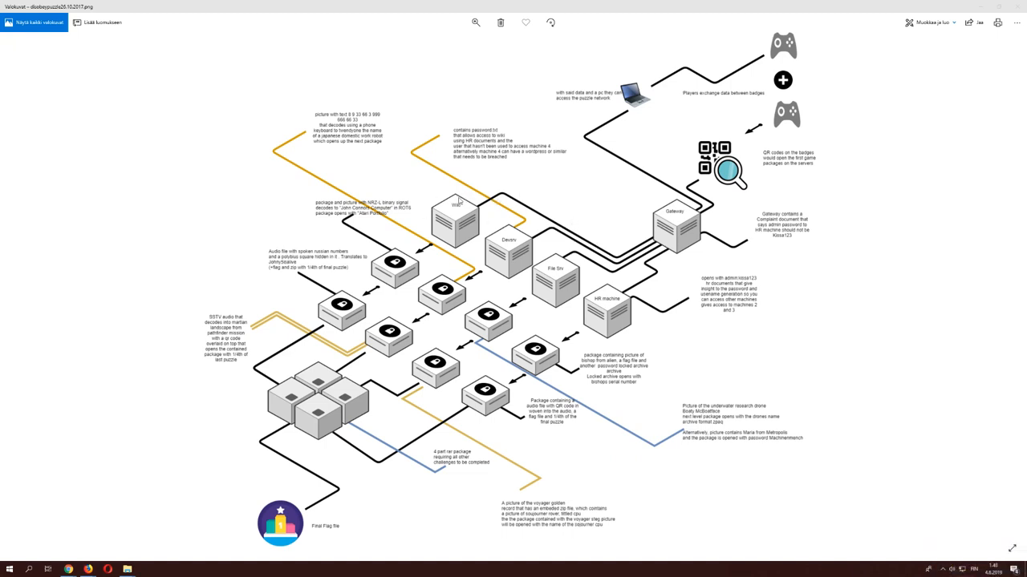
mouse_move(417, 180)
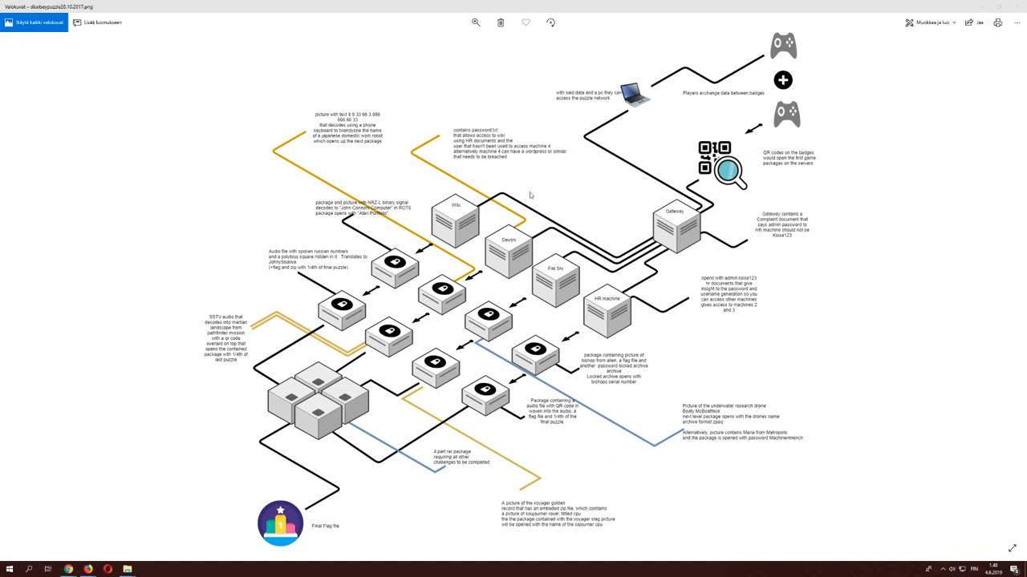
mouse_move(568, 209)
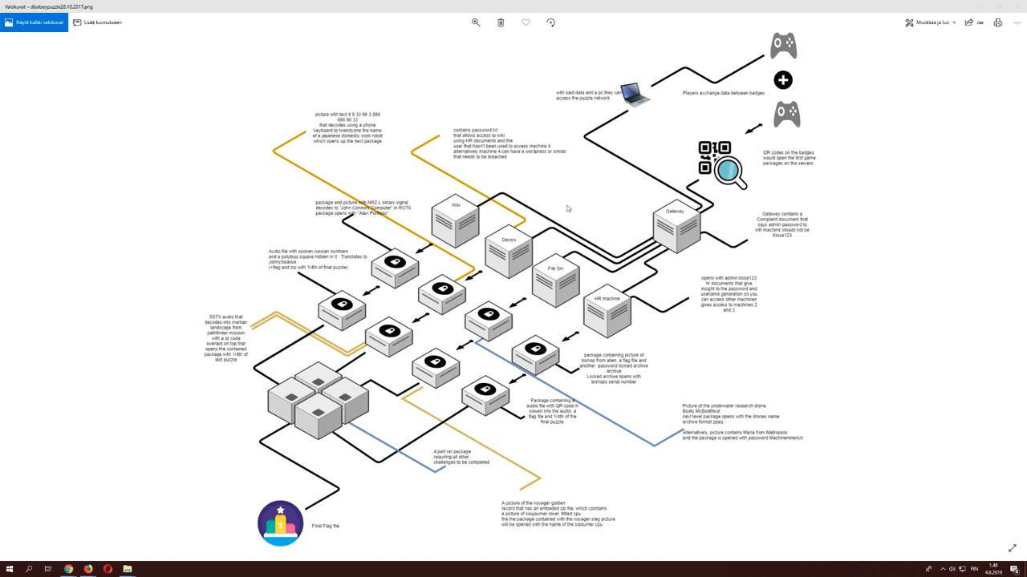
mouse_move(530, 192)
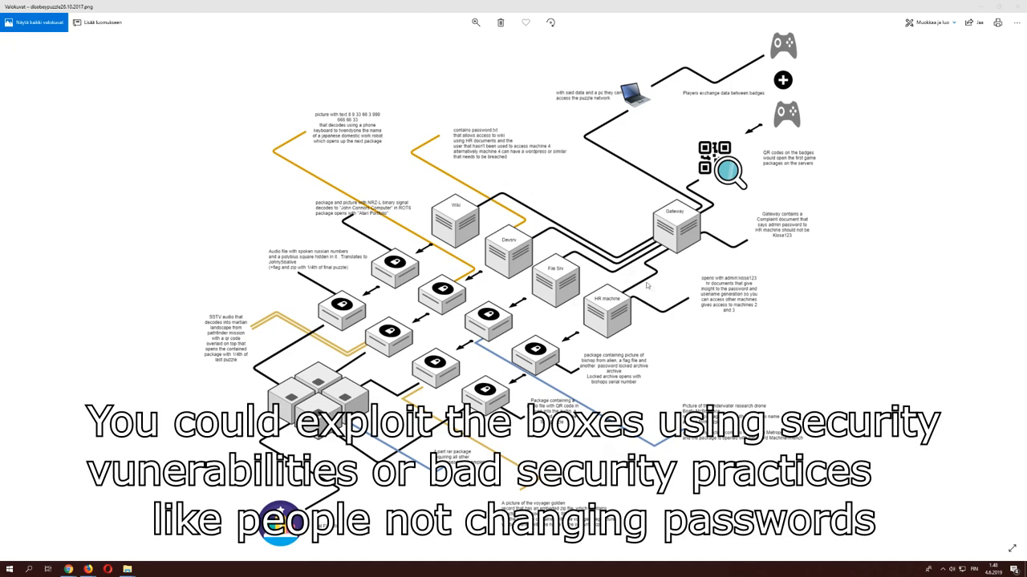
mouse_move(625, 296)
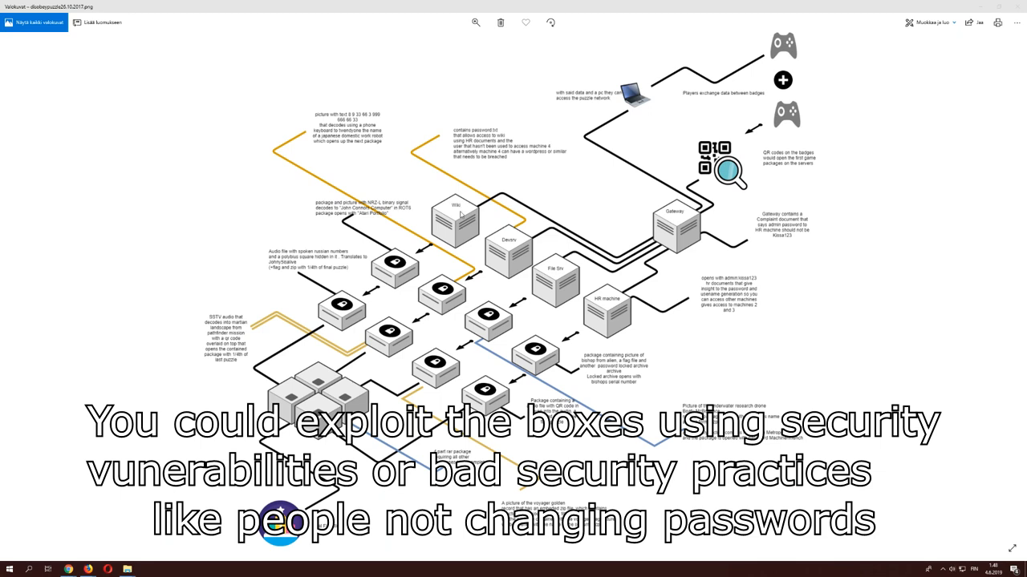
mouse_move(568, 240)
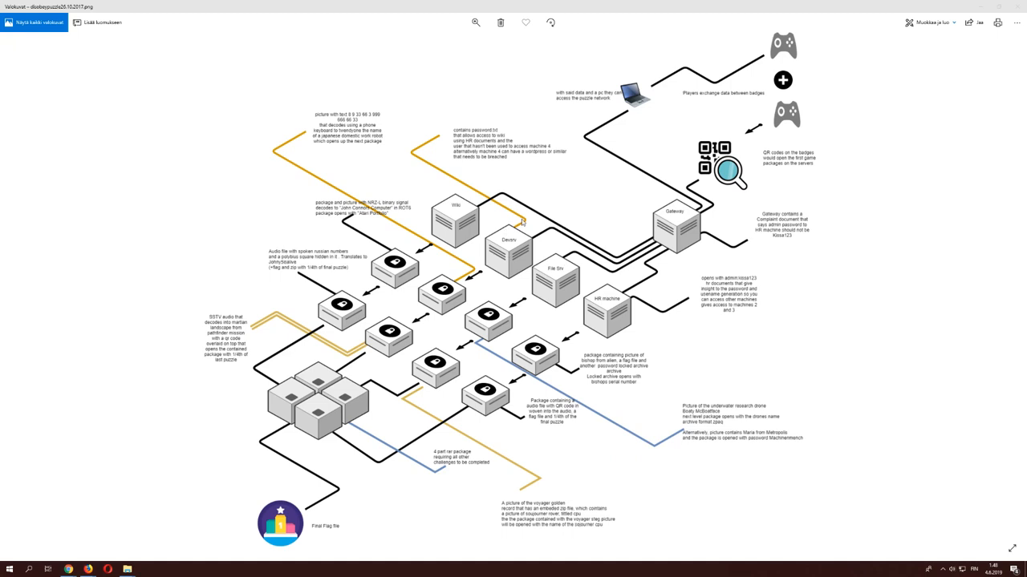
mouse_move(626, 308)
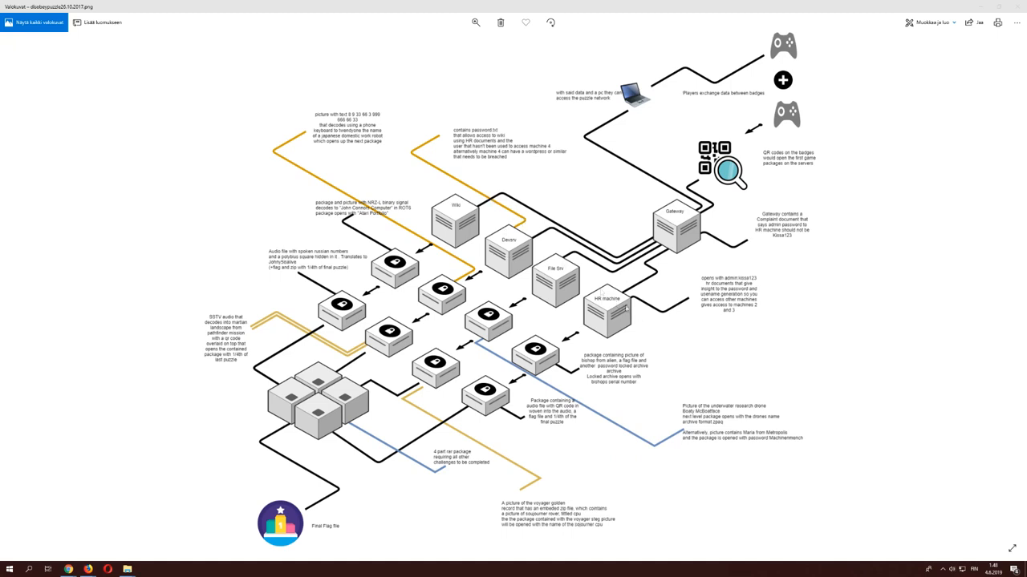
mouse_move(446, 199)
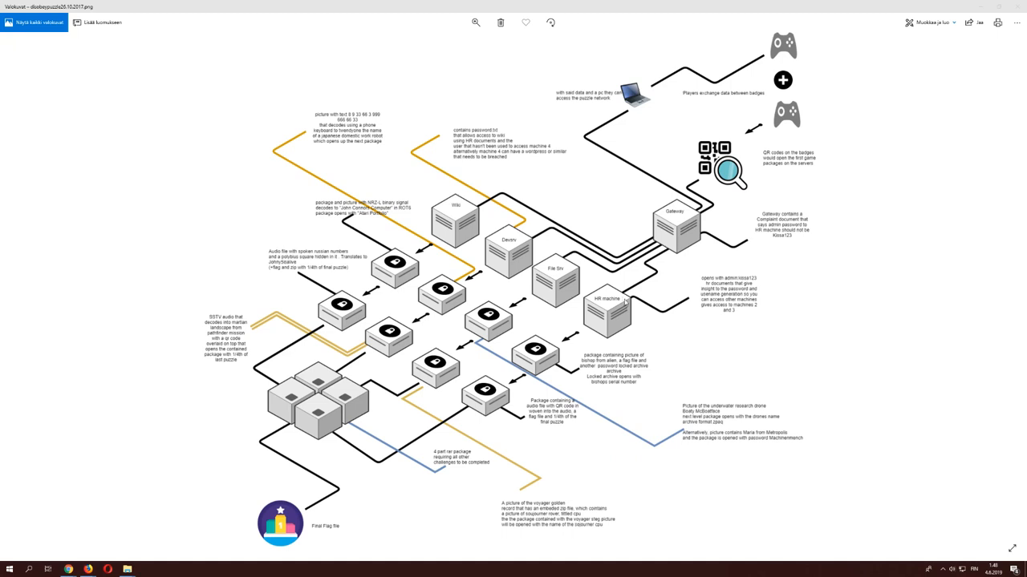
mouse_move(626, 301)
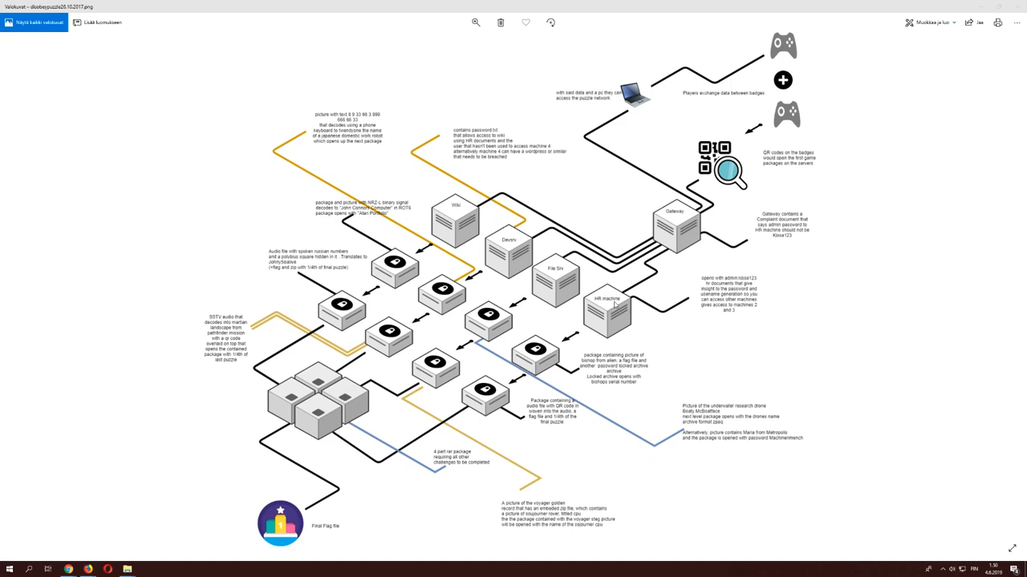
mouse_move(244, 292)
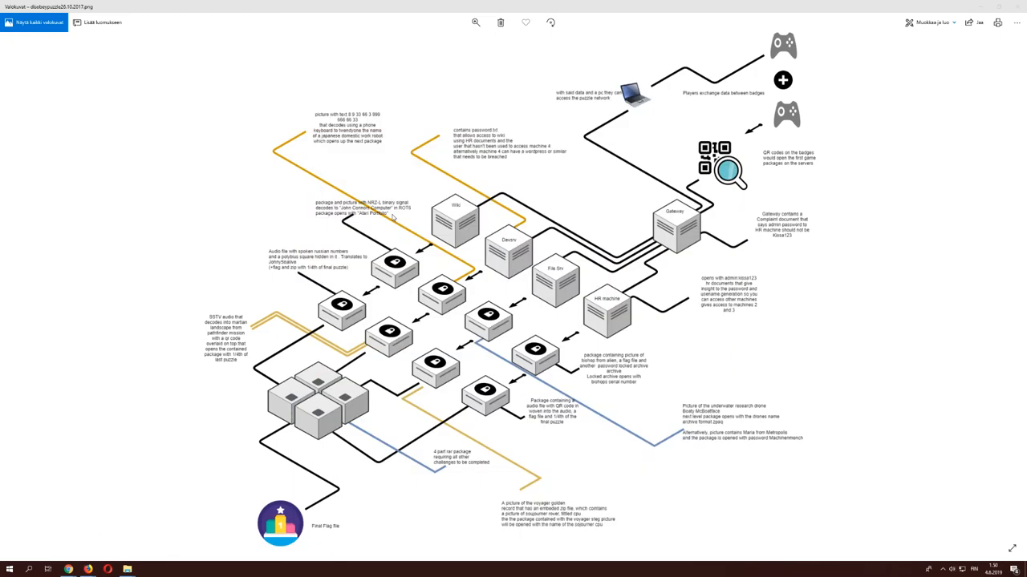
mouse_move(392, 224)
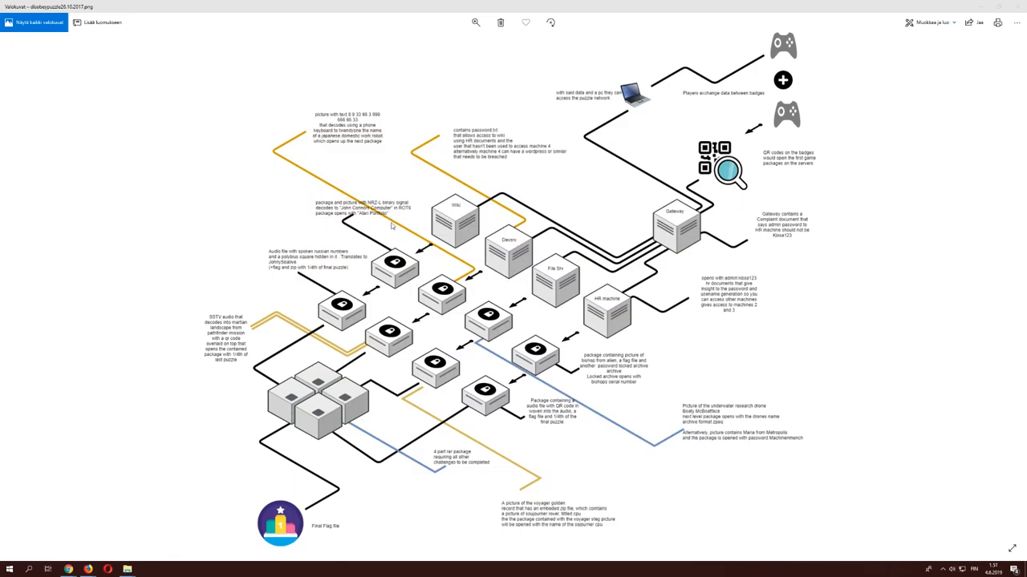
mouse_move(237, 241)
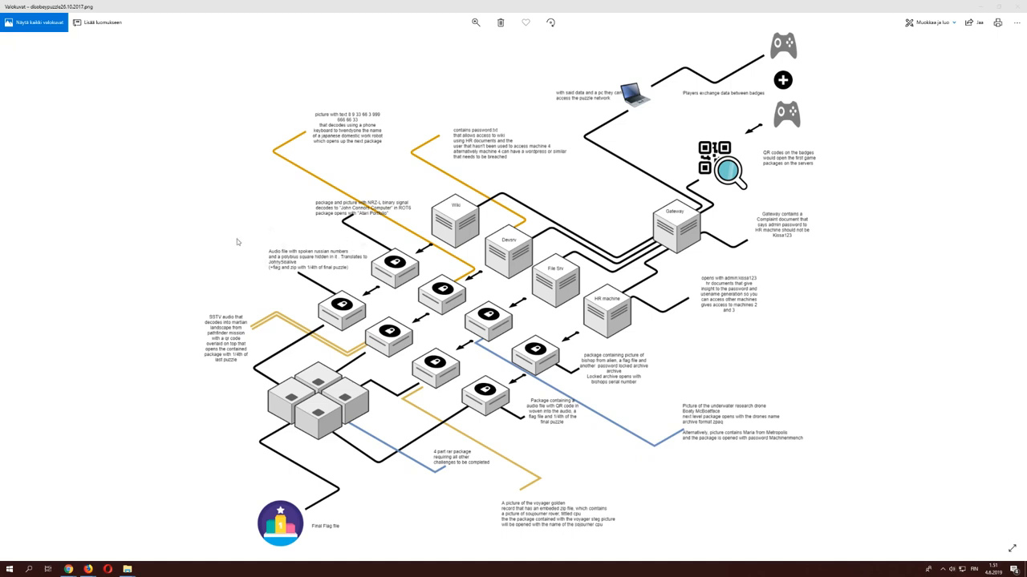
mouse_move(269, 250)
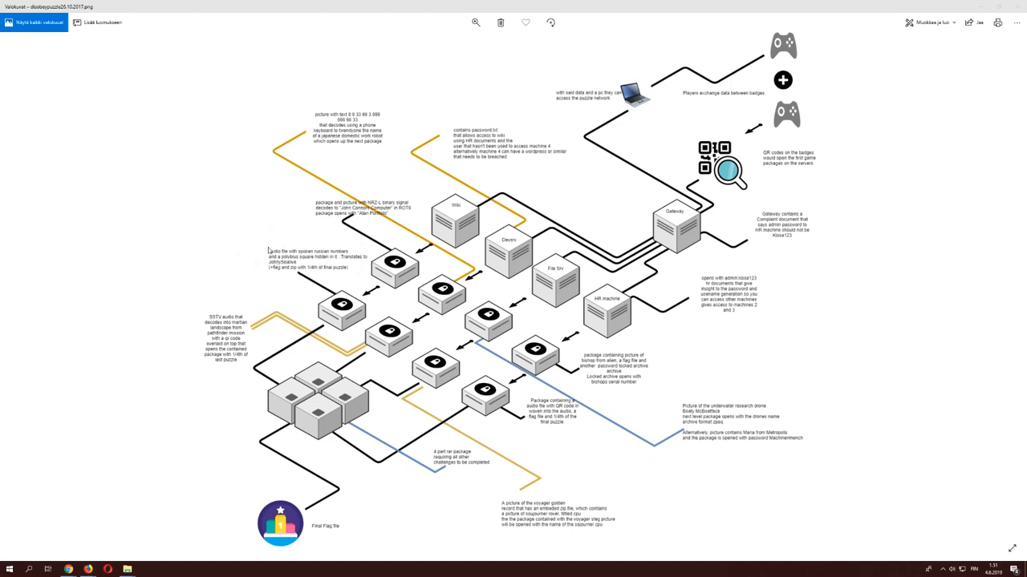
mouse_move(307, 257)
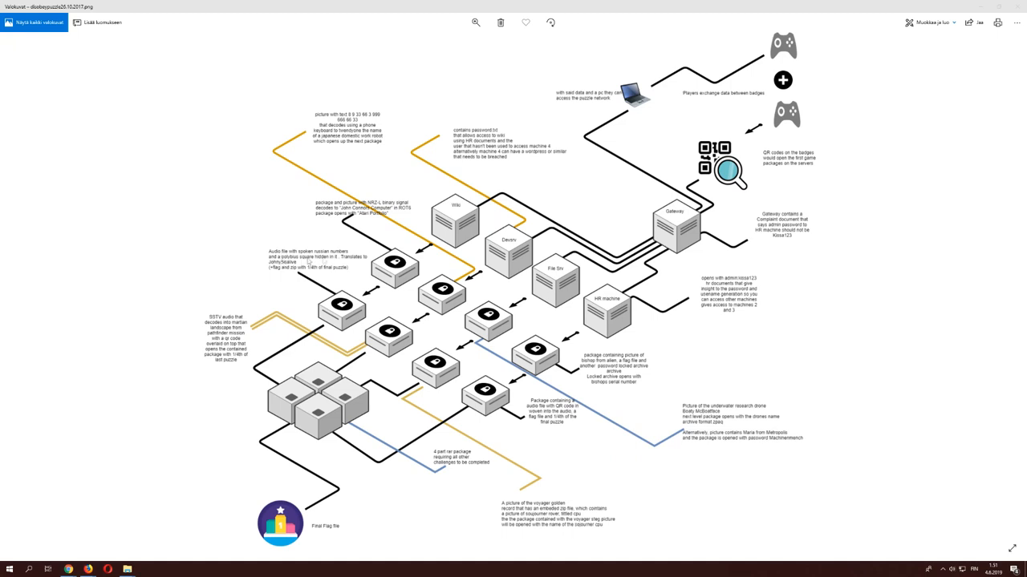
mouse_move(333, 272)
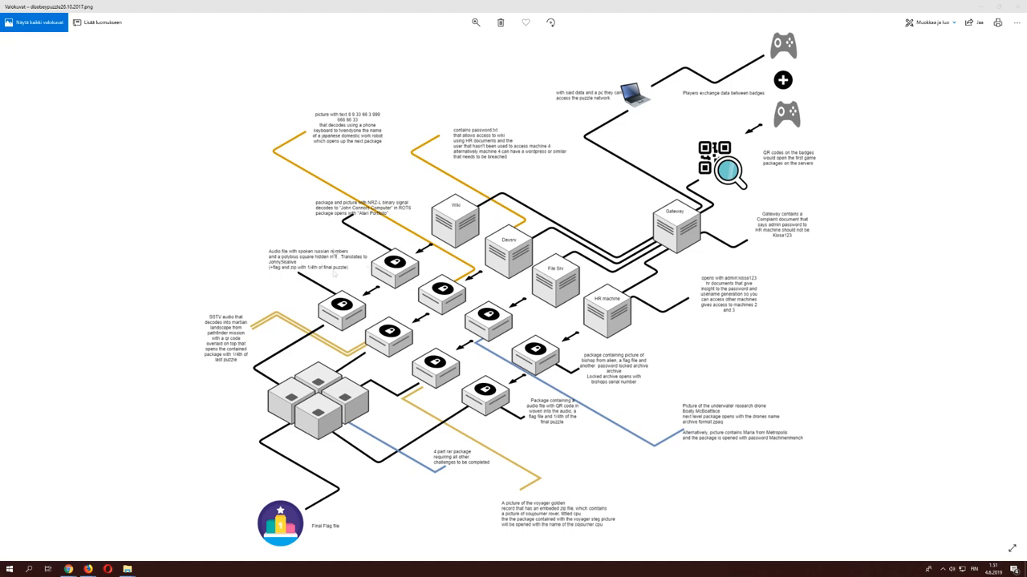
mouse_move(292, 277)
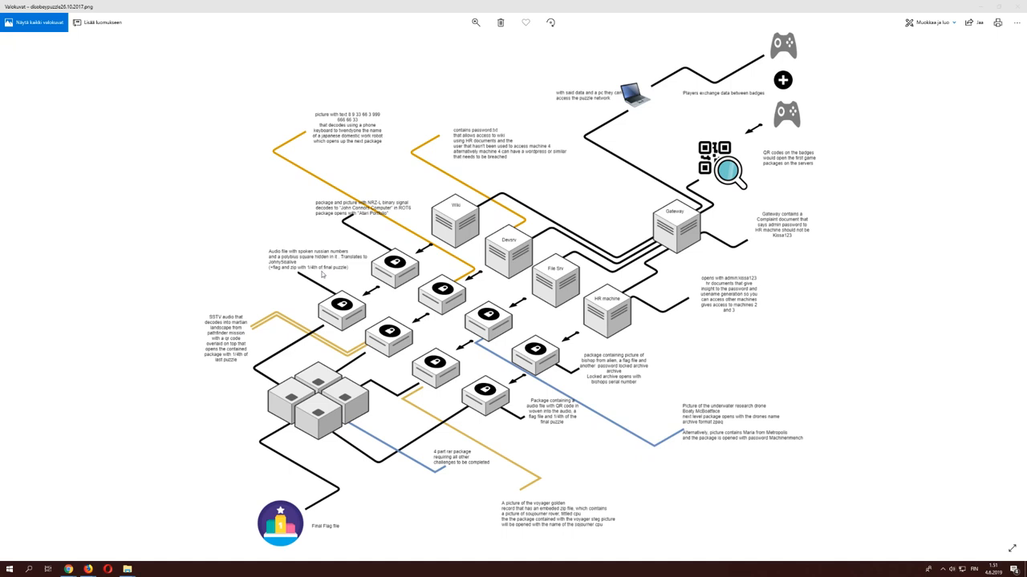
mouse_move(321, 289)
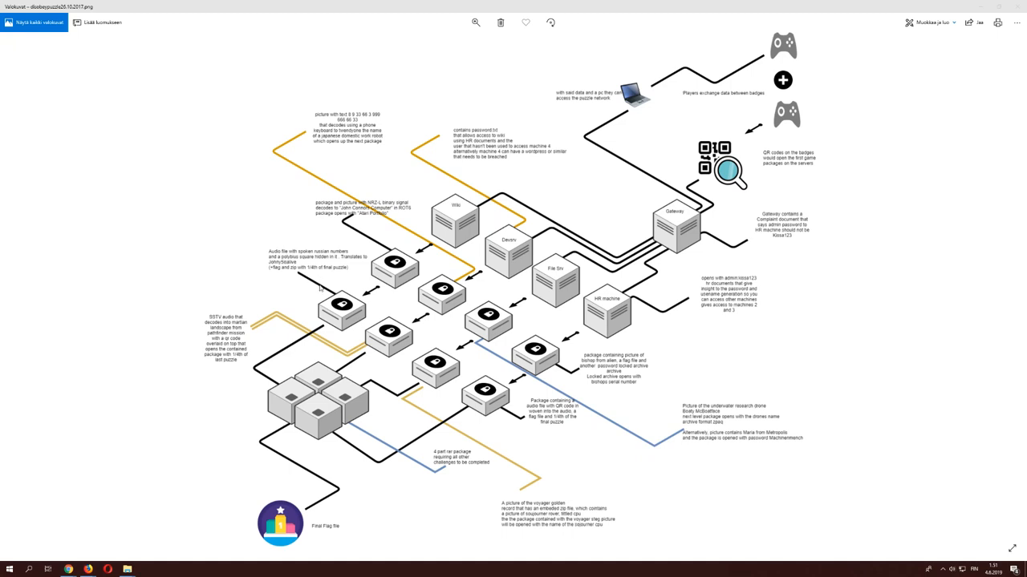
mouse_move(318, 286)
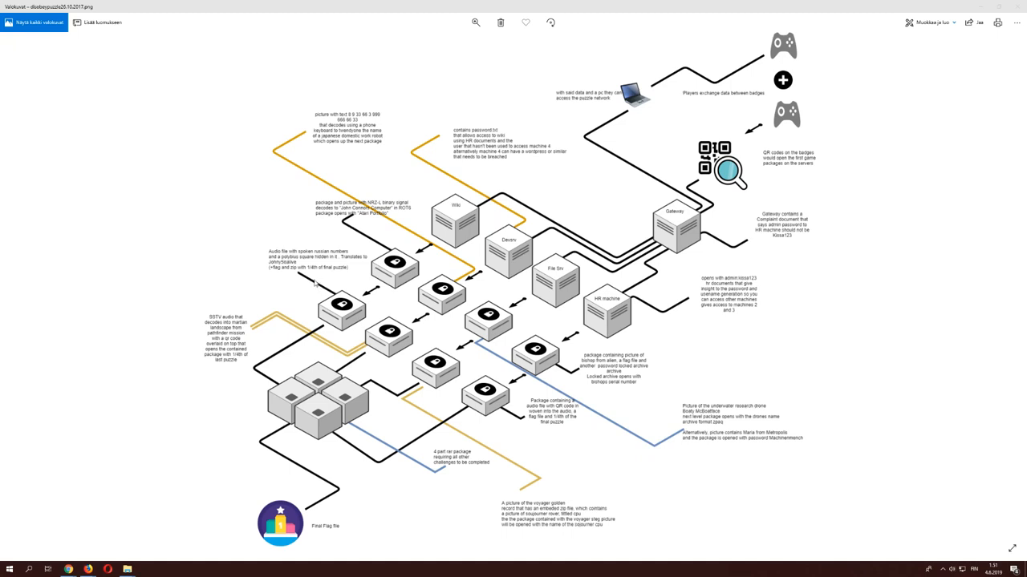
mouse_move(322, 273)
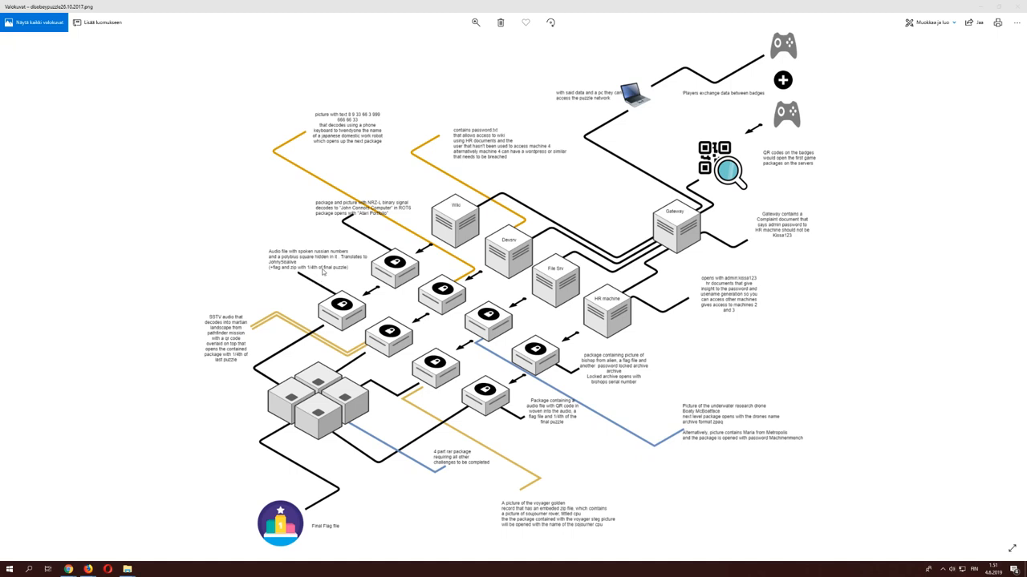
mouse_move(324, 260)
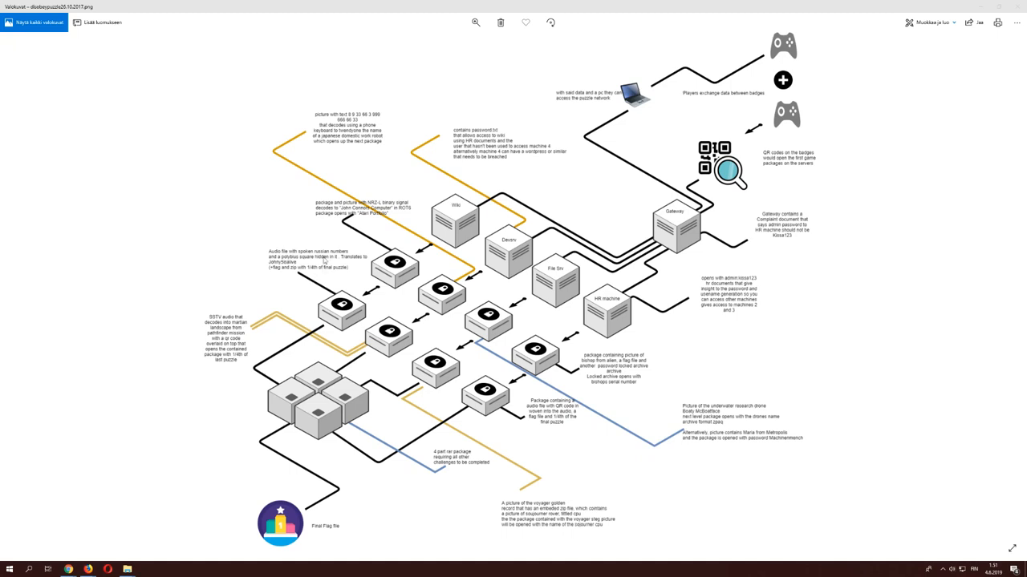
mouse_move(262, 298)
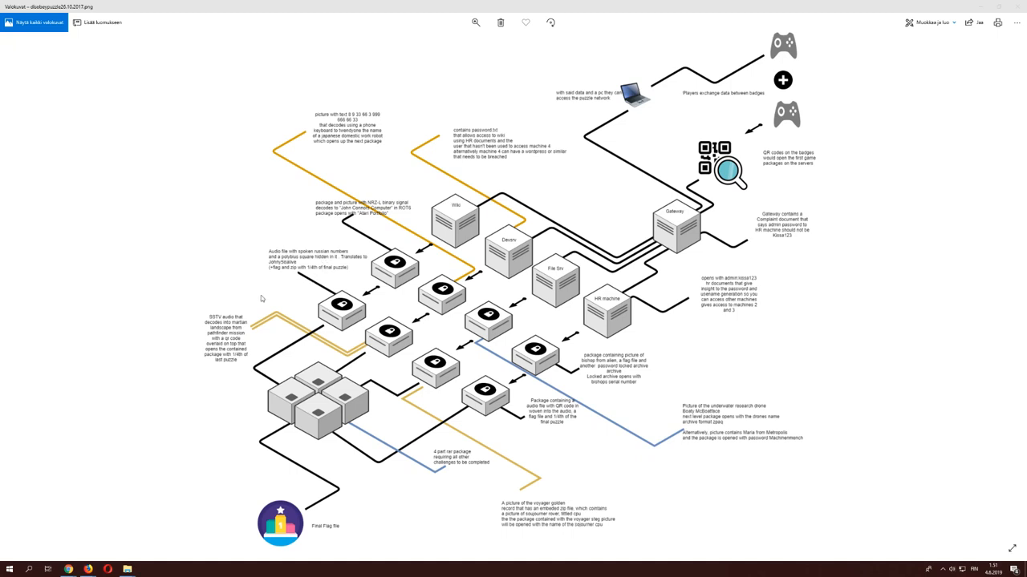
mouse_move(365, 379)
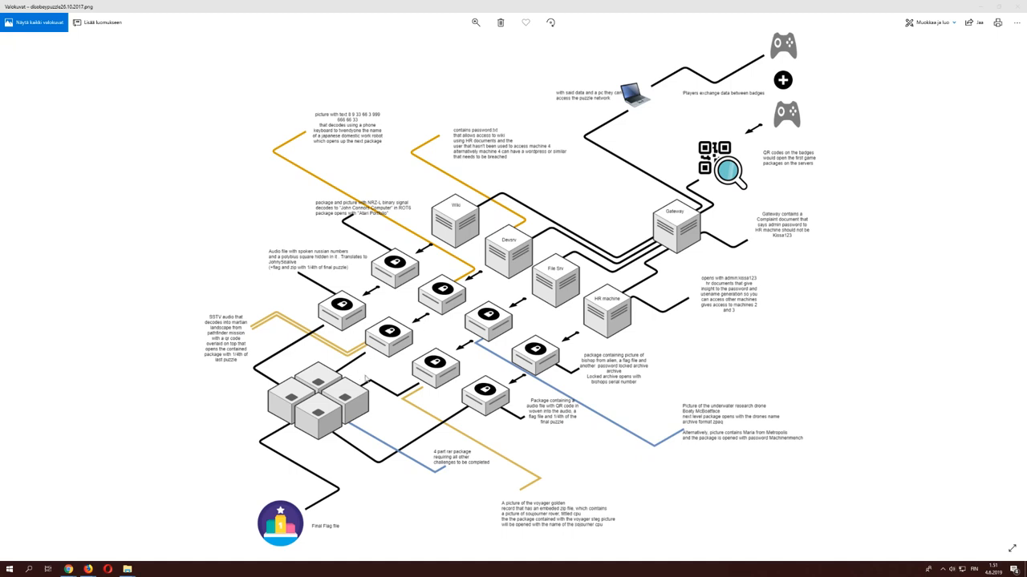
mouse_move(365, 378)
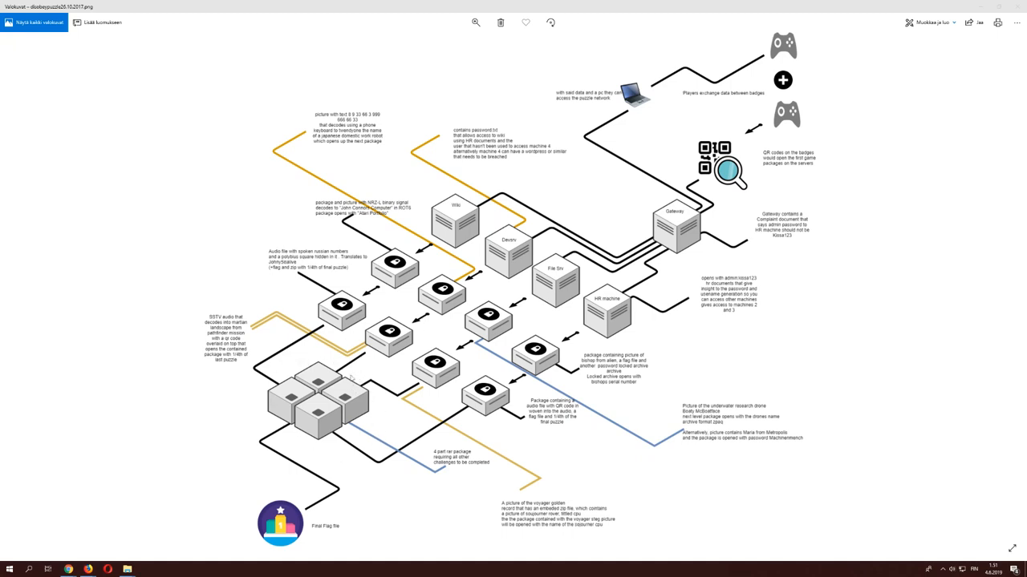
mouse_move(286, 375)
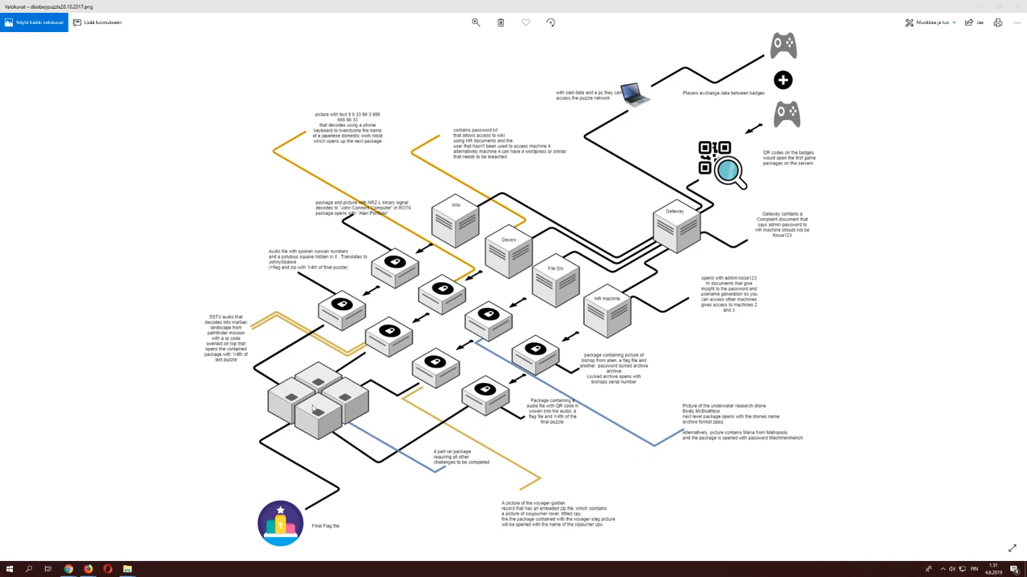
mouse_move(361, 425)
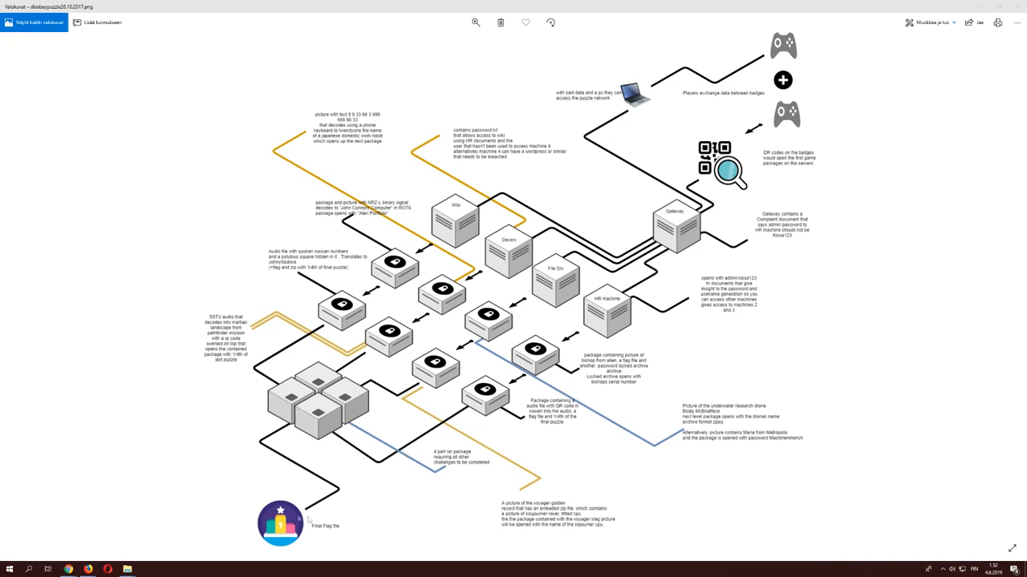
mouse_move(288, 454)
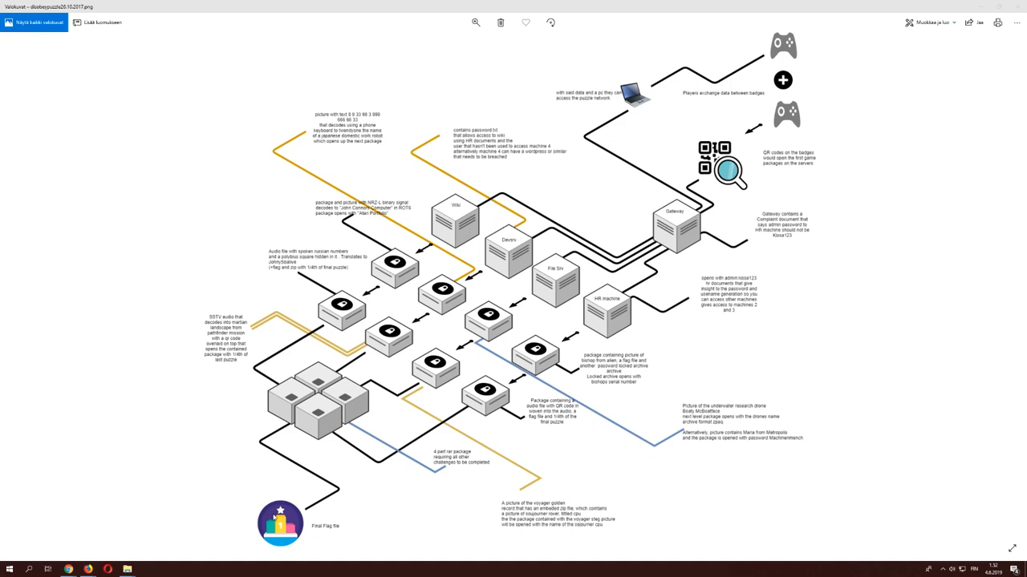
mouse_move(439, 515)
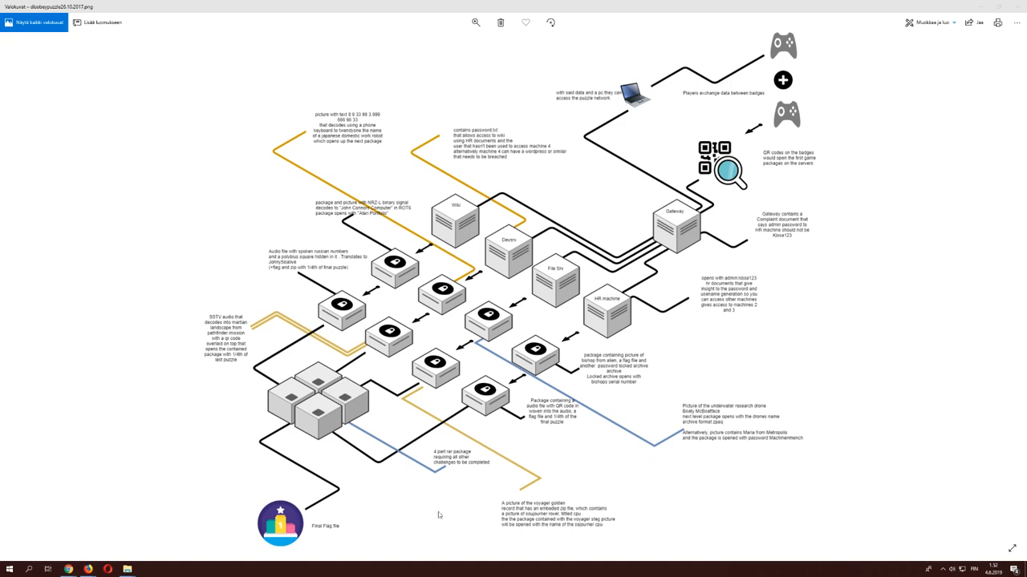
mouse_move(648, 203)
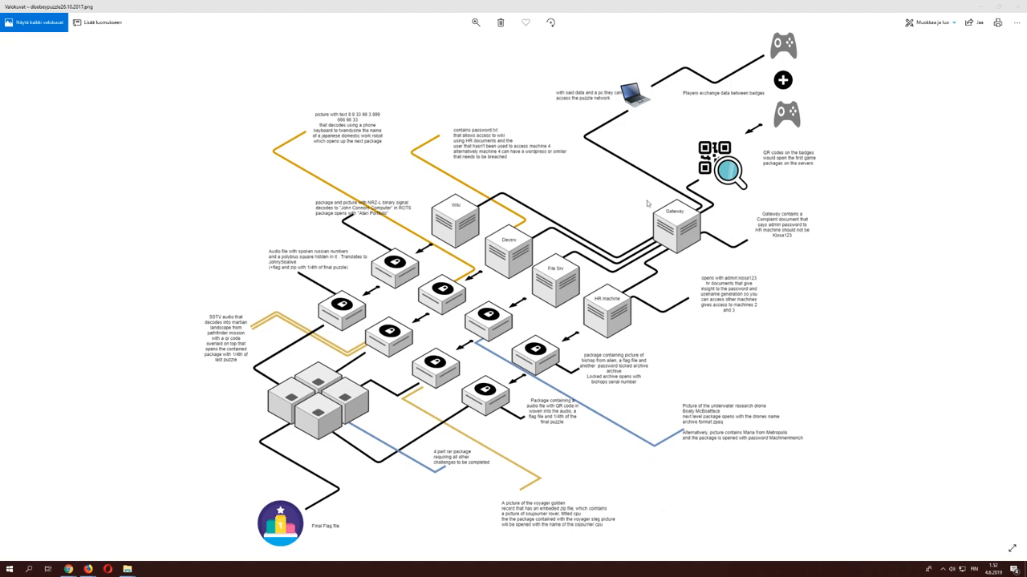
mouse_move(661, 197)
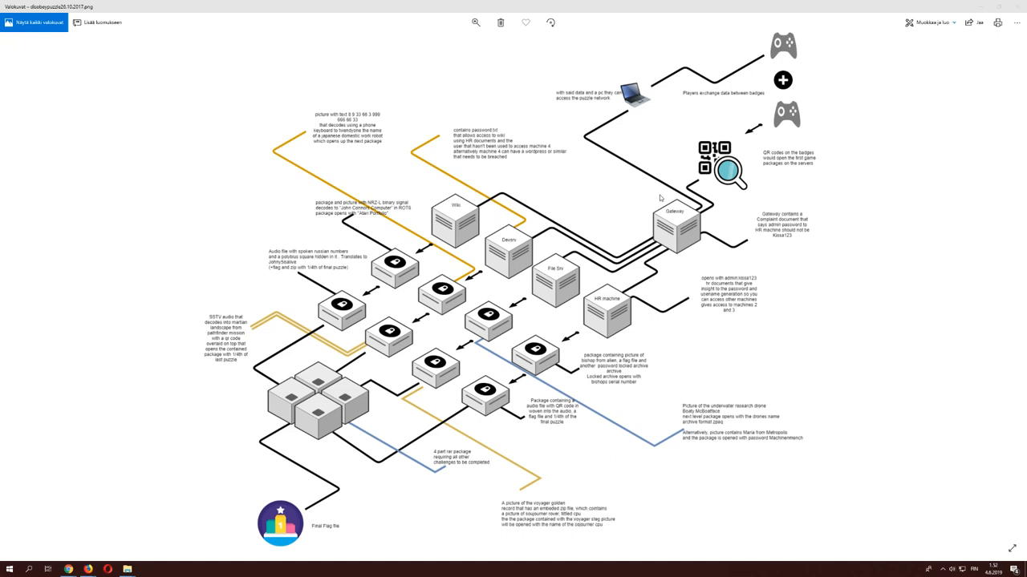
mouse_move(683, 212)
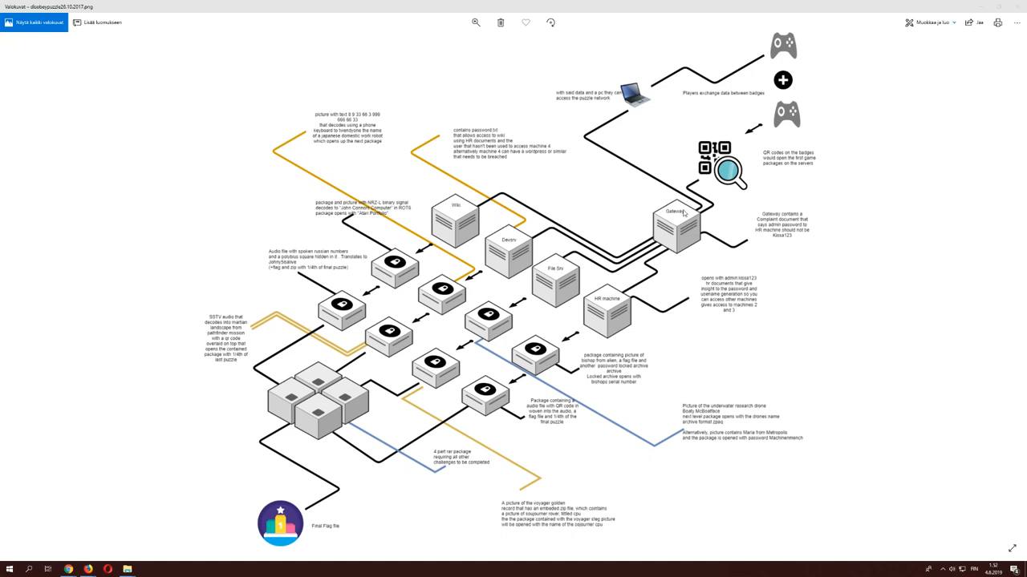
mouse_move(670, 220)
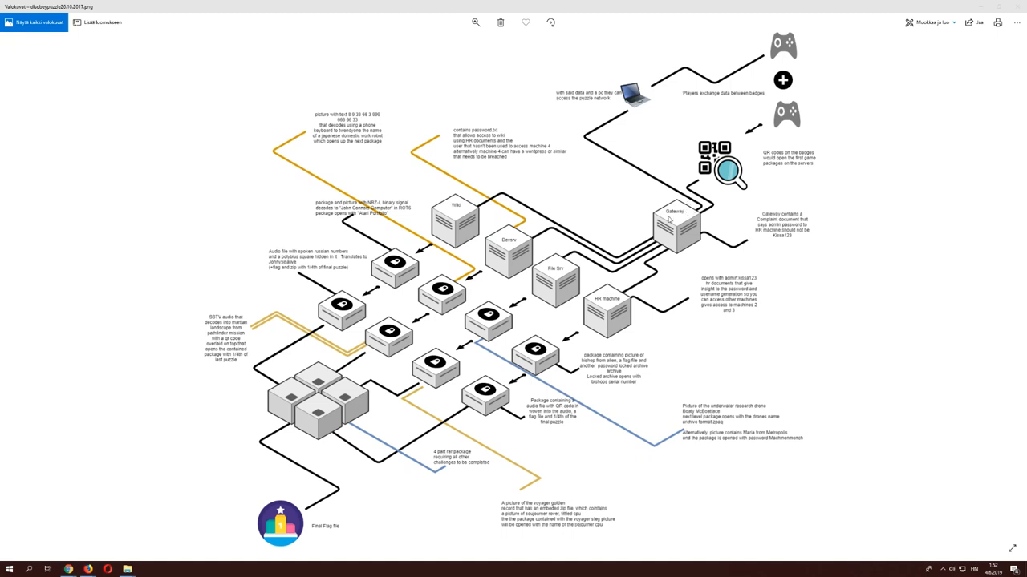